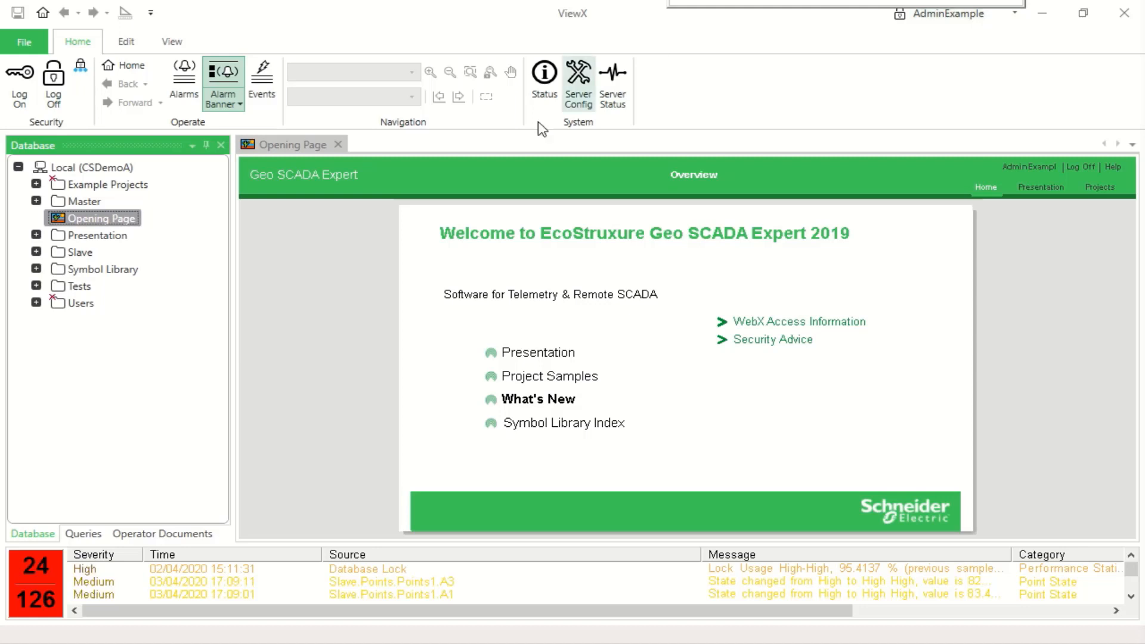
Close the Opening Page document and hide the alarm banner from the Home ribbon
{"action": "left_click", "coordinate": [337, 144]}
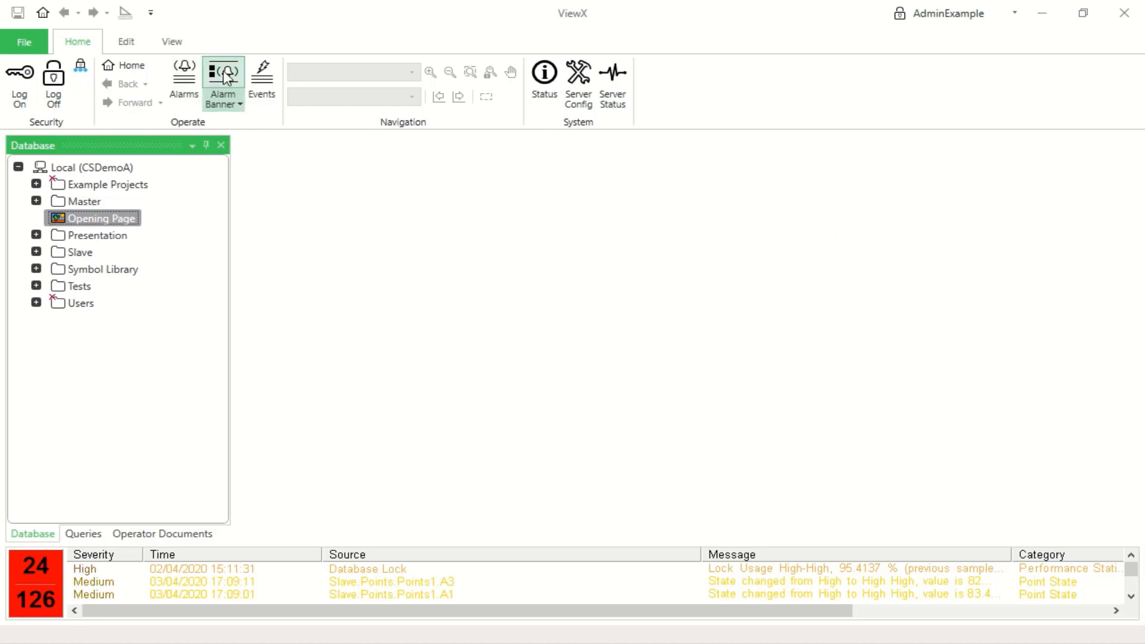
{"action": "mouse_move", "coordinate": [223, 73]}
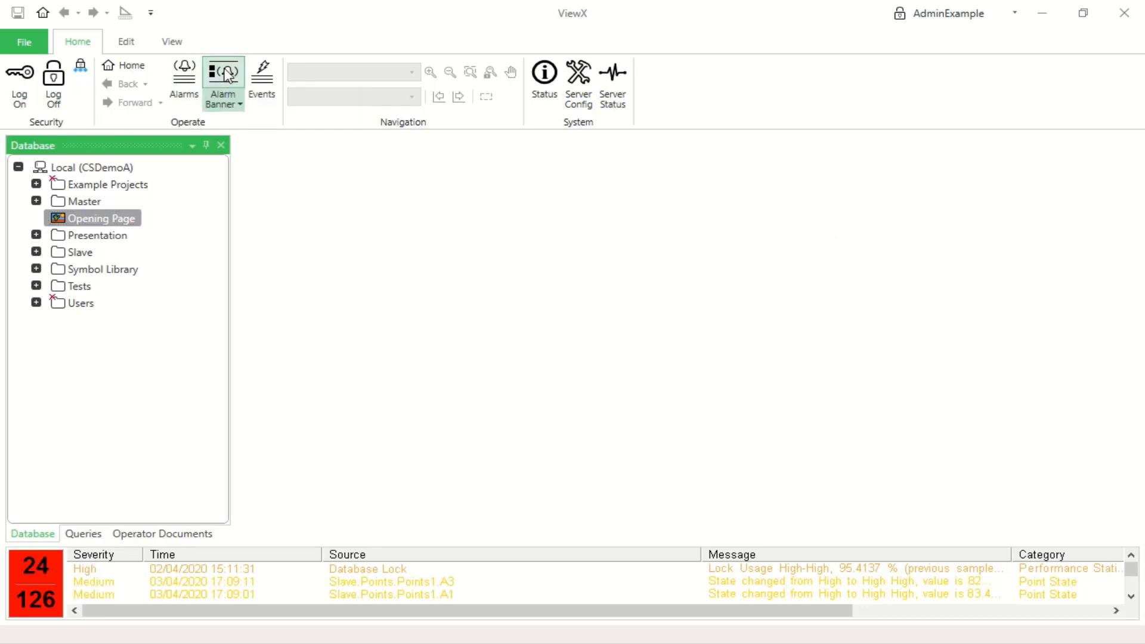
{"action": "left_click", "coordinate": [223, 80]}
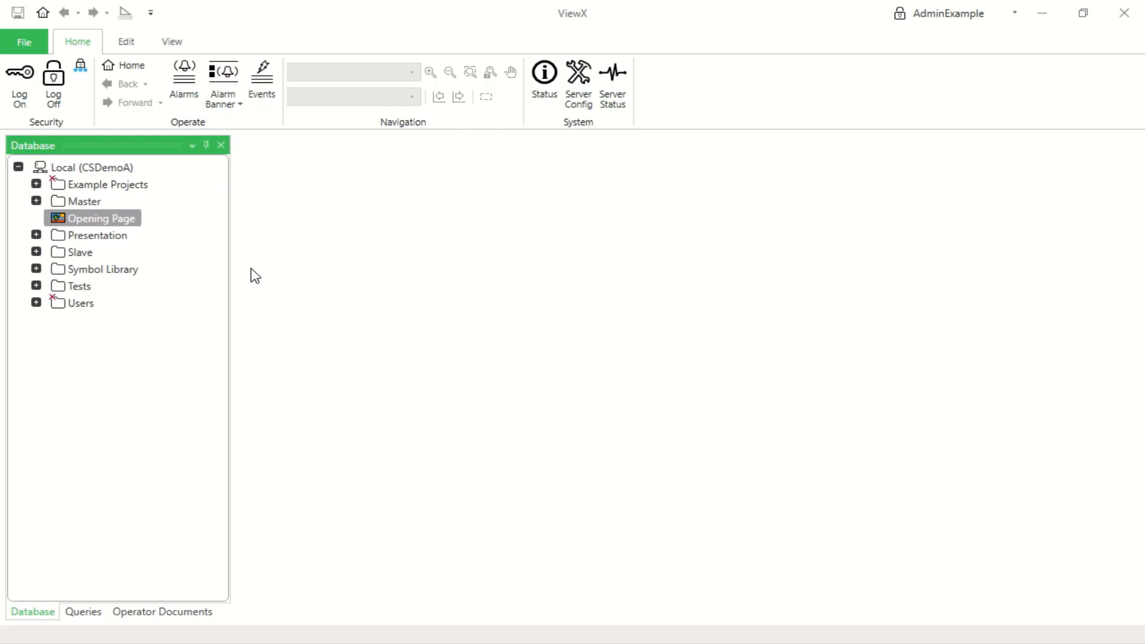
{"action": "mouse_move", "coordinate": [71, 285]}
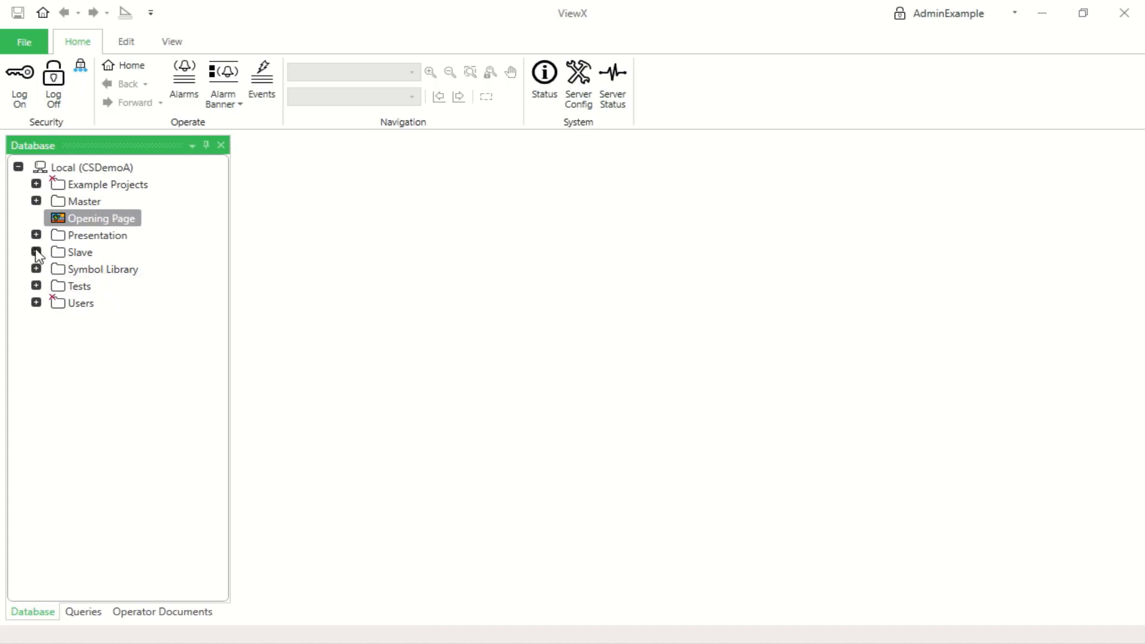
{"action": "left_click", "coordinate": [35, 251]}
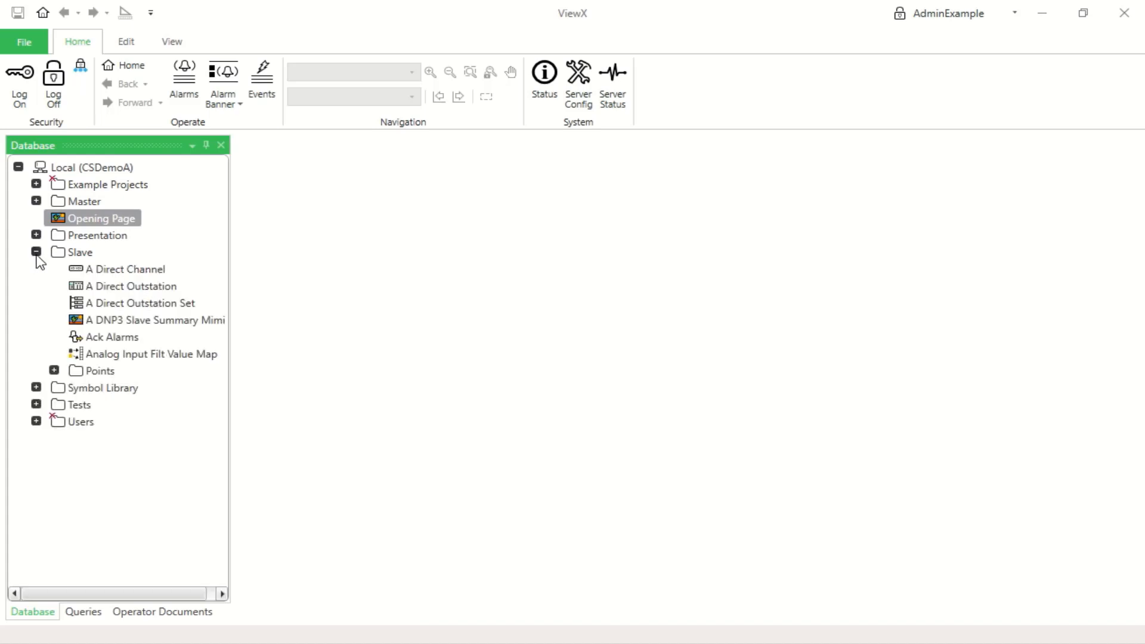
{"action": "left_click", "coordinate": [154, 319]}
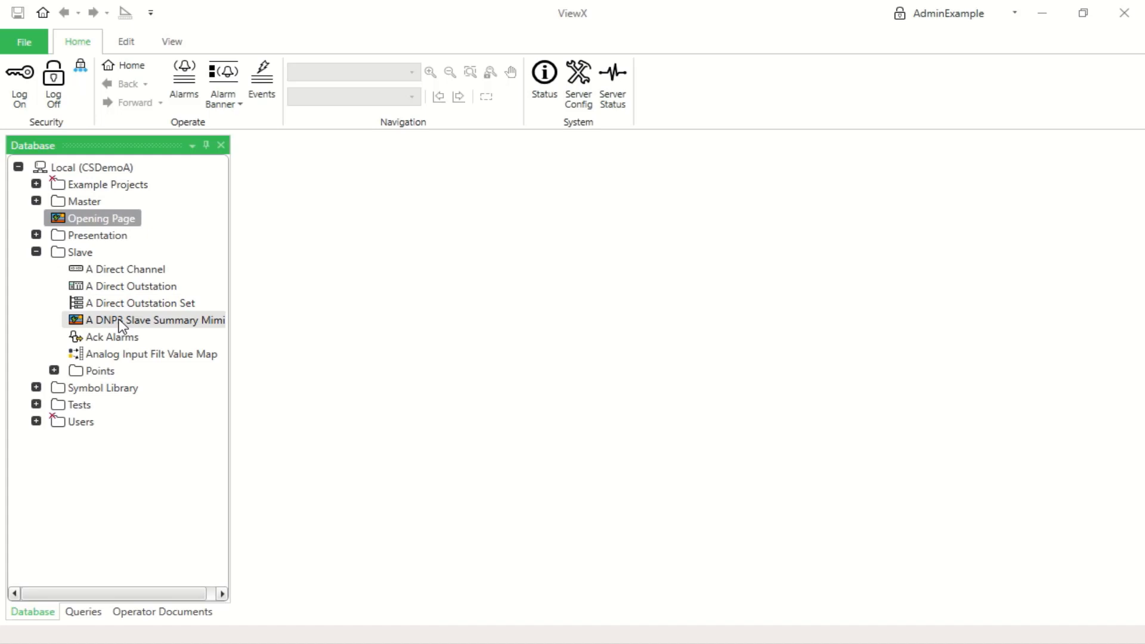
{"action": "left_click", "coordinate": [125, 268]}
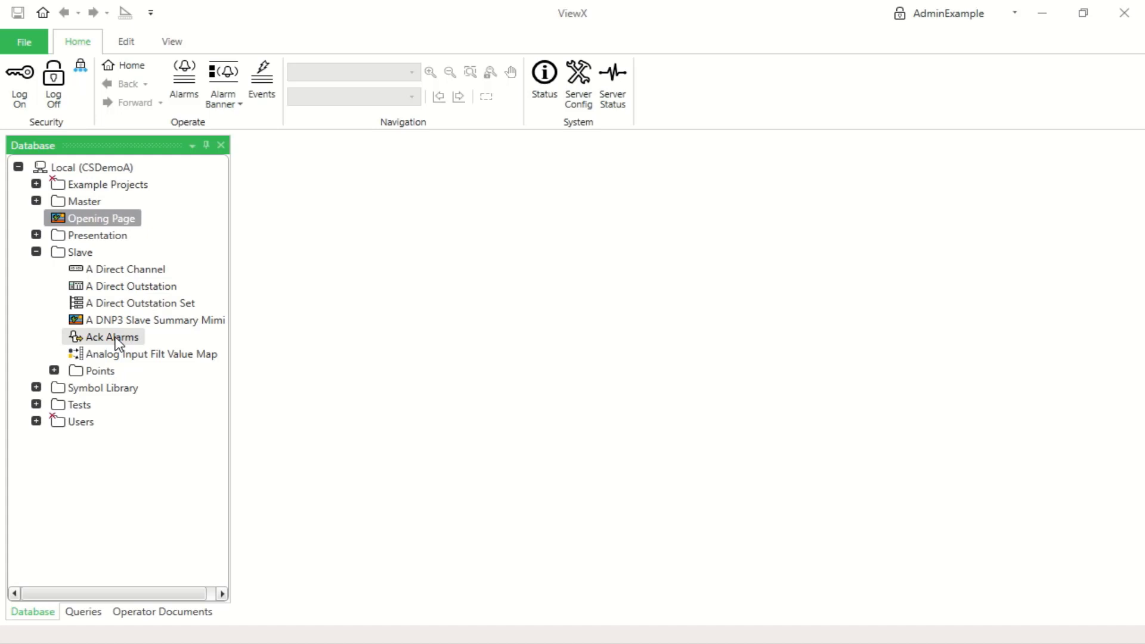
{"action": "left_click", "coordinate": [36, 252]}
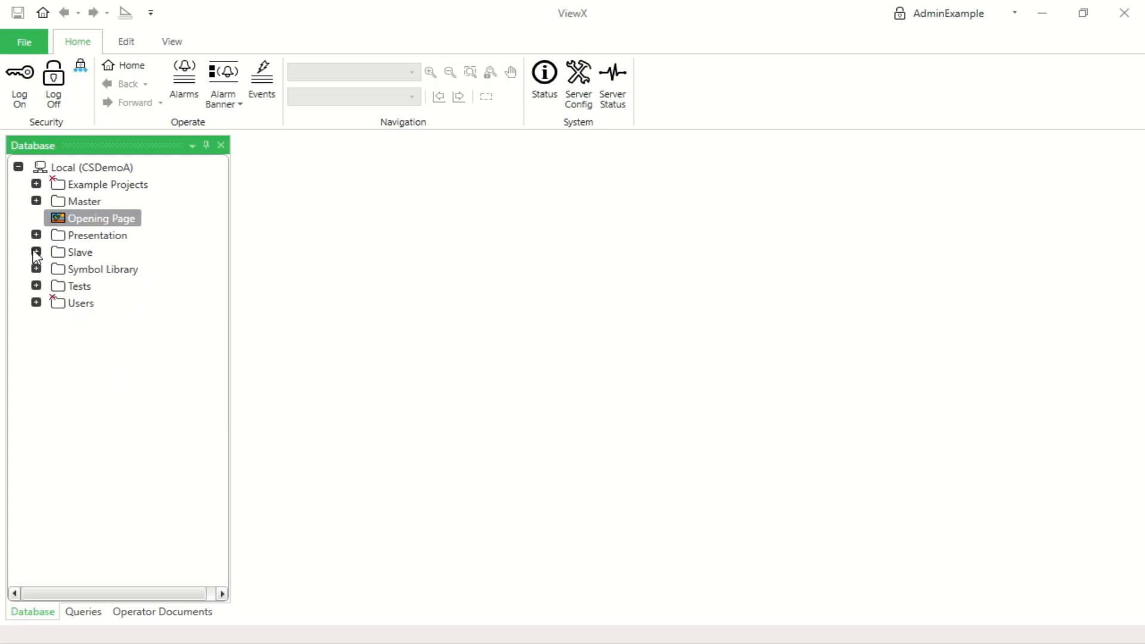
Expand Example Projects > Electricity > Generation > Graphics in the database tree
{"action": "left_click", "coordinate": [36, 183]}
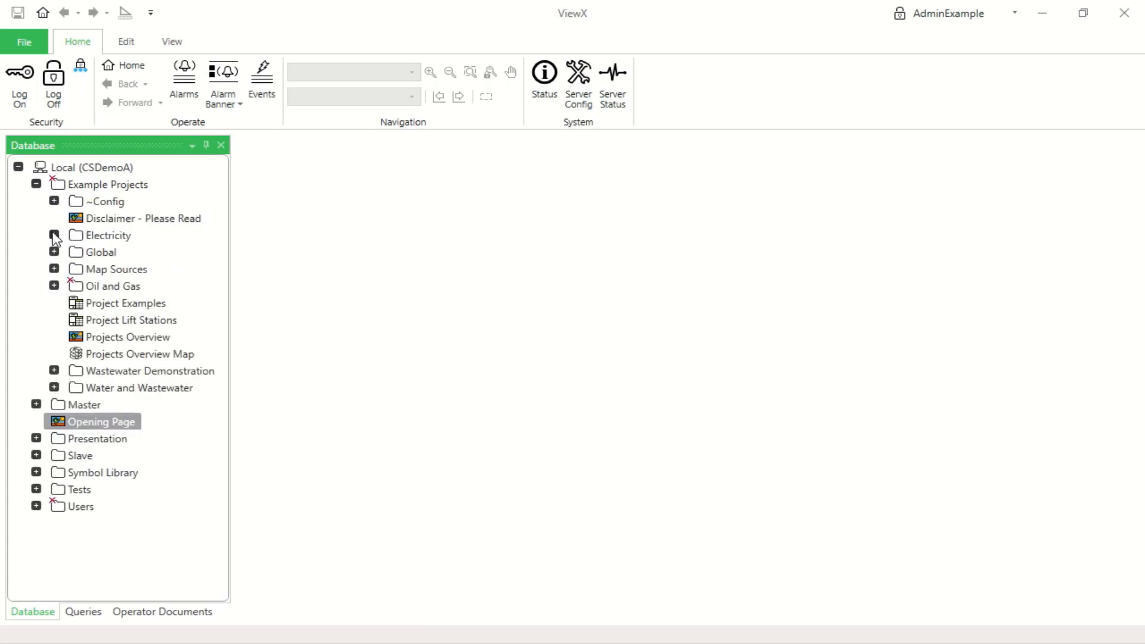
{"action": "left_click", "coordinate": [54, 235]}
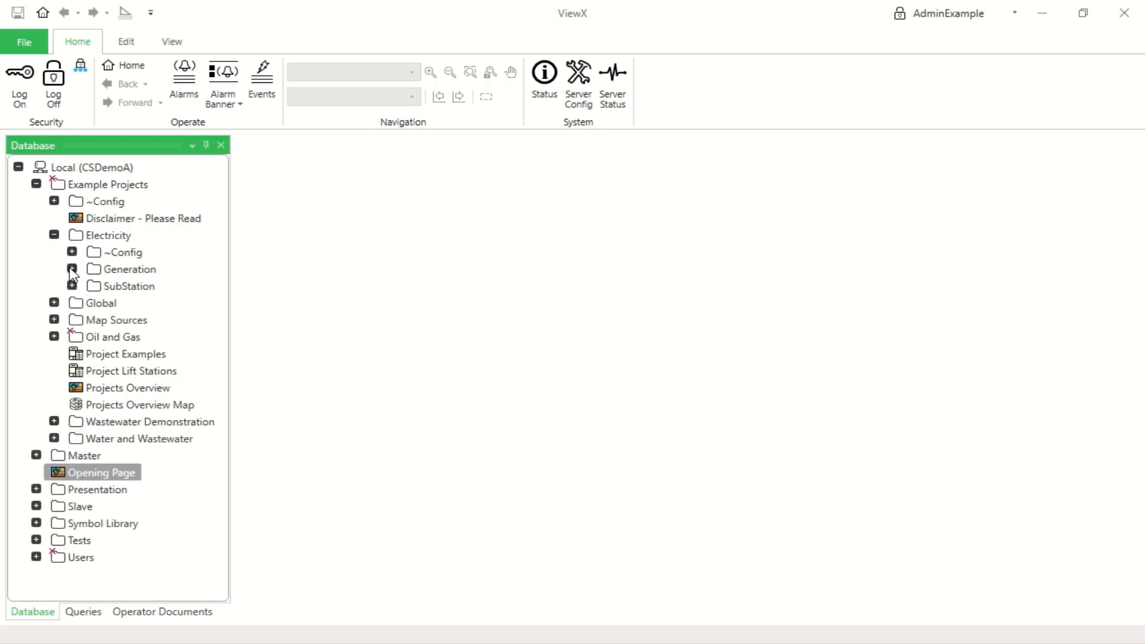
{"action": "left_click", "coordinate": [72, 268]}
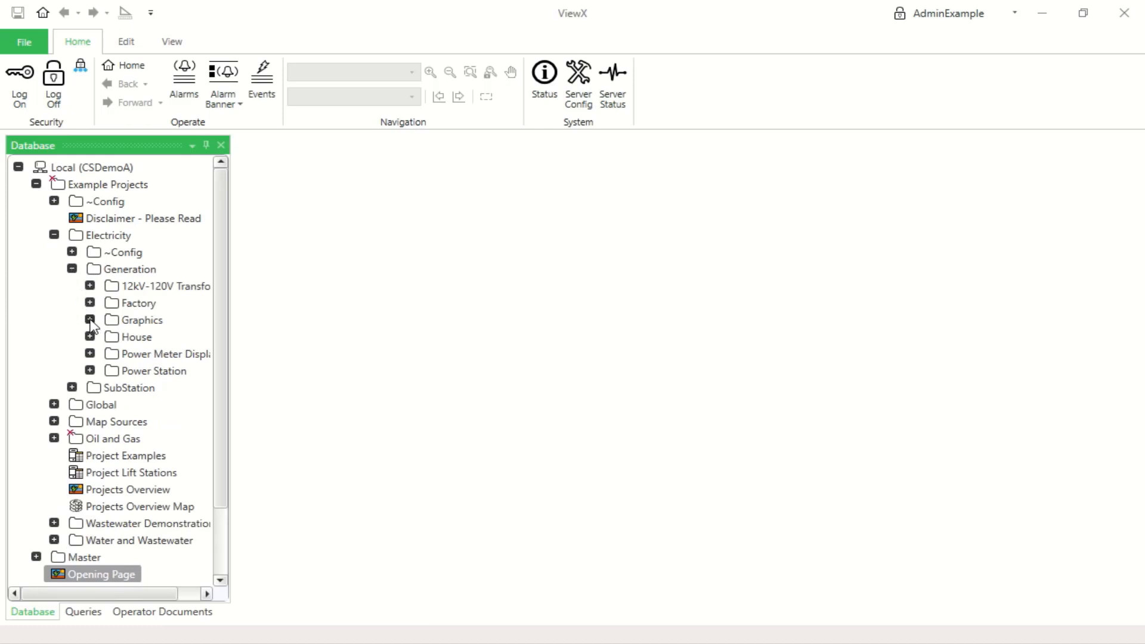
{"action": "left_click", "coordinate": [90, 320]}
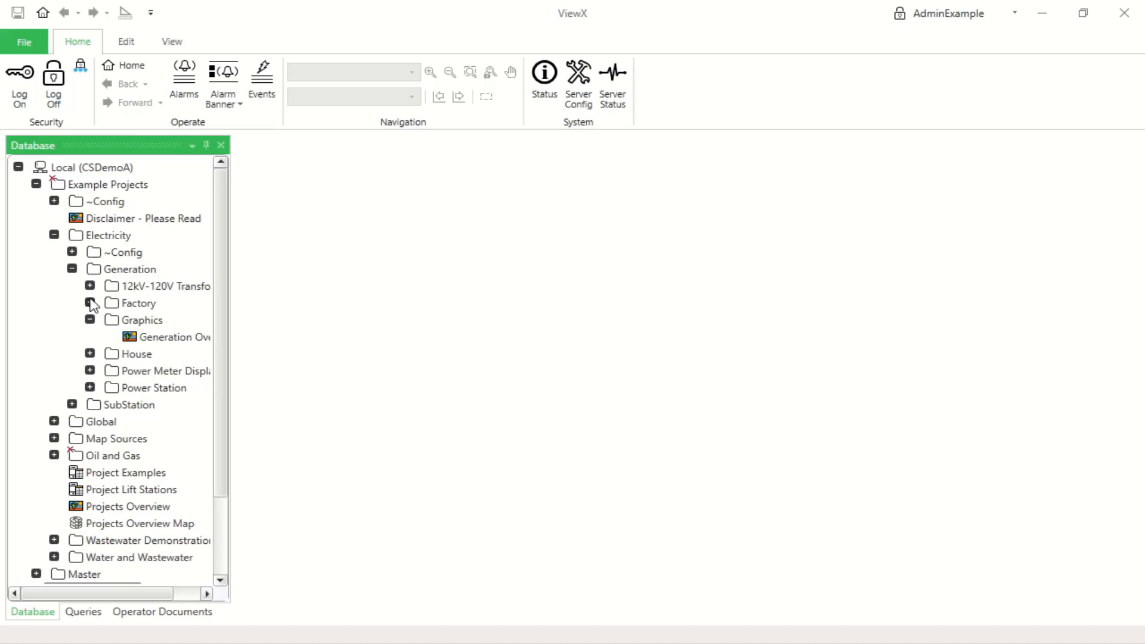
Drag the Factory group into the Graphics folder and expand it in its new location
{"action": "left_click", "coordinate": [90, 303]}
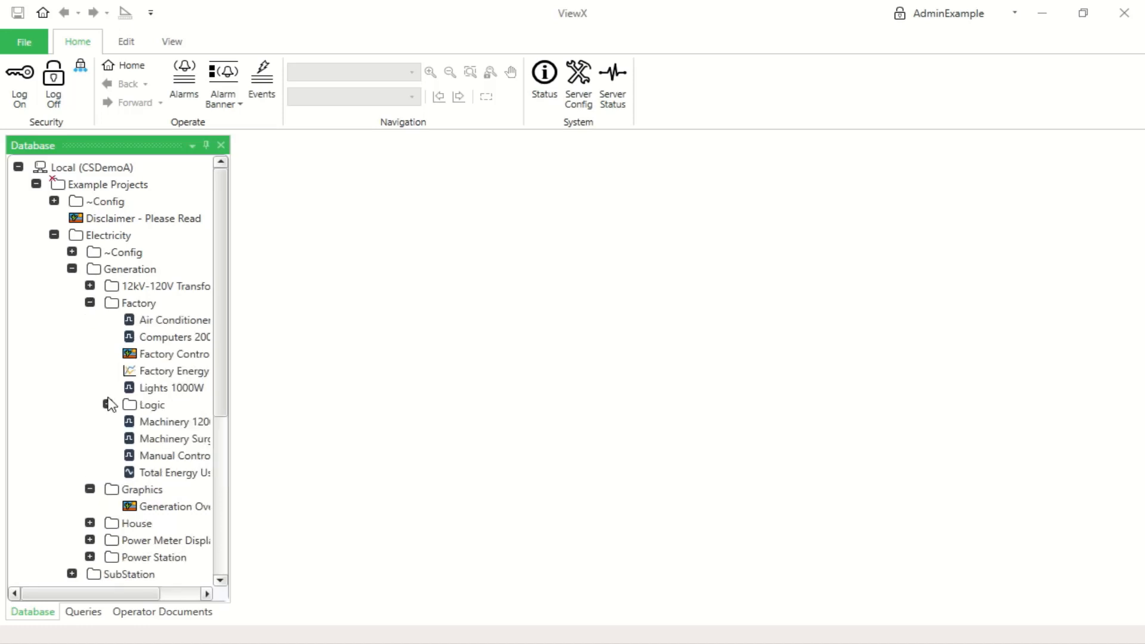
{"action": "left_click", "coordinate": [90, 302]}
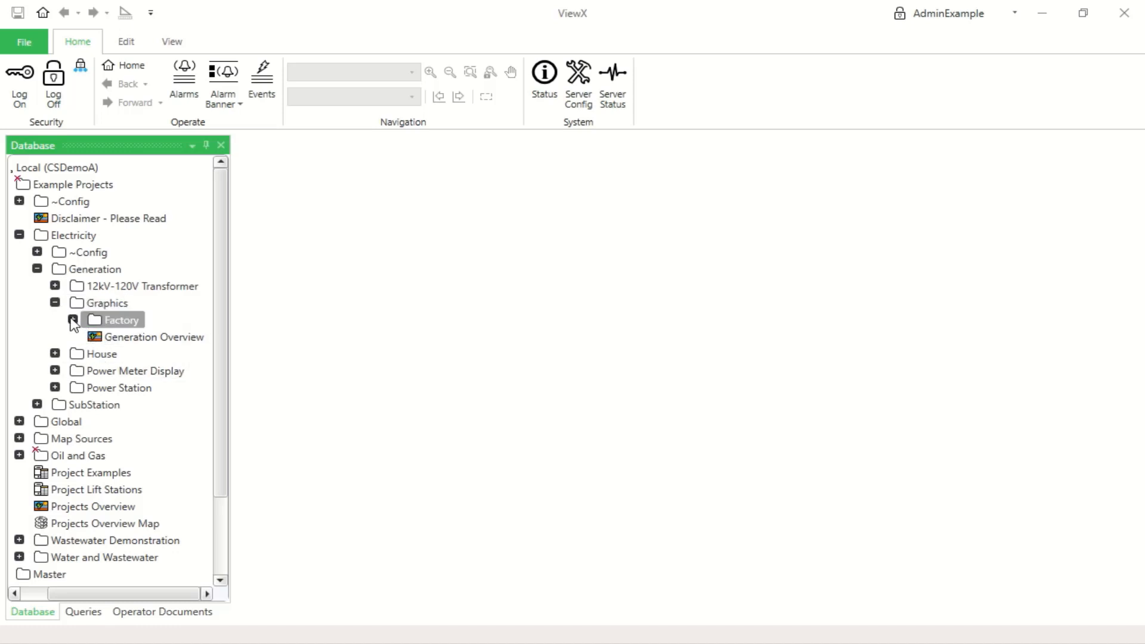
{"action": "left_click", "coordinate": [73, 321]}
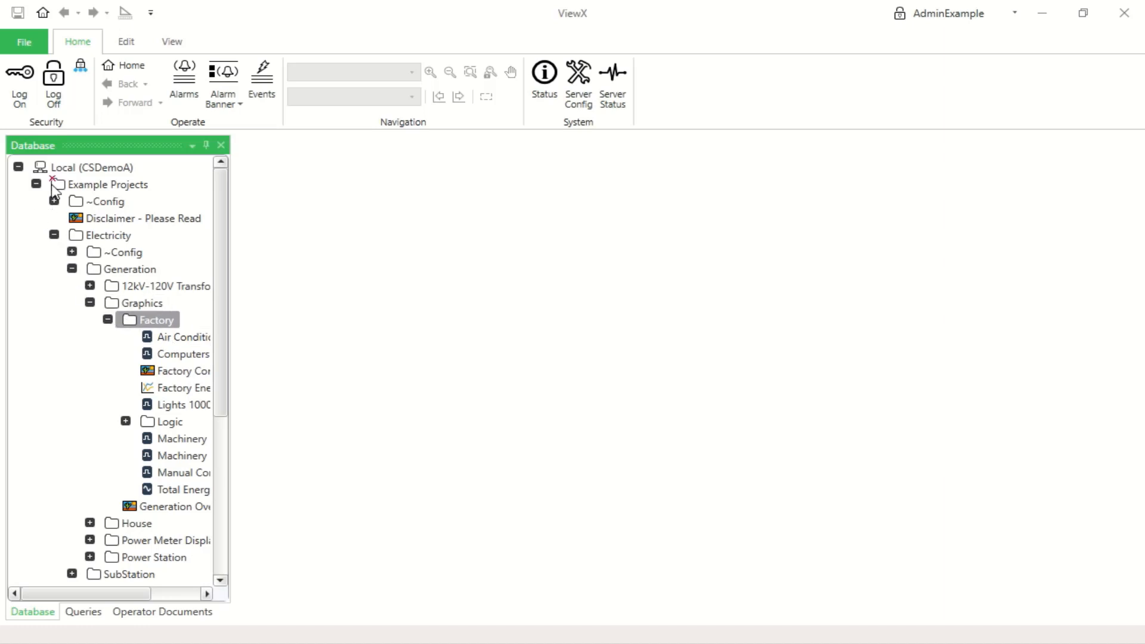
Collapse Example Projects and bring up the context menu on the Local (CSDemoA) root
{"action": "left_click", "coordinate": [18, 167]}
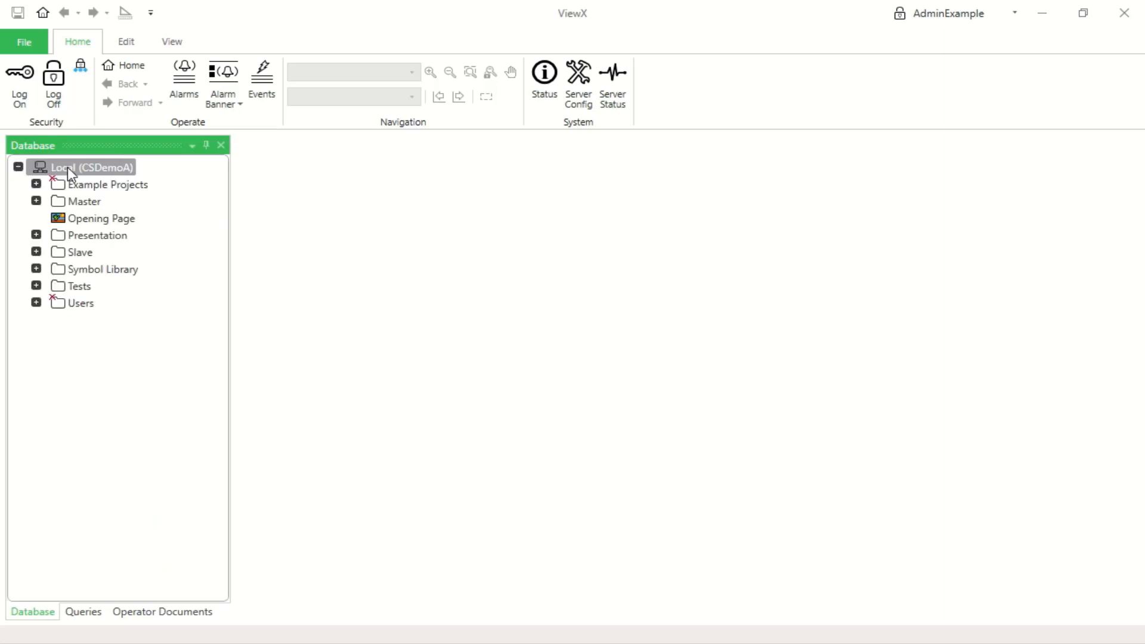
{"action": "right_click", "coordinate": [90, 167]}
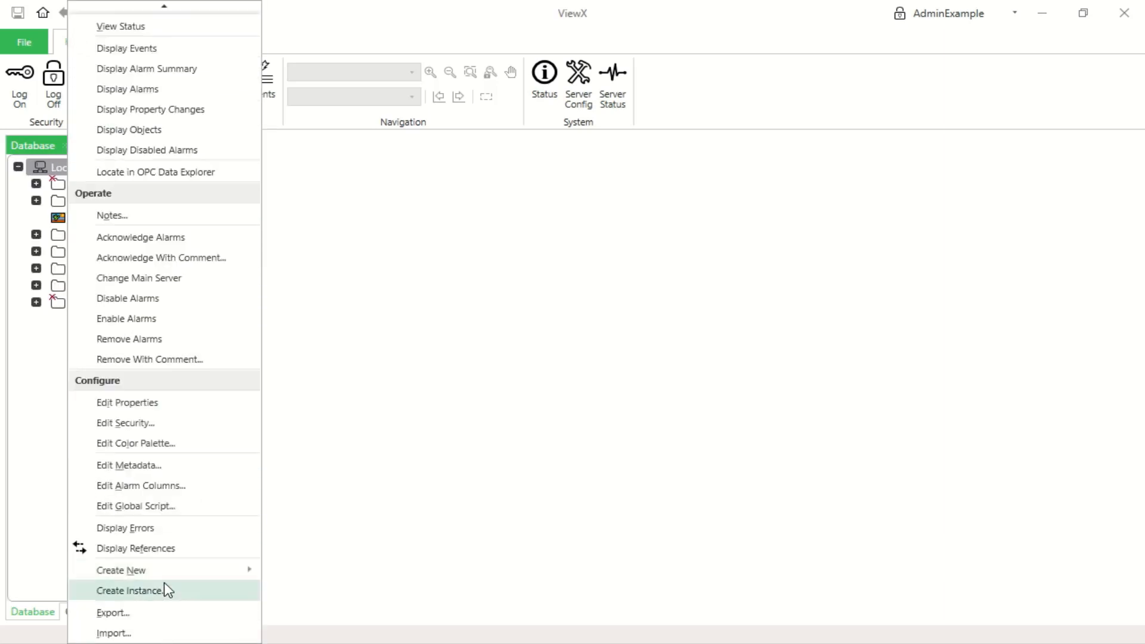
{"action": "mouse_move", "coordinate": [121, 570]}
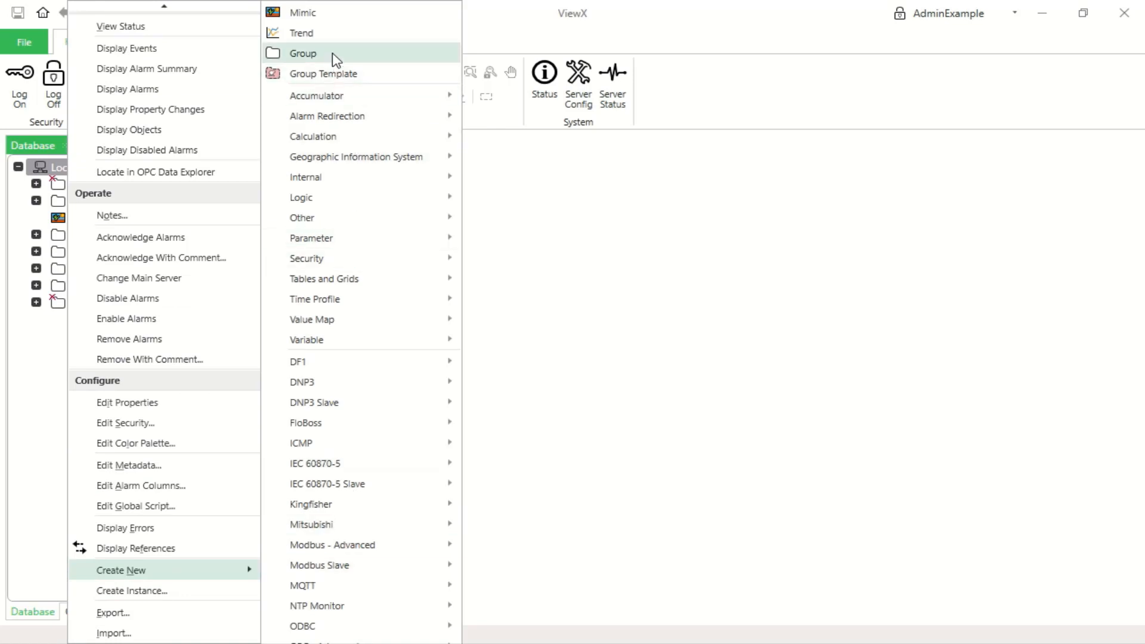
{"action": "mouse_move", "coordinate": [339, 33]}
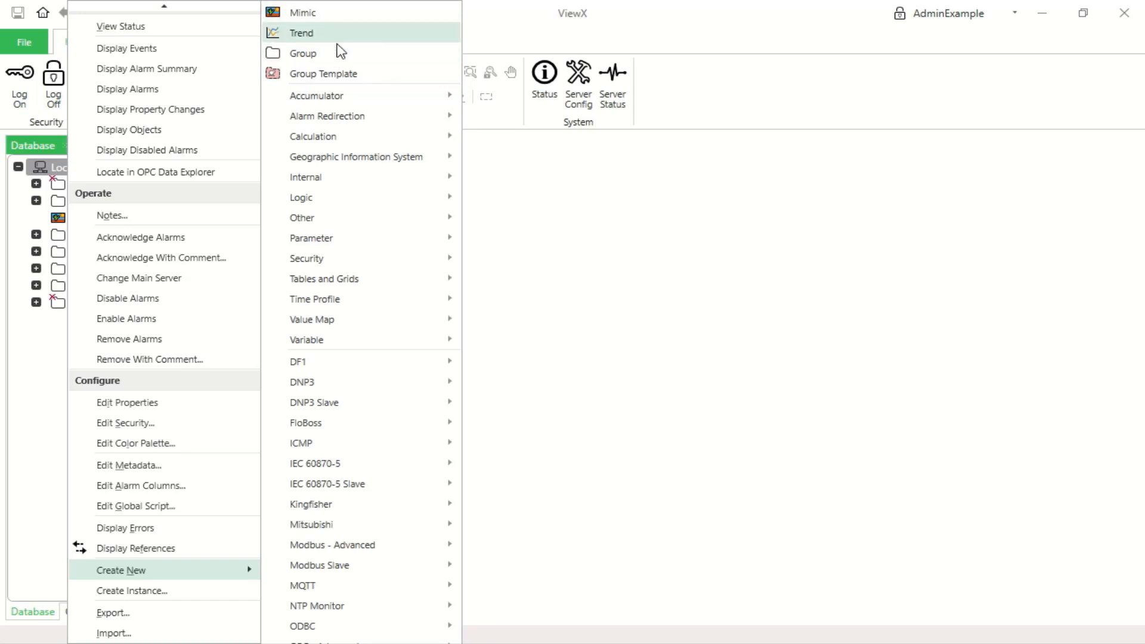
{"action": "mouse_move", "coordinate": [345, 54]}
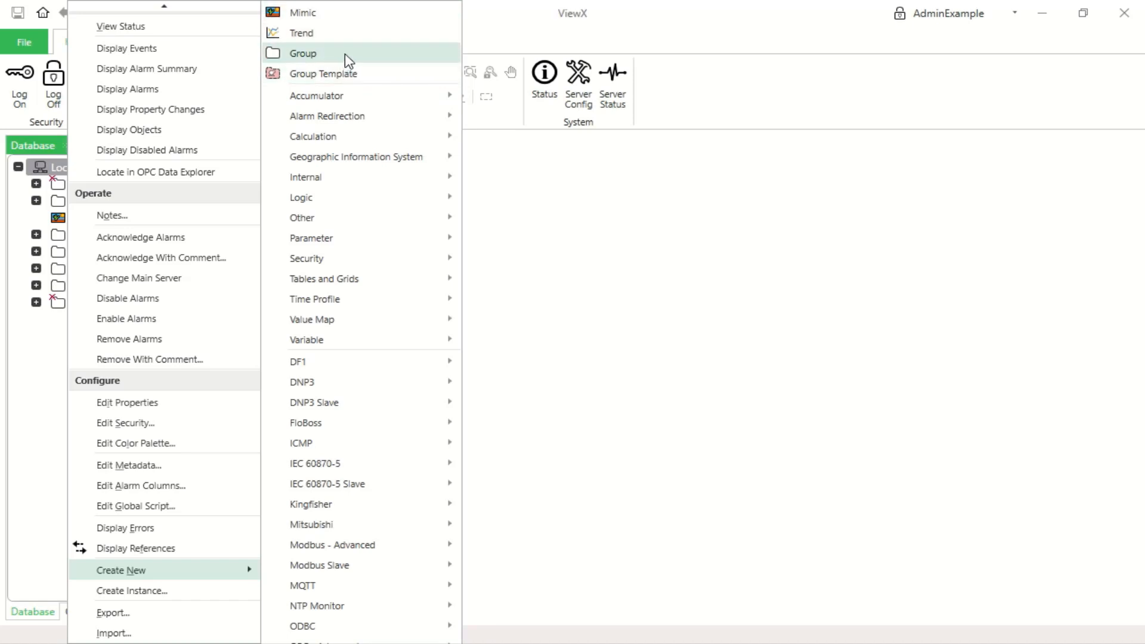
{"action": "mouse_move", "coordinate": [342, 95]}
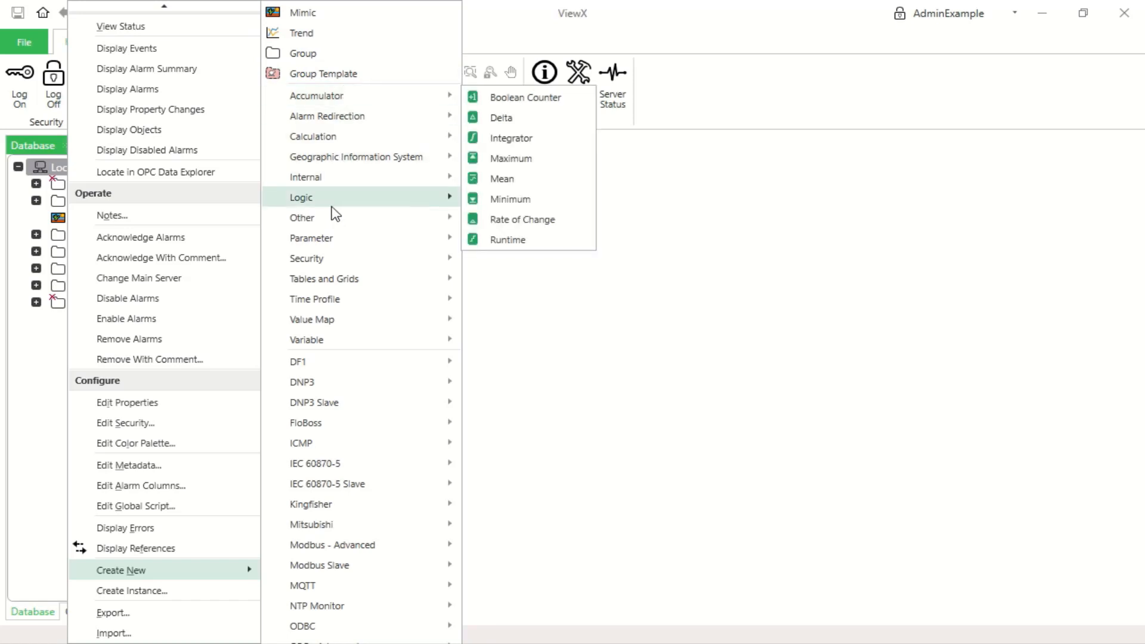
{"action": "mouse_move", "coordinate": [306, 340]}
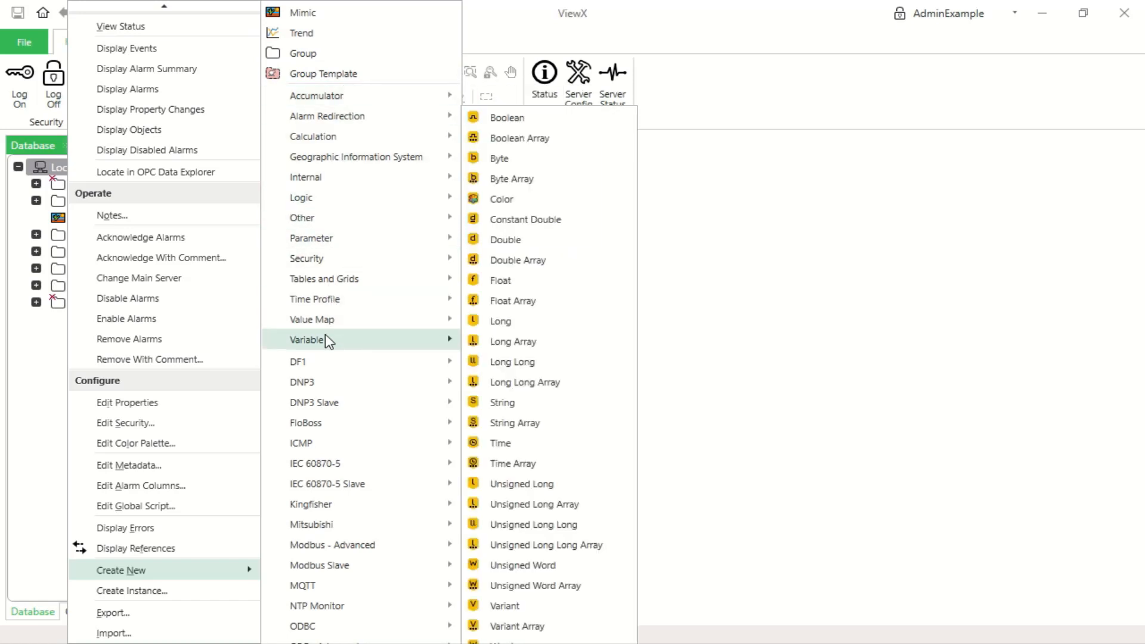
{"action": "mouse_move", "coordinate": [331, 382]}
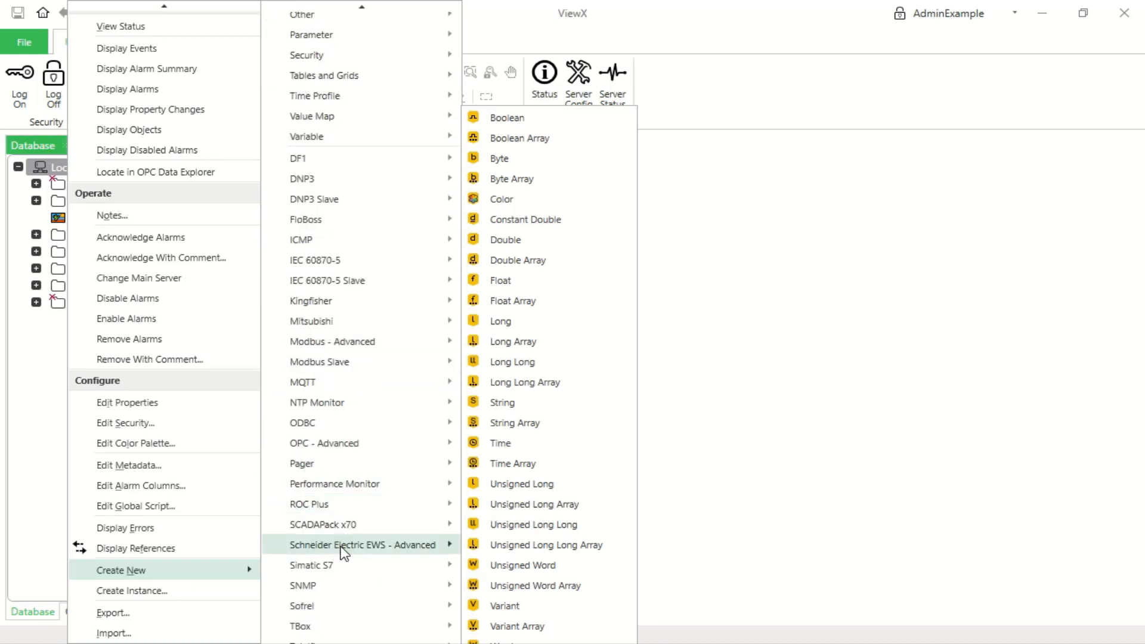
{"action": "mouse_move", "coordinate": [309, 503]}
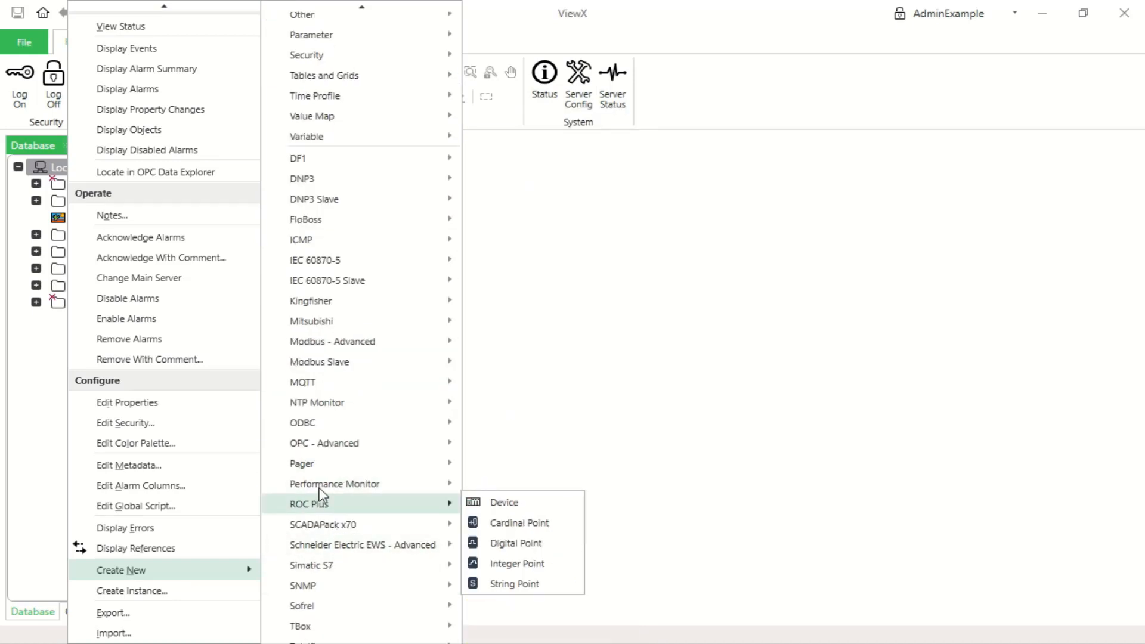
{"action": "mouse_move", "coordinate": [321, 422]}
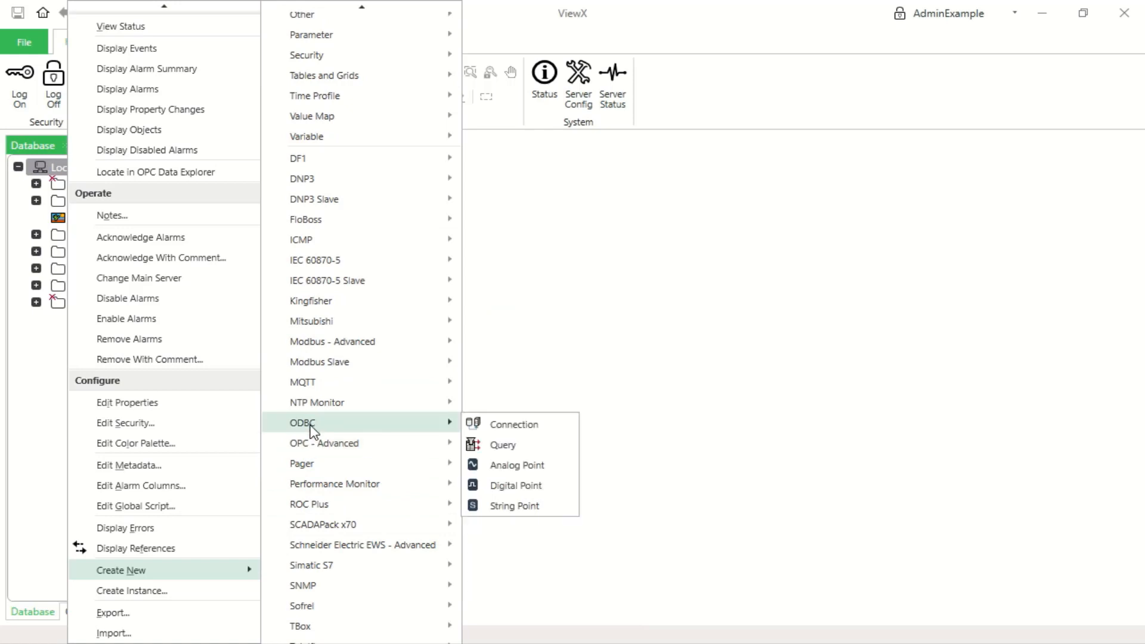
{"action": "mouse_move", "coordinate": [327, 279]}
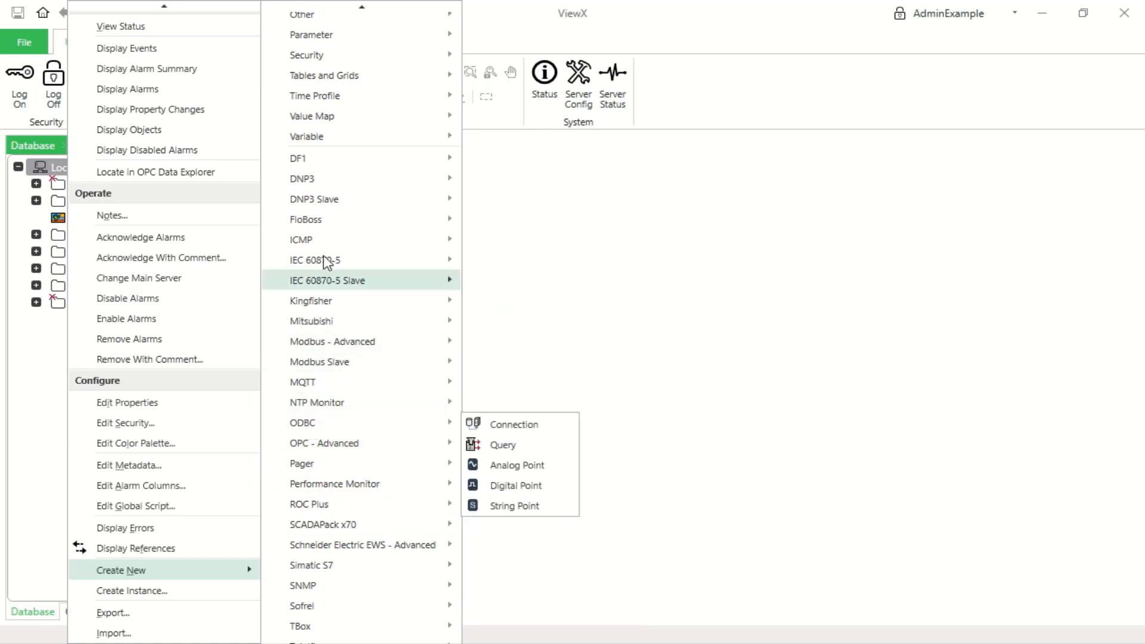
{"action": "mouse_move", "coordinate": [306, 219]}
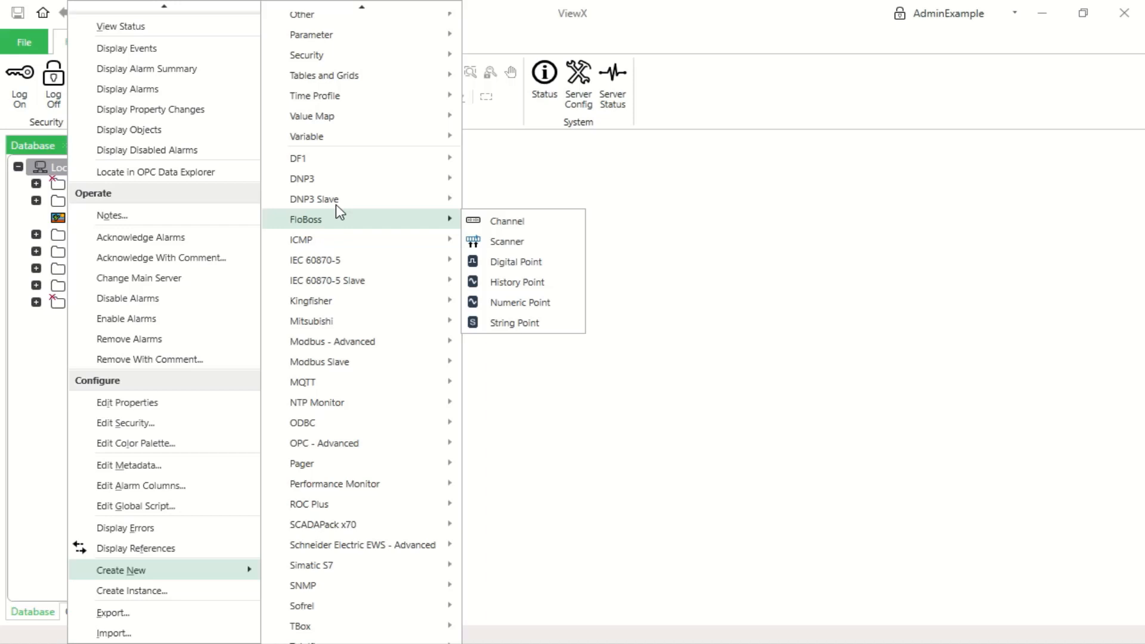
{"action": "mouse_move", "coordinate": [302, 178]}
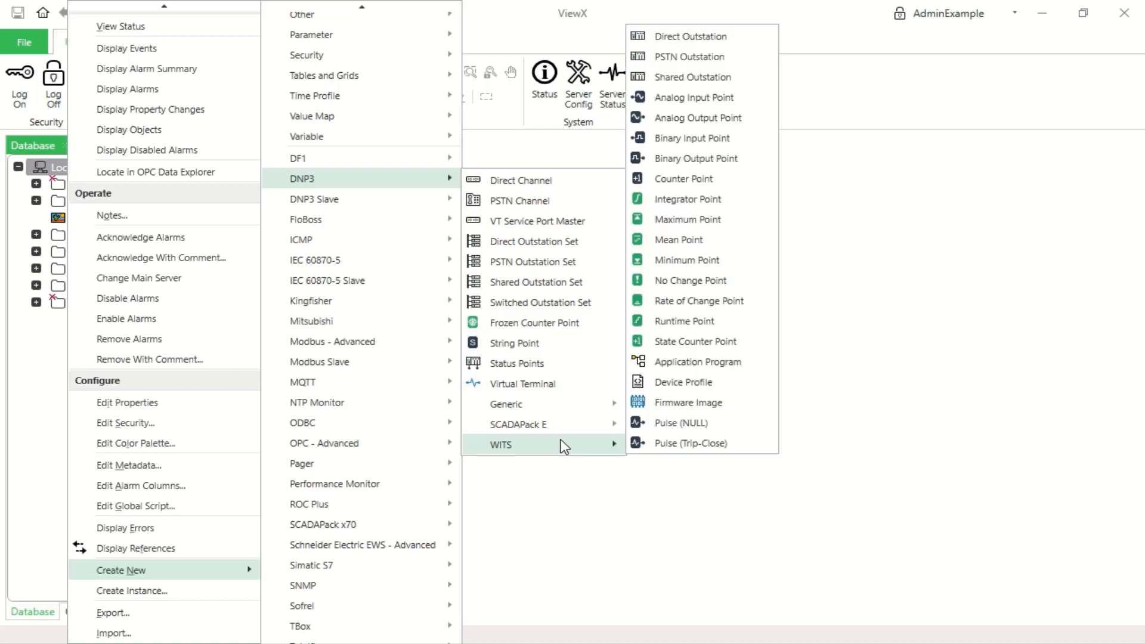
{"action": "mouse_move", "coordinate": [175, 172]}
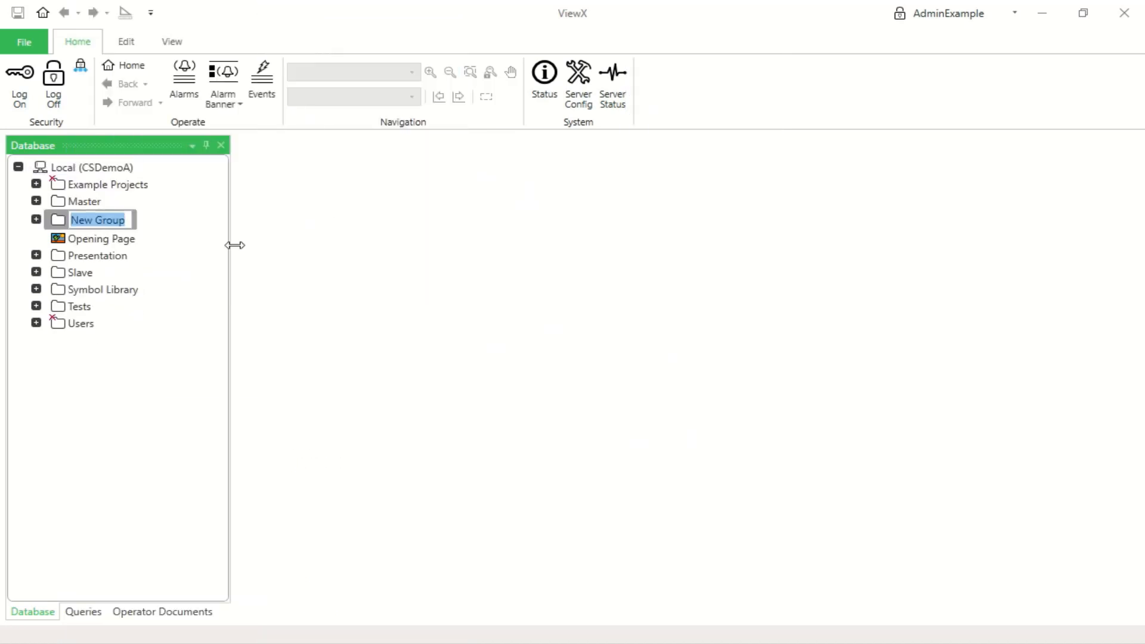
{"action": "mouse_move", "coordinate": [150, 253]}
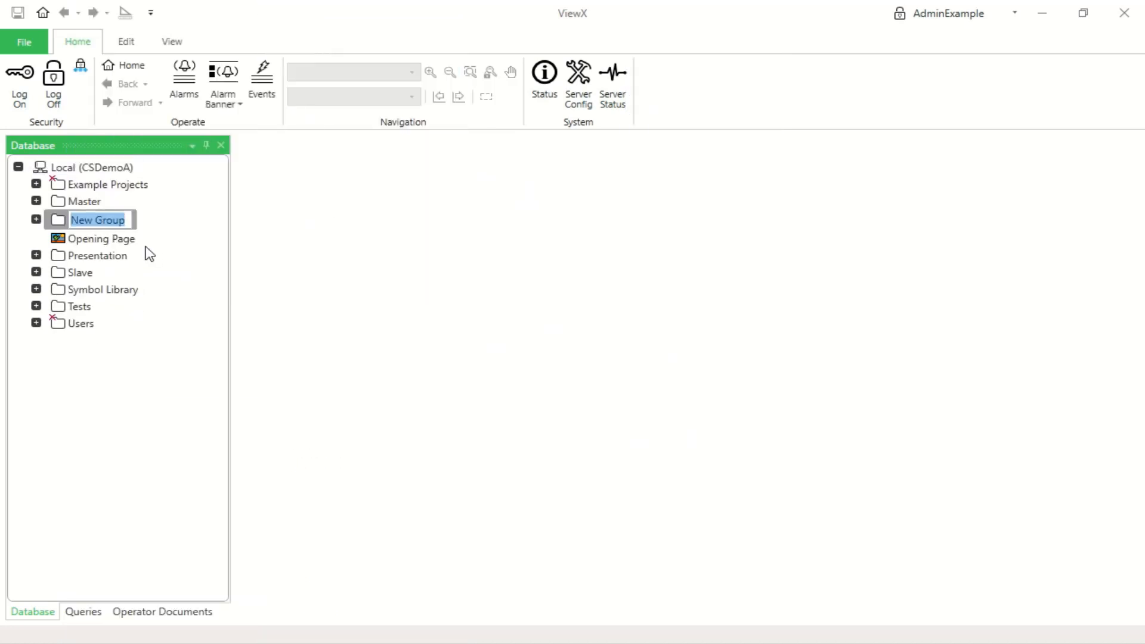
Name the new group My Demo, expand it to show its Default mimic, and show the Edit ribbon
{"action": "type", "text": "My Demo"}
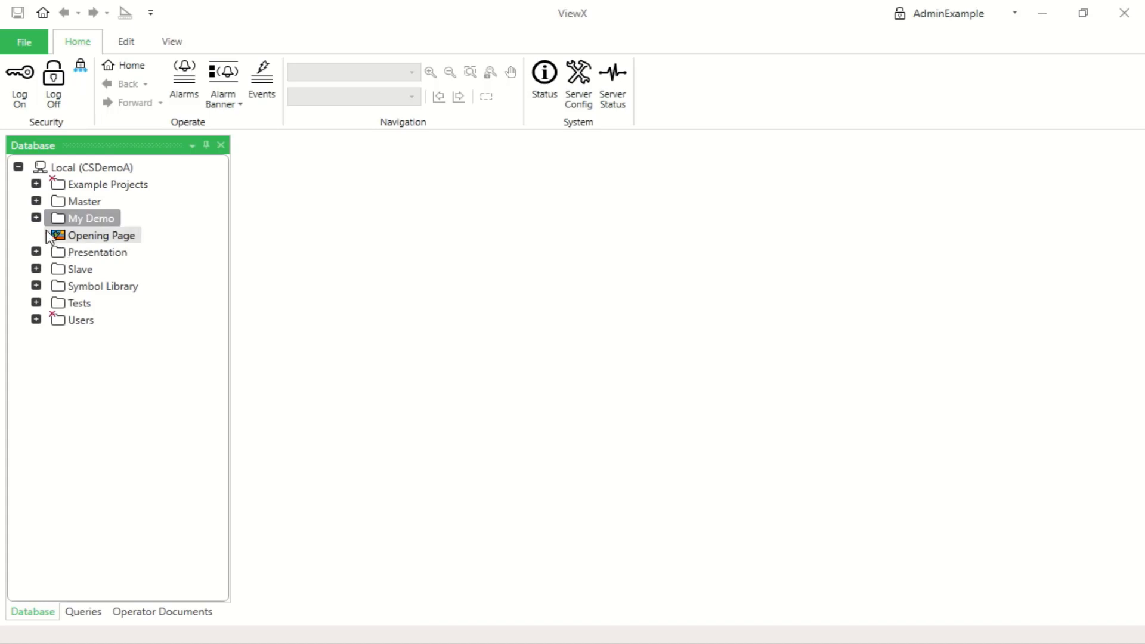
{"action": "left_click", "coordinate": [36, 217]}
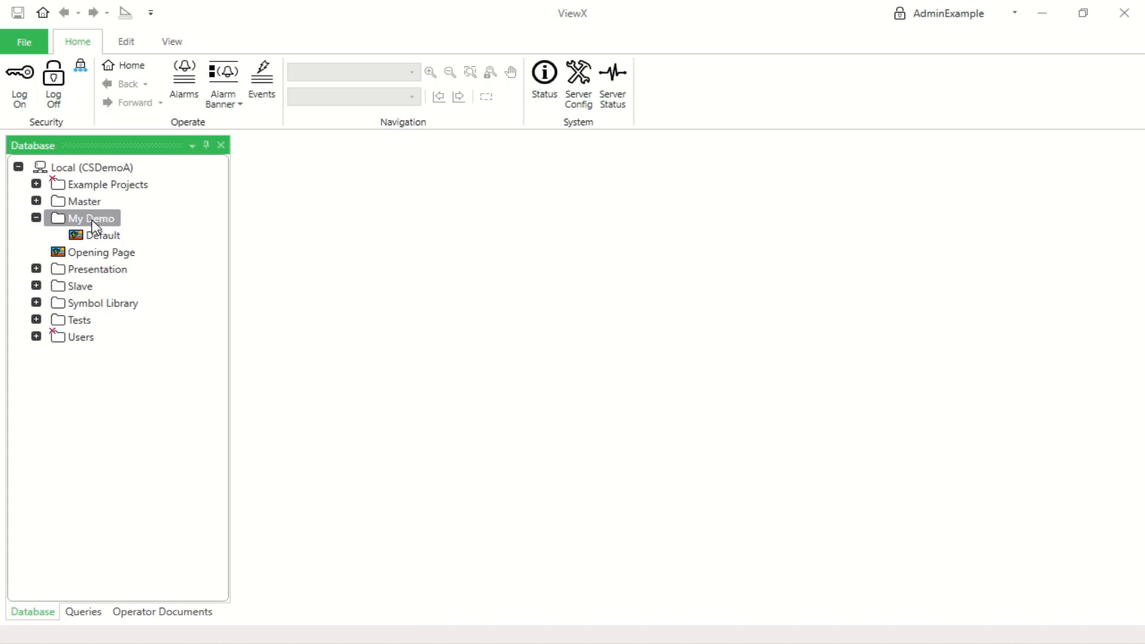
{"action": "mouse_move", "coordinate": [95, 225]}
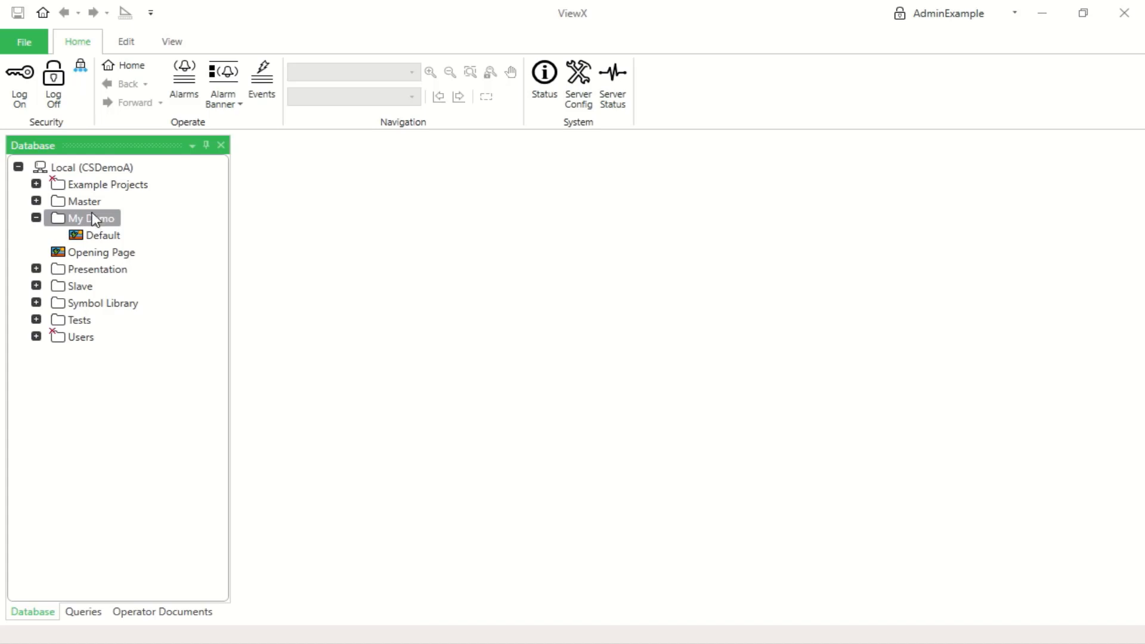
{"action": "left_click", "coordinate": [125, 42]}
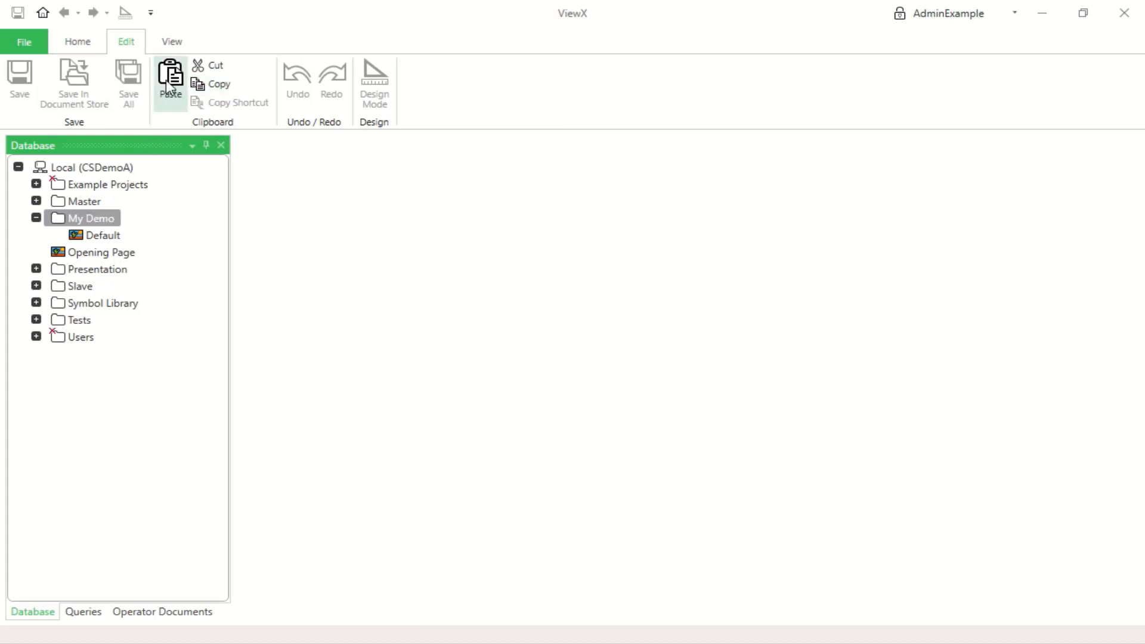
Paste a copy of the group inside My Demo, rename it Pump, and expand it to show its Default mimic
{"action": "left_click", "coordinate": [171, 80]}
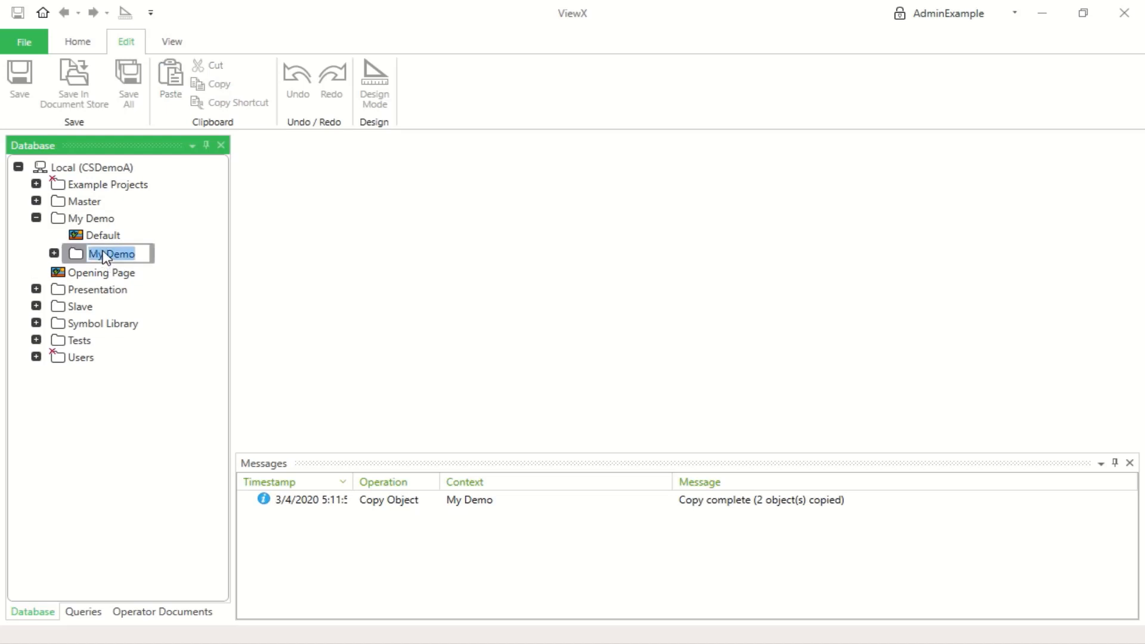
{"action": "type", "text": "Pump"}
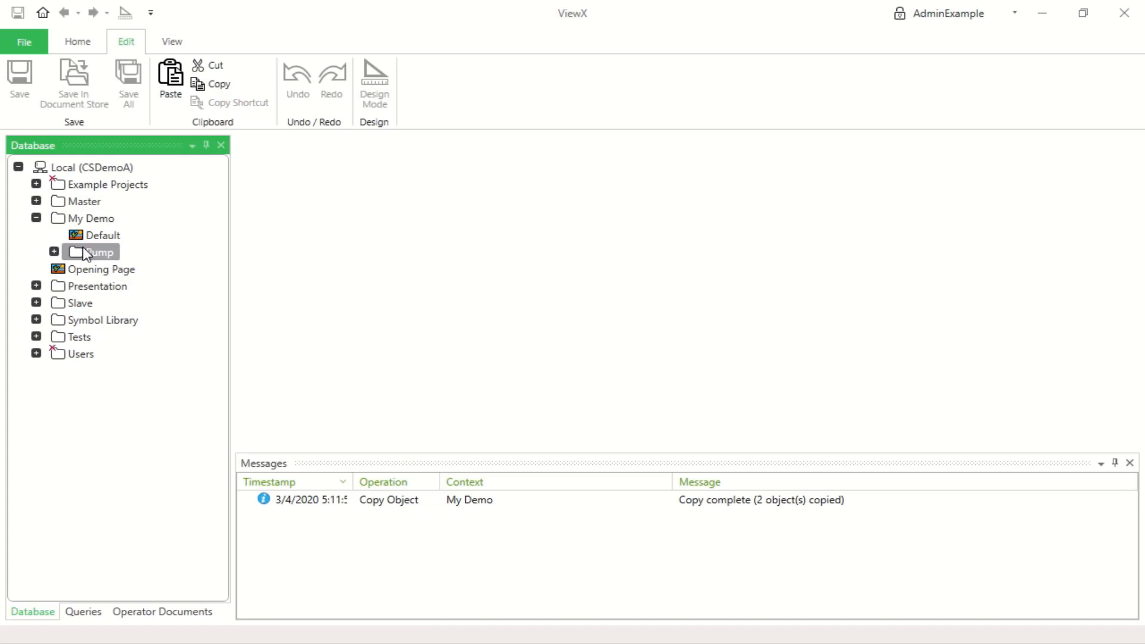
{"action": "left_click", "coordinate": [53, 251]}
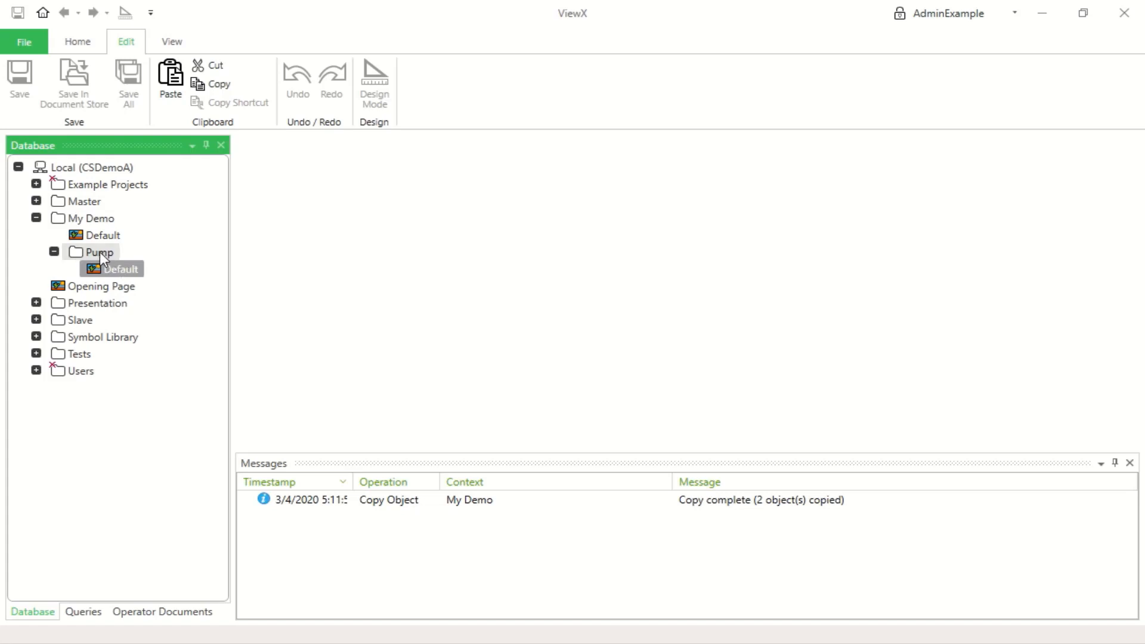
{"action": "left_click", "coordinate": [122, 269]}
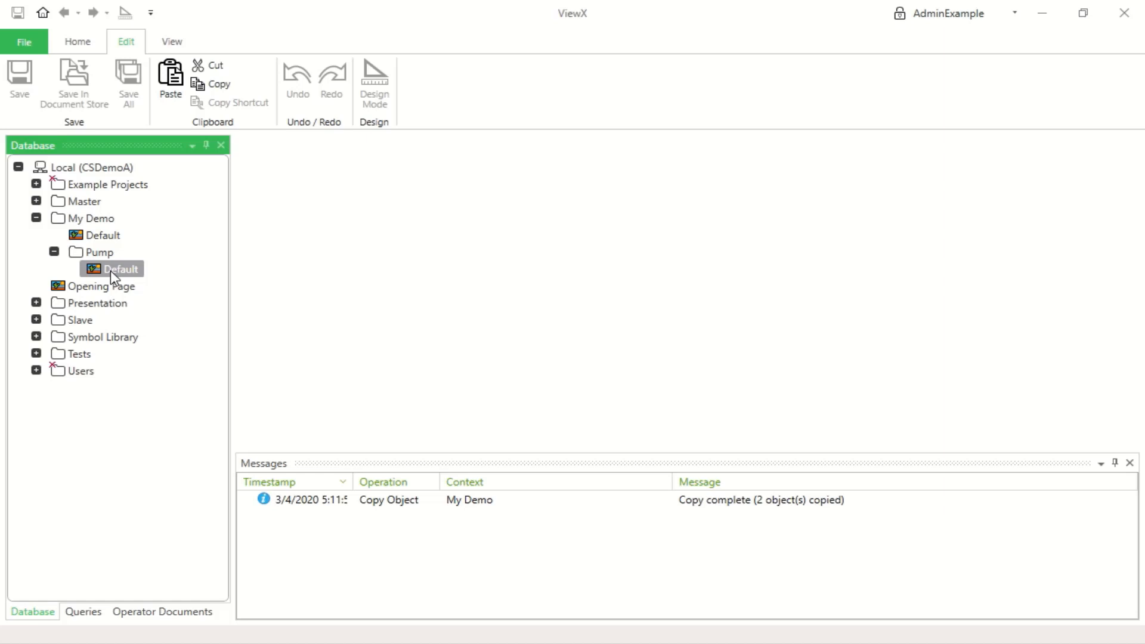
{"action": "mouse_move", "coordinate": [89, 272]}
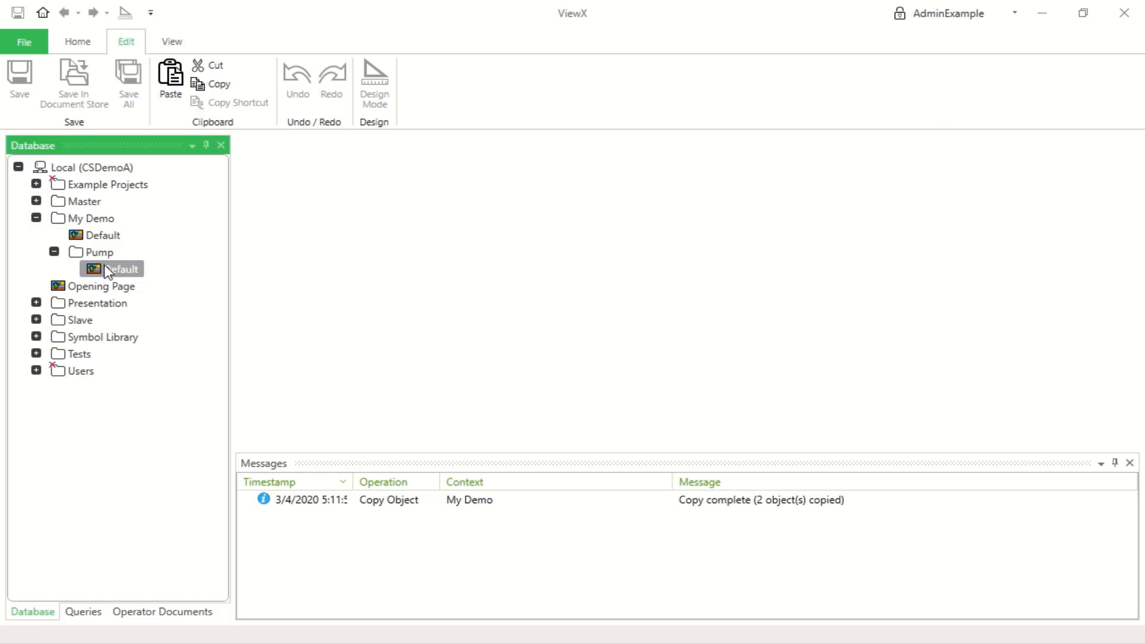
{"action": "left_click", "coordinate": [94, 252]}
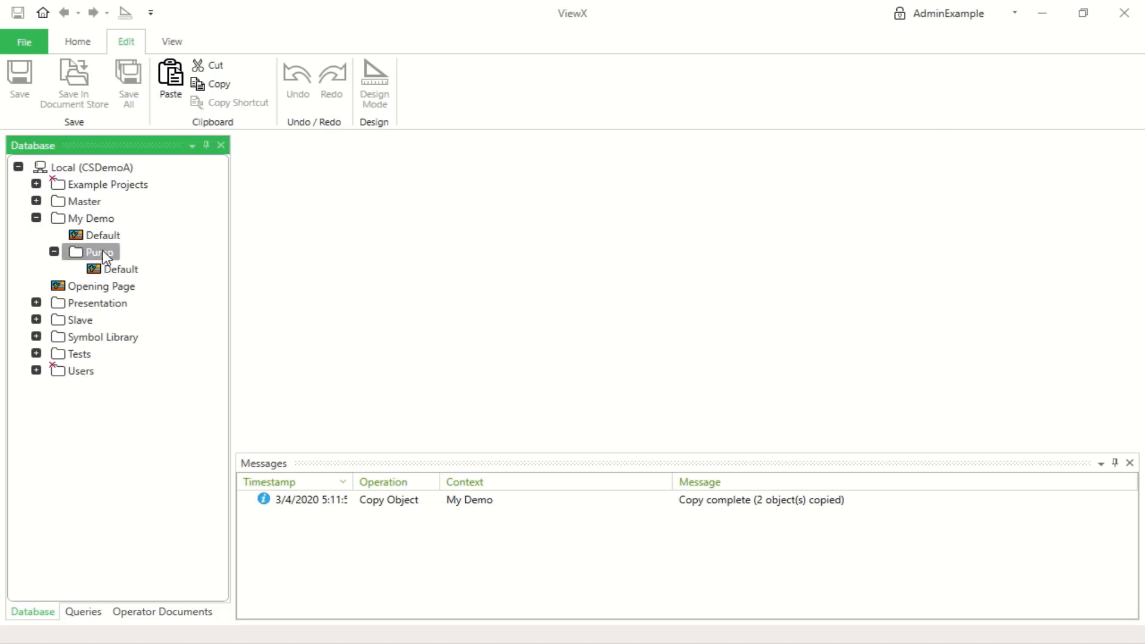
Create an internal analog point Flow and an internal digital point Status in the Pump group
{"action": "right_click", "coordinate": [93, 252]}
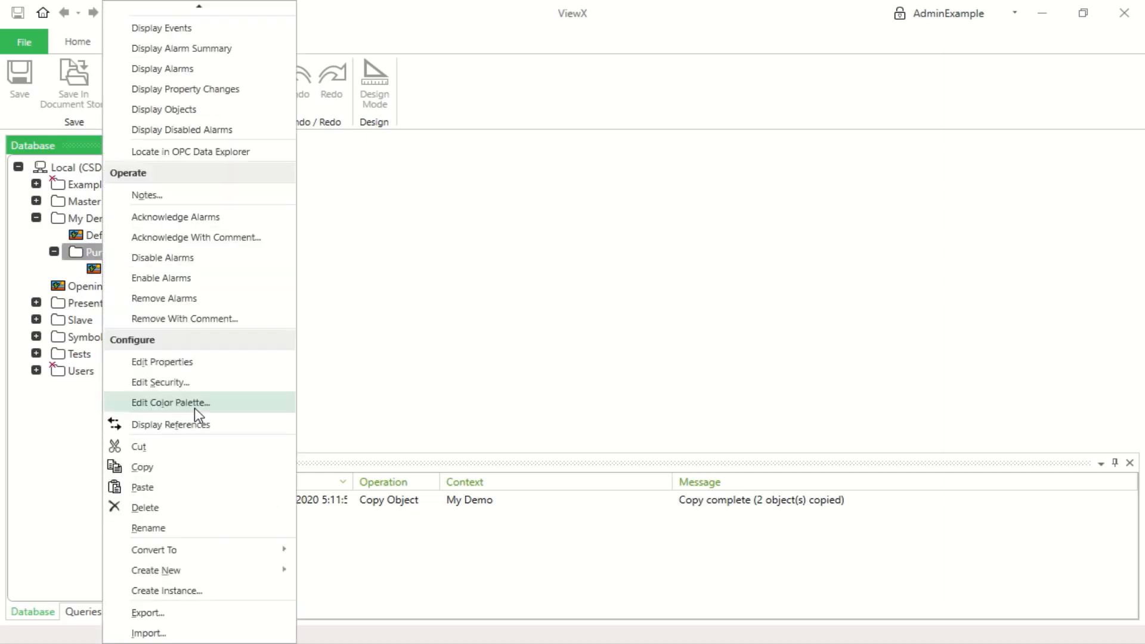
{"action": "mouse_move", "coordinate": [203, 436]}
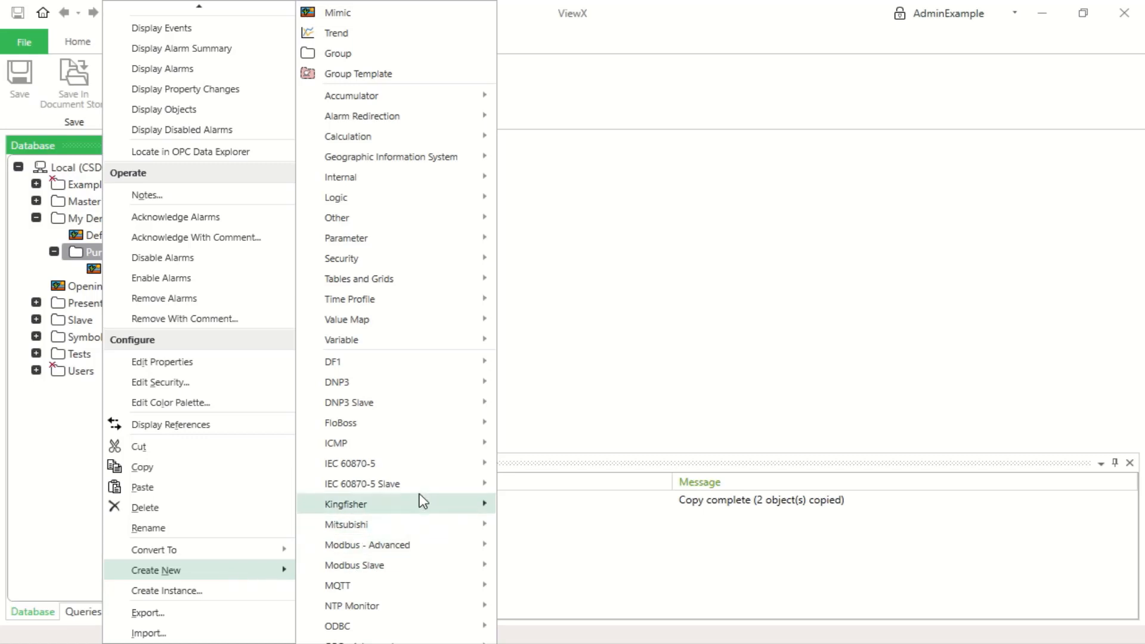
{"action": "mouse_move", "coordinate": [341, 339]}
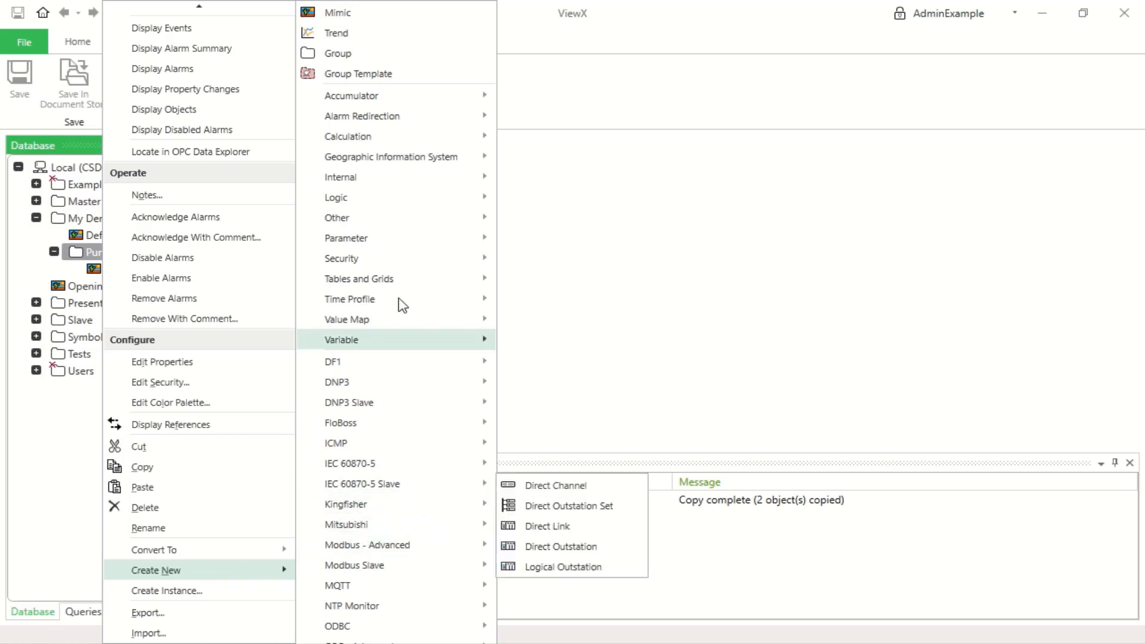
{"action": "mouse_move", "coordinate": [386, 176]}
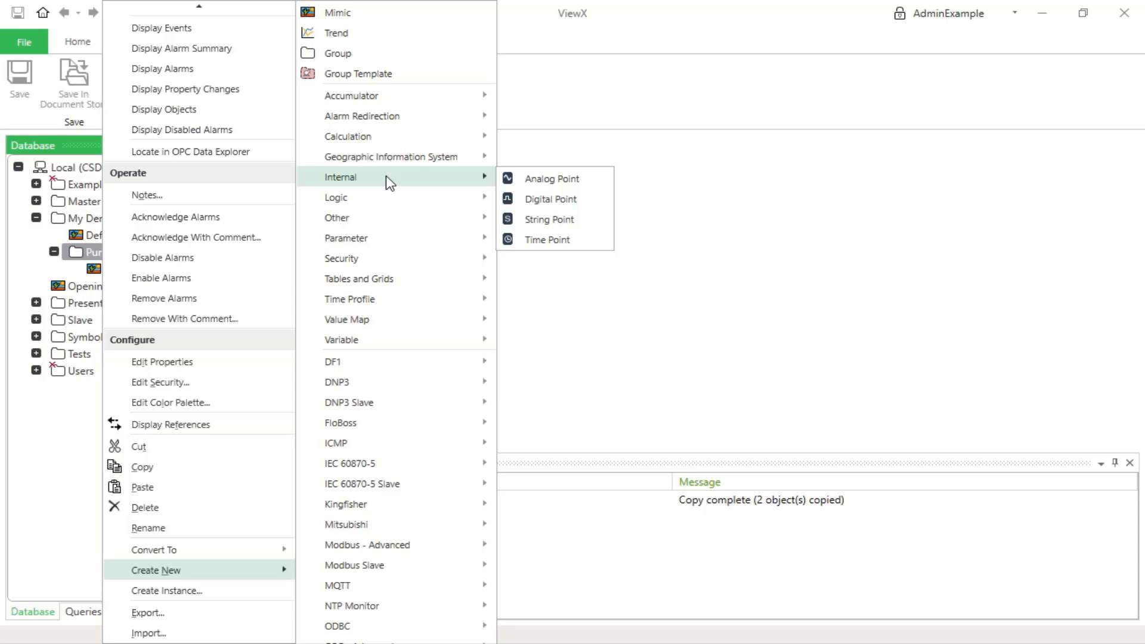
{"action": "mouse_move", "coordinate": [547, 178]}
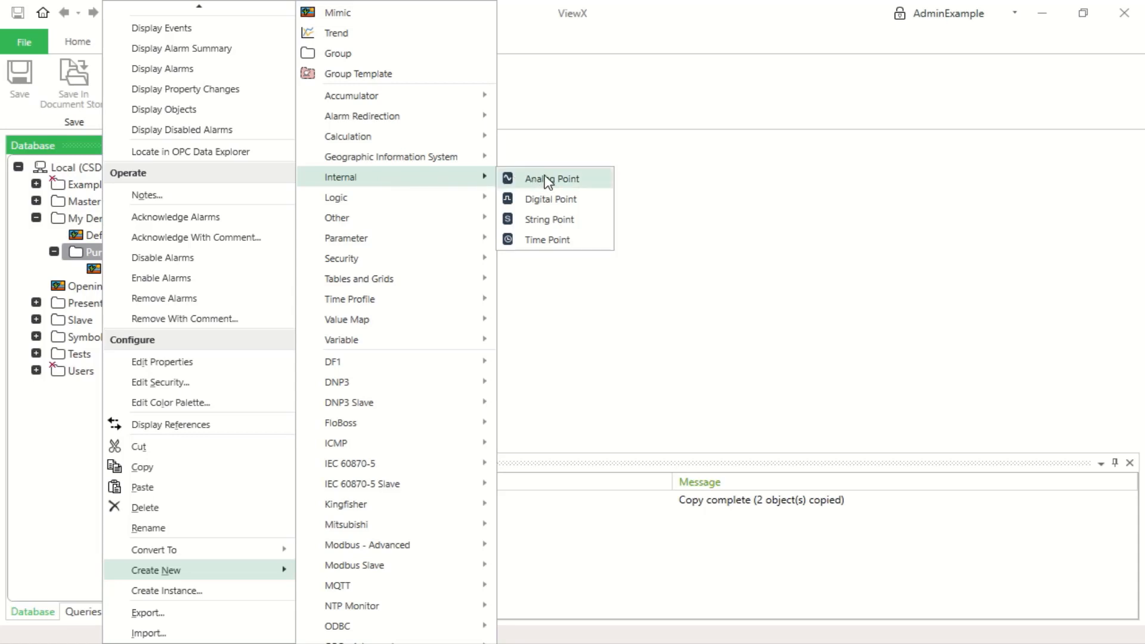
{"action": "left_click", "coordinate": [552, 179]}
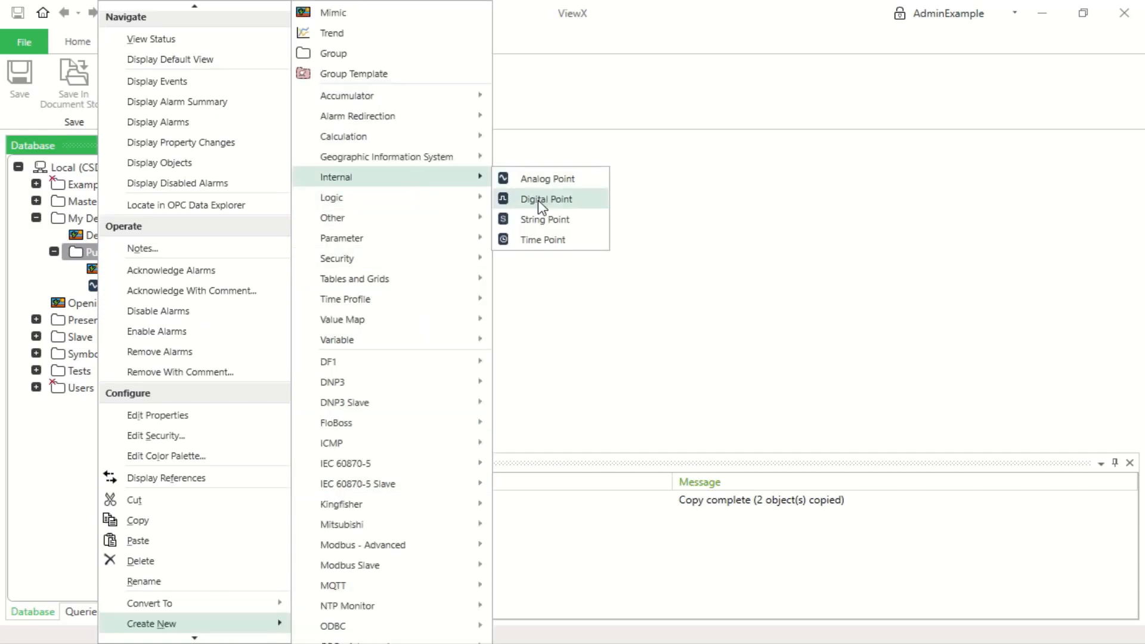
{"action": "left_click", "coordinate": [545, 199]}
{"action": "type", "text": "Status"}
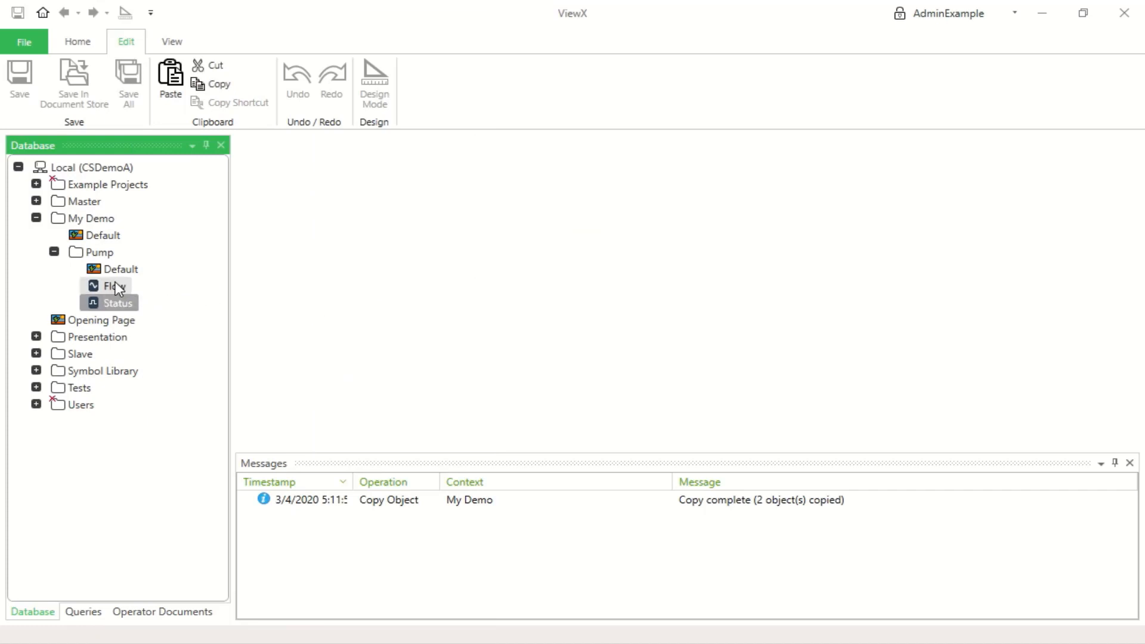
In Flow's Analog Point properties, enter limits 90 high-high, 75 high and 25 low
{"action": "double_click", "coordinate": [115, 285]}
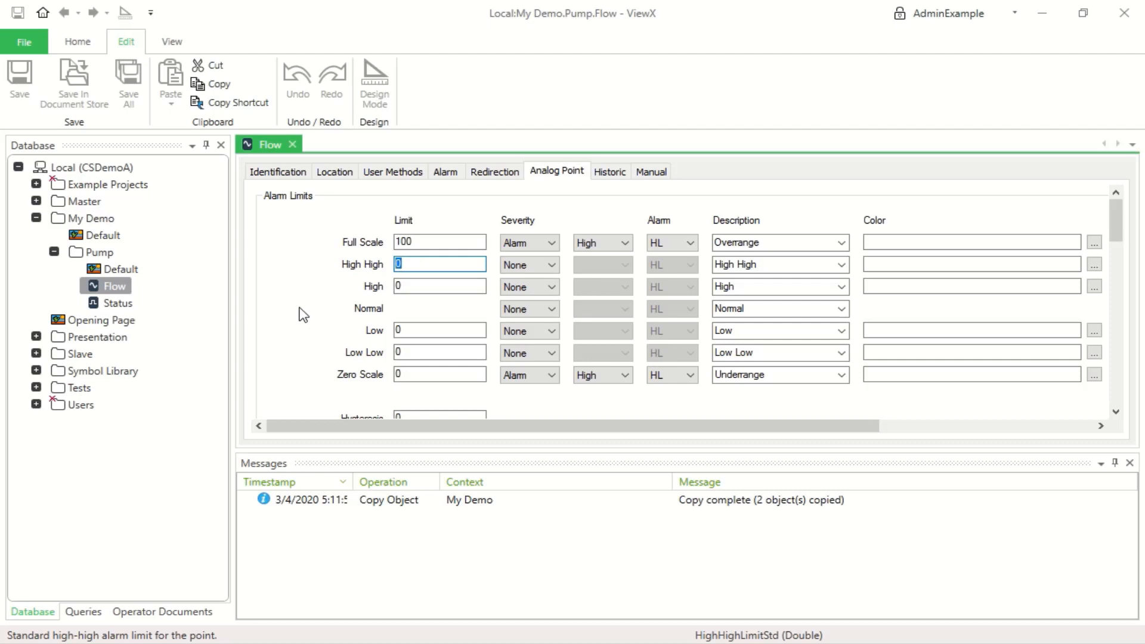
{"action": "type", "text": "907"}
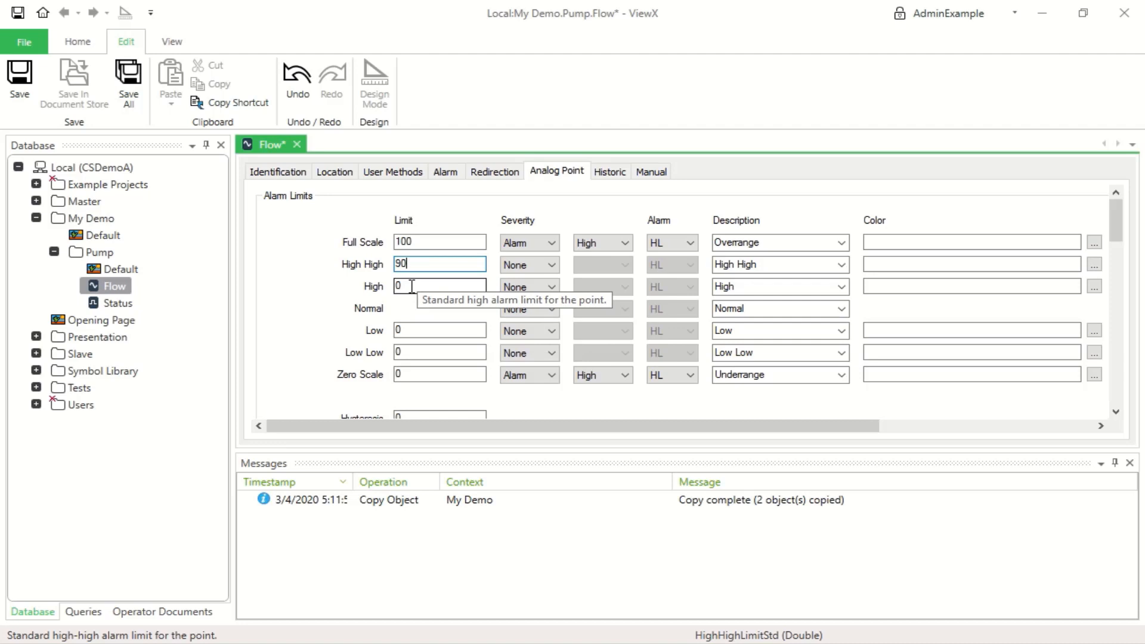
{"action": "left_click", "coordinate": [438, 285]}
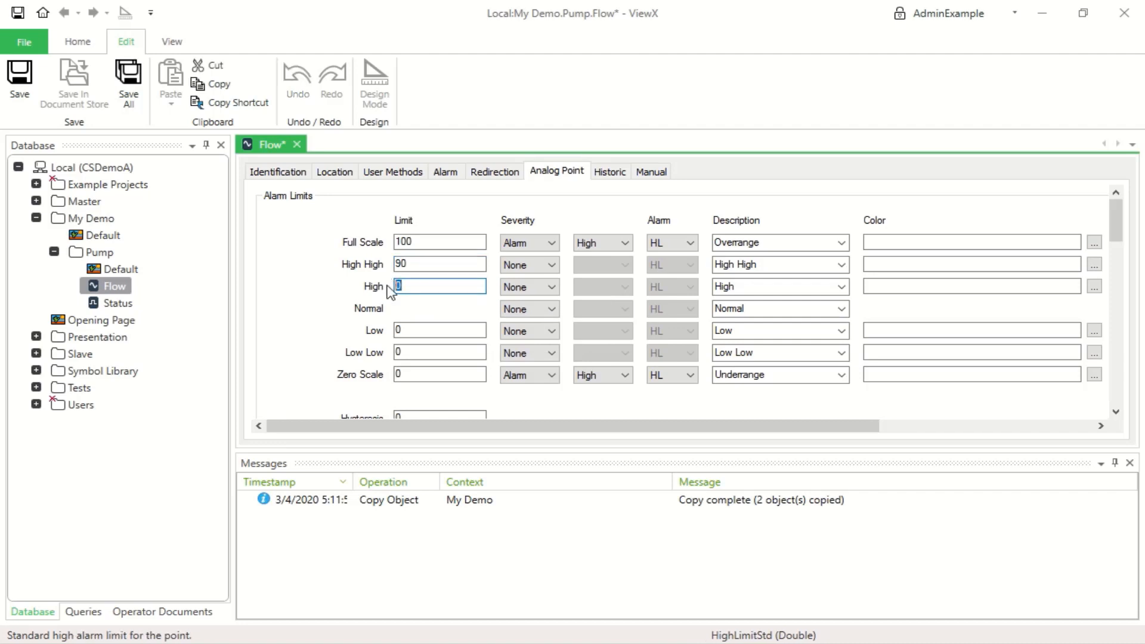
{"action": "type", "text": "75"}
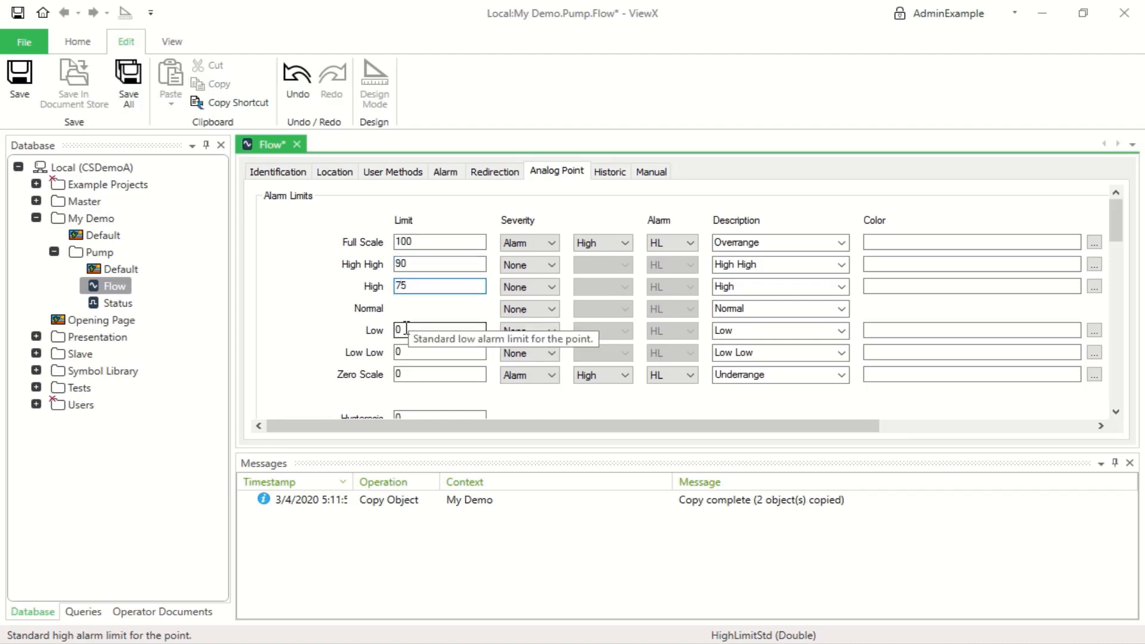
{"action": "type", "text": "25"}
{"action": "left_click", "coordinate": [440, 352]}
{"action": "type", "text": "10"}
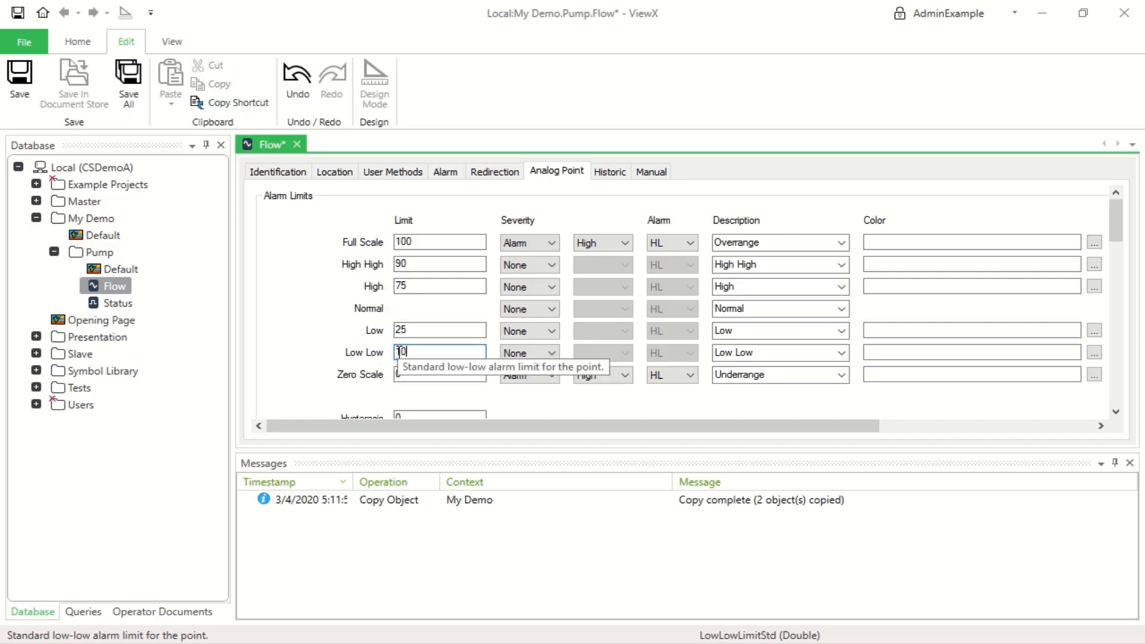
Set the High High limit severity to Alarm and the Normal state to log an Event
{"action": "left_click", "coordinate": [551, 265]}
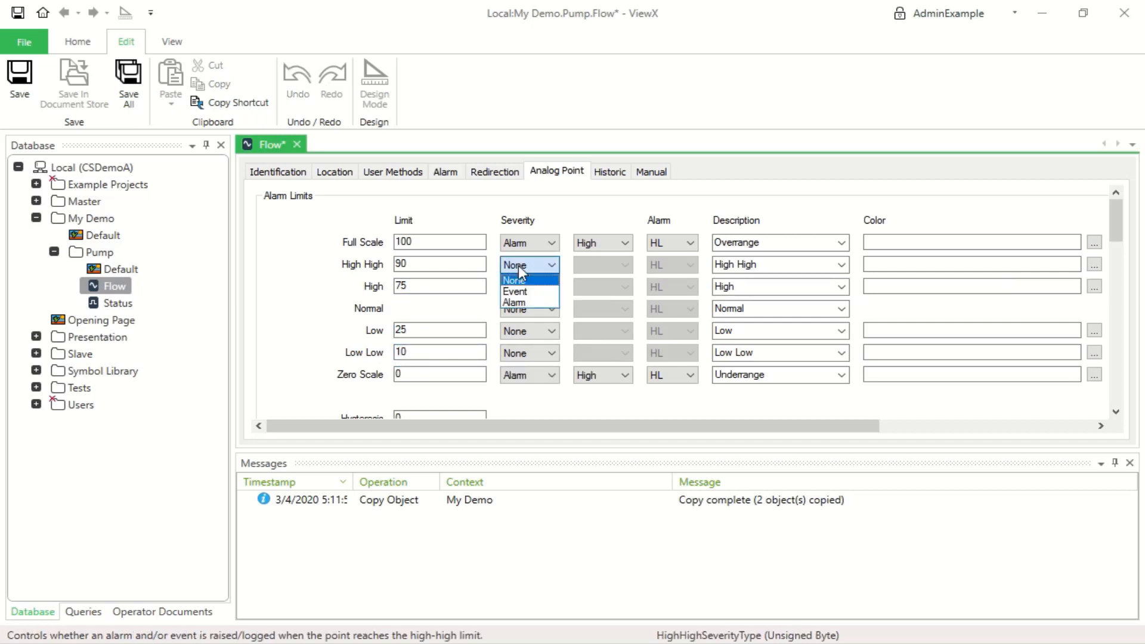
{"action": "left_click", "coordinate": [516, 302]}
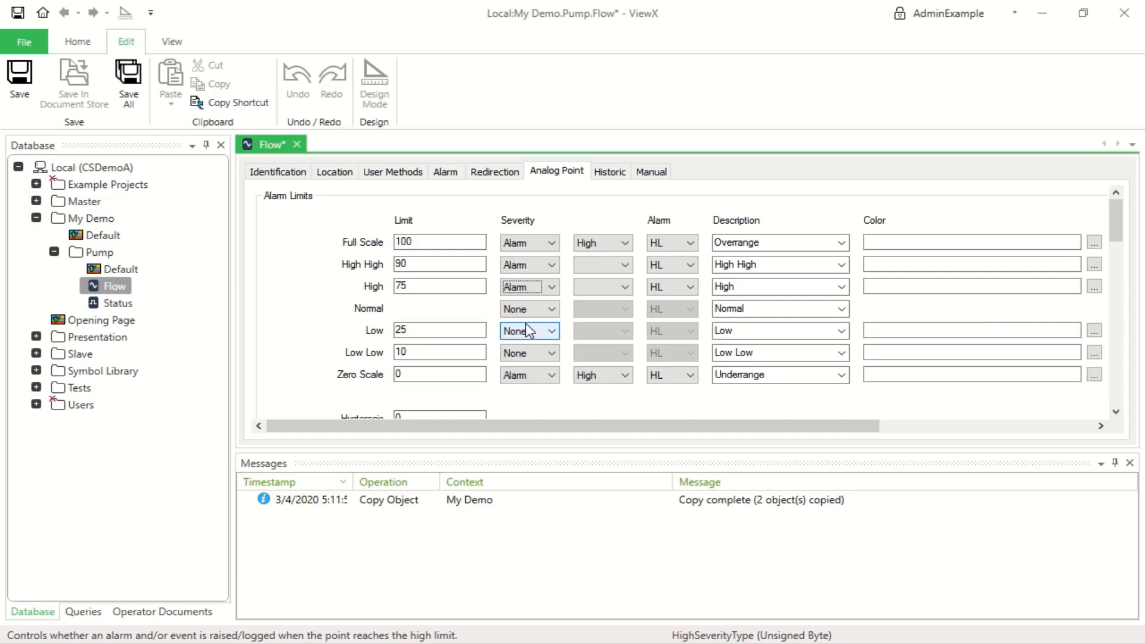
{"action": "left_click", "coordinate": [528, 308]}
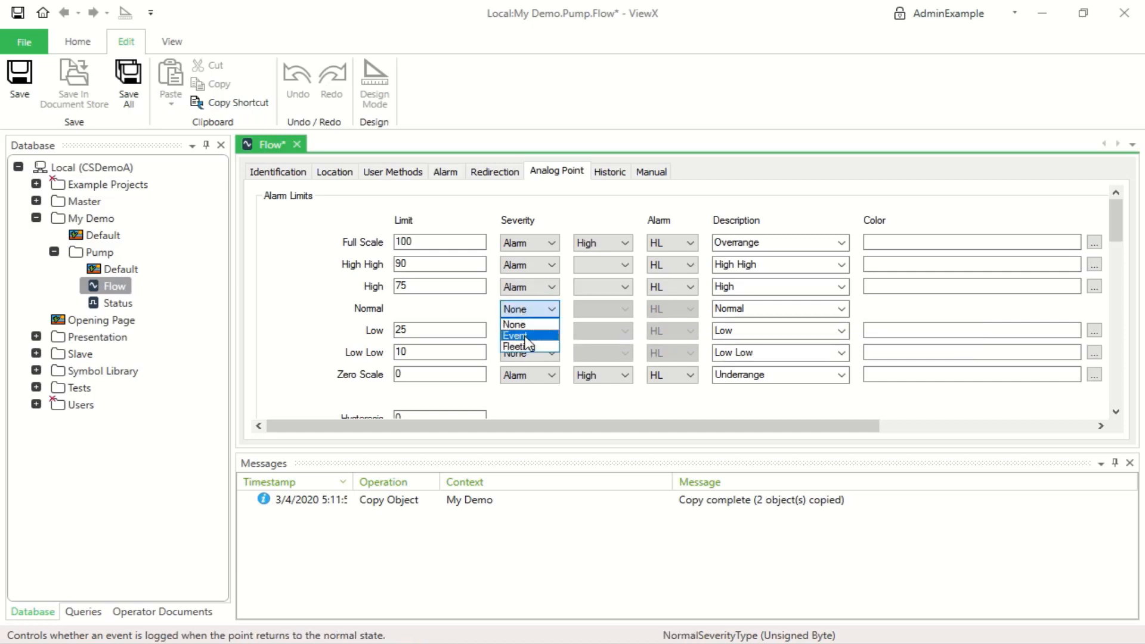
{"action": "left_click", "coordinate": [515, 335]}
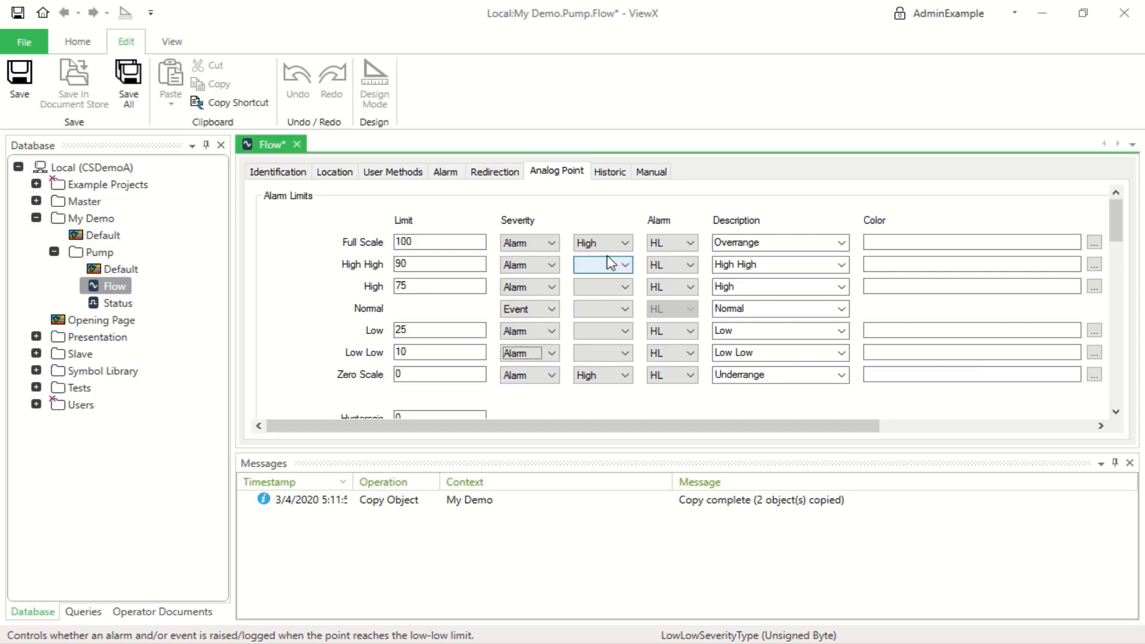
Assign alarm priorities Critical, High, Low, Low, Medium, High, Critical from High High down to Zero Scale
{"action": "left_click", "coordinate": [622, 243]}
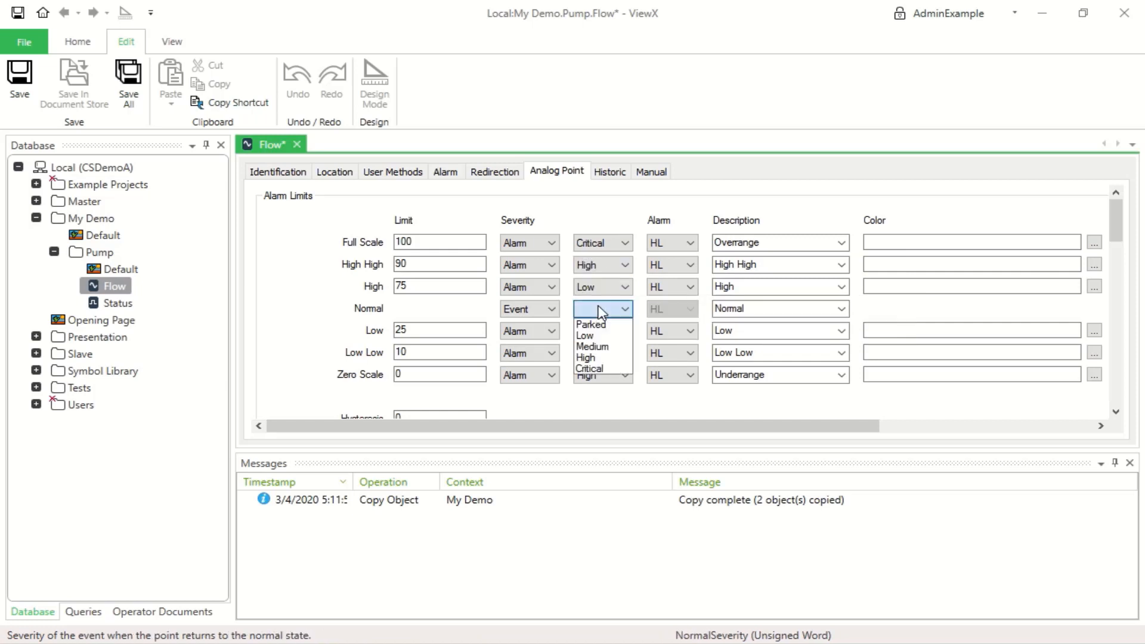
{"action": "mouse_move", "coordinate": [592, 335]}
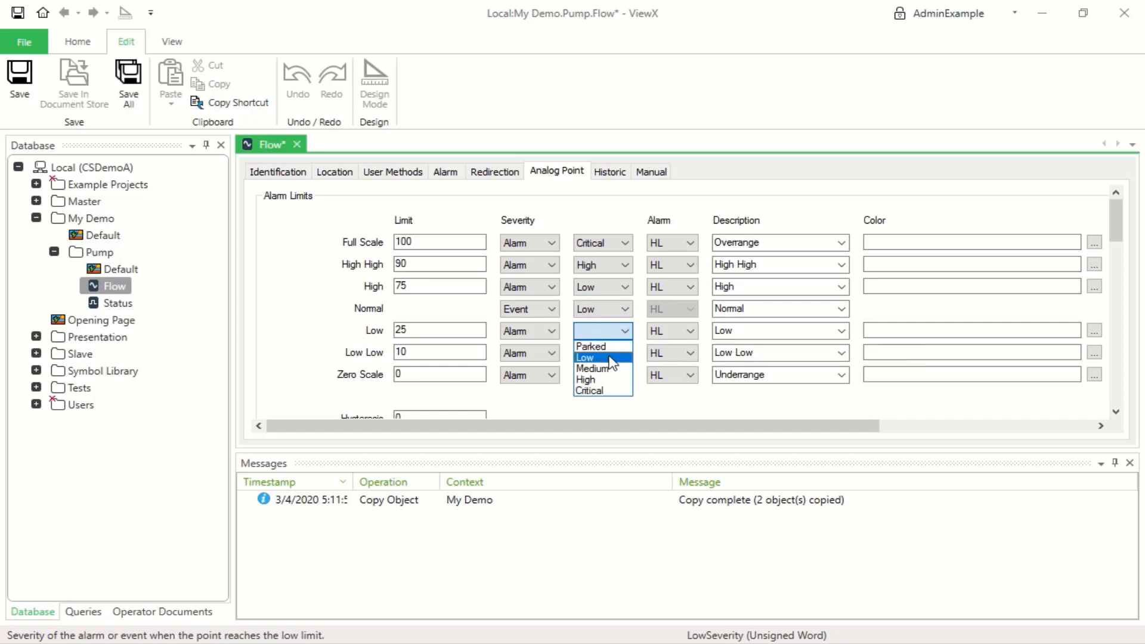
{"action": "left_click", "coordinate": [600, 346]}
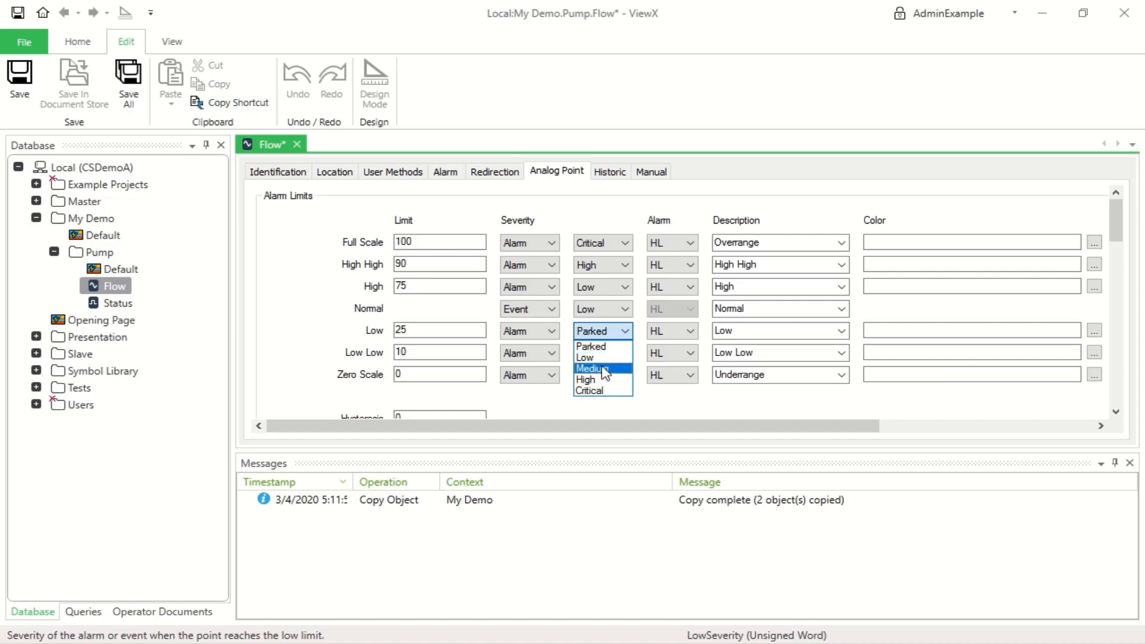
{"action": "mouse_move", "coordinate": [605, 373]}
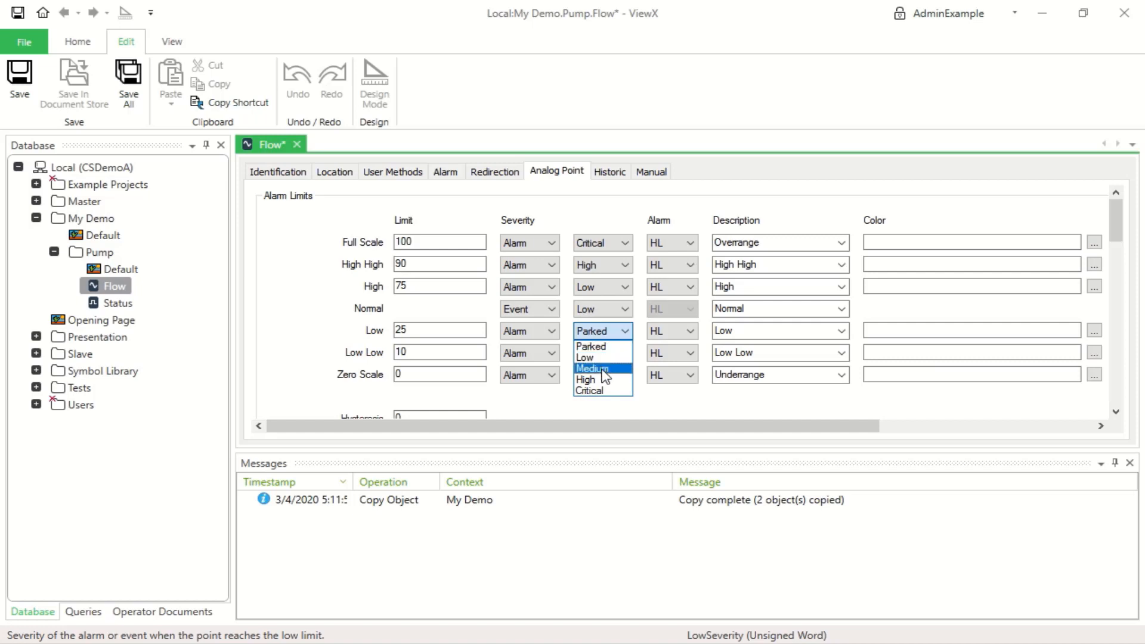
{"action": "left_click", "coordinate": [592, 369]}
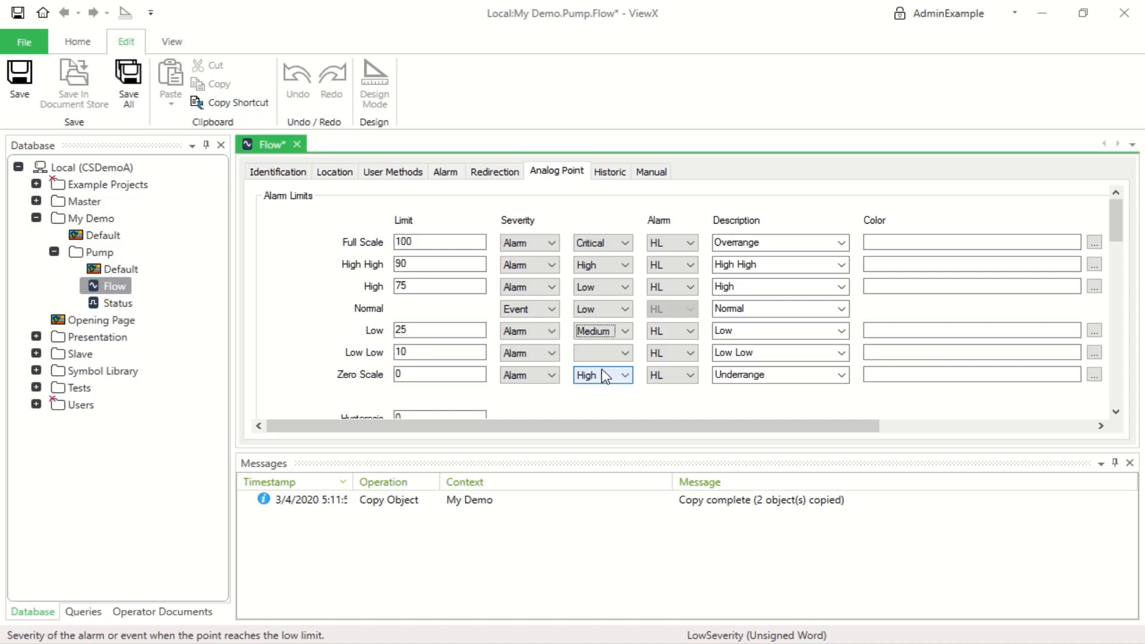
{"action": "left_click", "coordinate": [624, 353]}
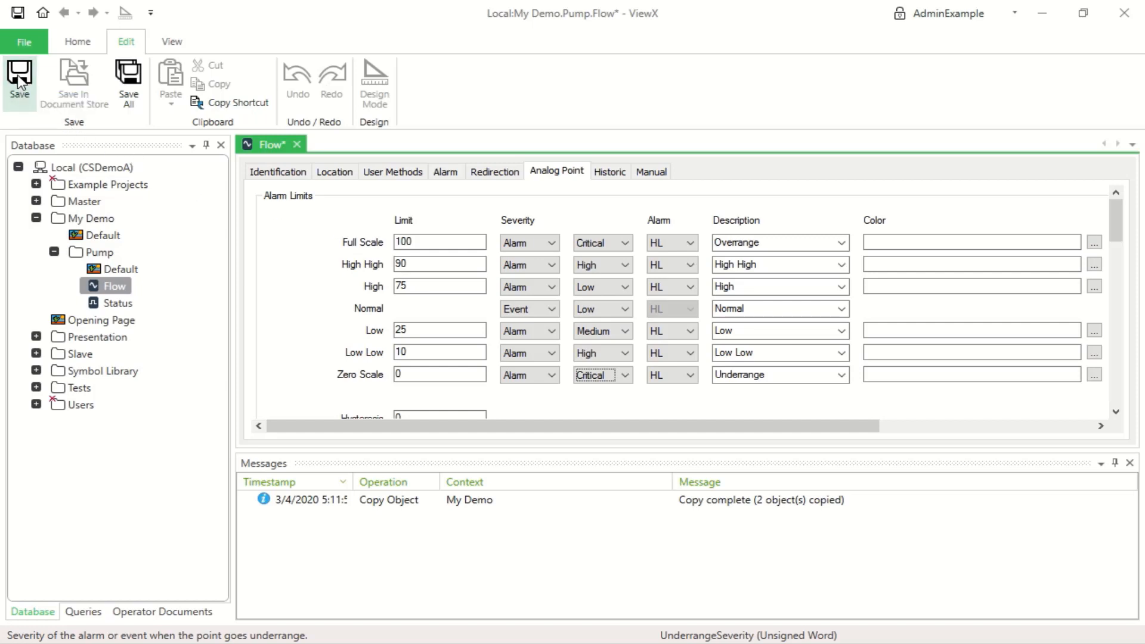
Save Flow's alarm settings, enable historic data recording on the Historic tab, and save again
{"action": "left_click", "coordinate": [19, 80]}
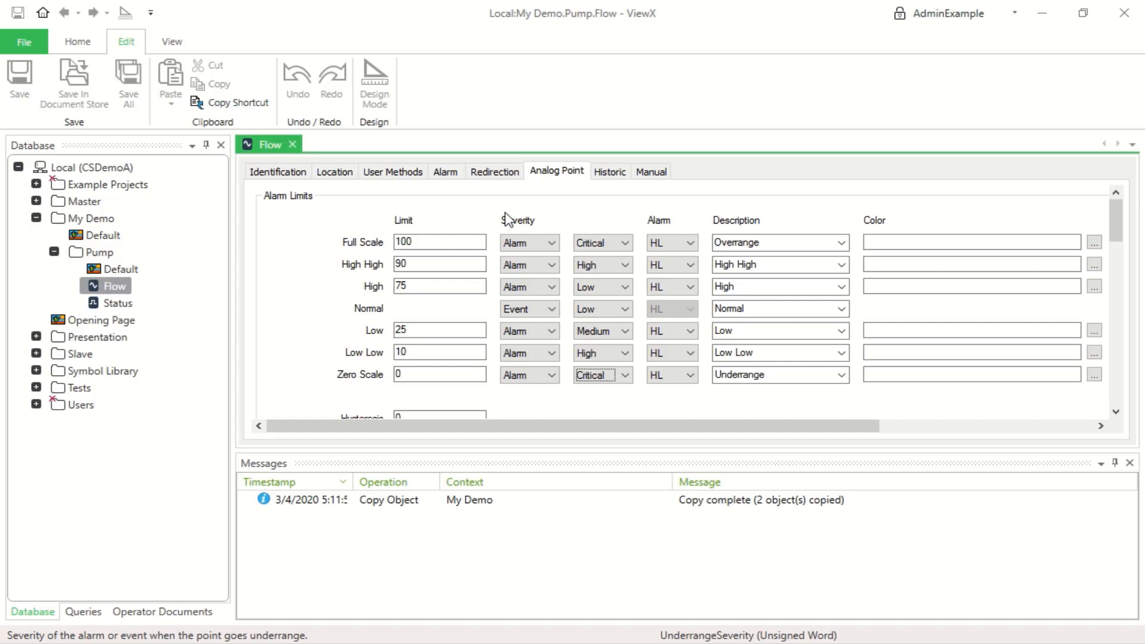
{"action": "left_click", "coordinate": [609, 172]}
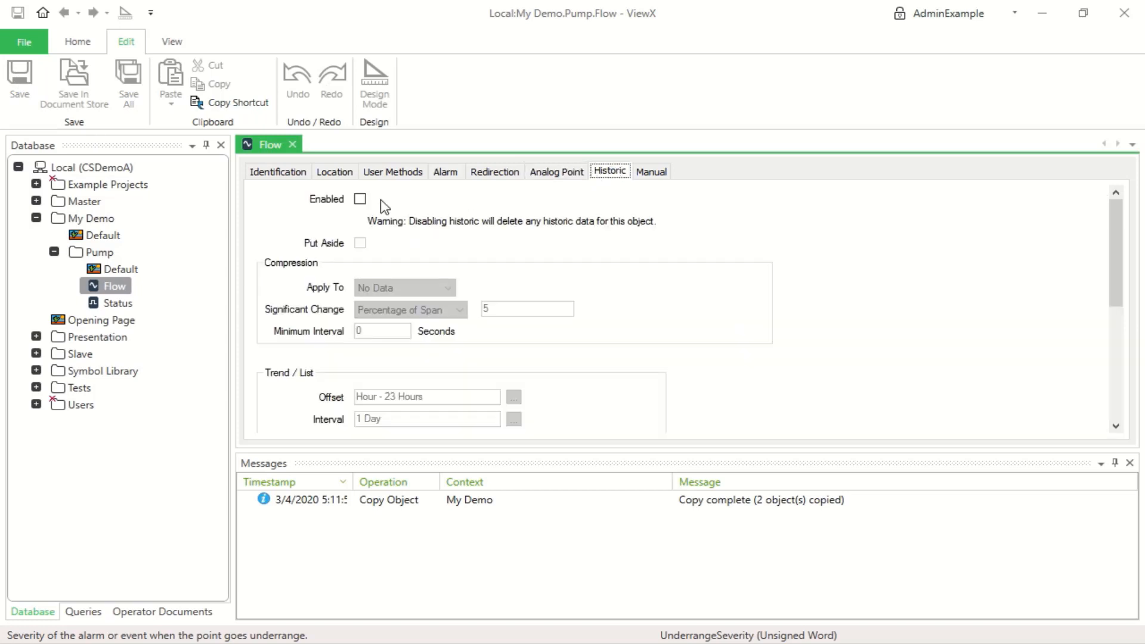
{"action": "left_click", "coordinate": [359, 199]}
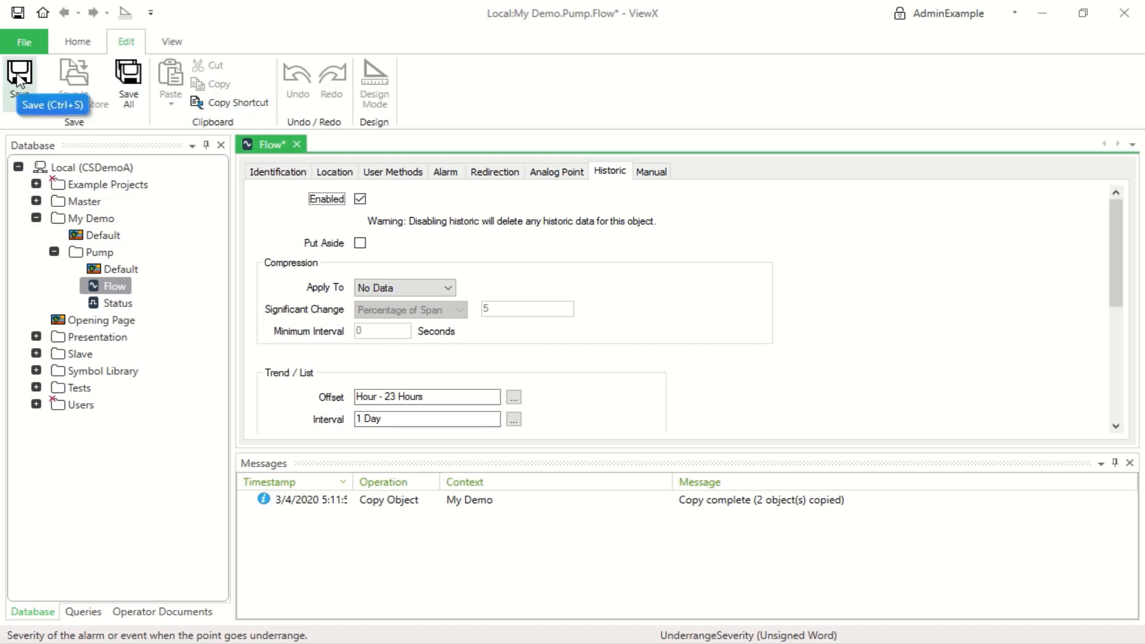
{"action": "left_click", "coordinate": [18, 76]}
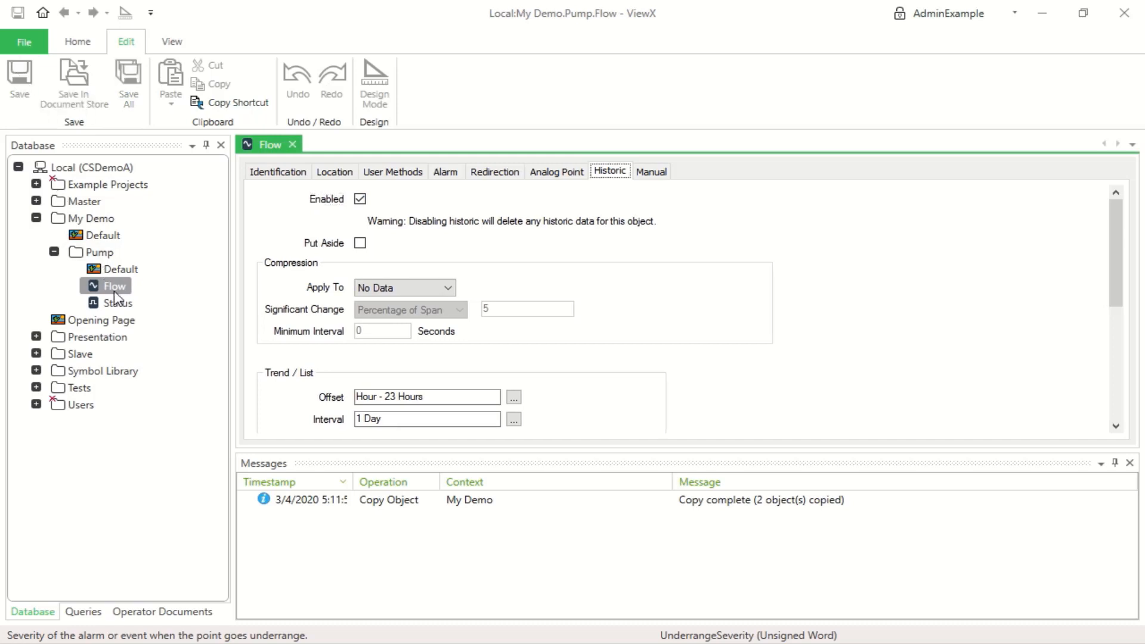
In Status's Digital Point properties, make state 1 raise a Medium-priority alarm
{"action": "left_click", "coordinate": [117, 303]}
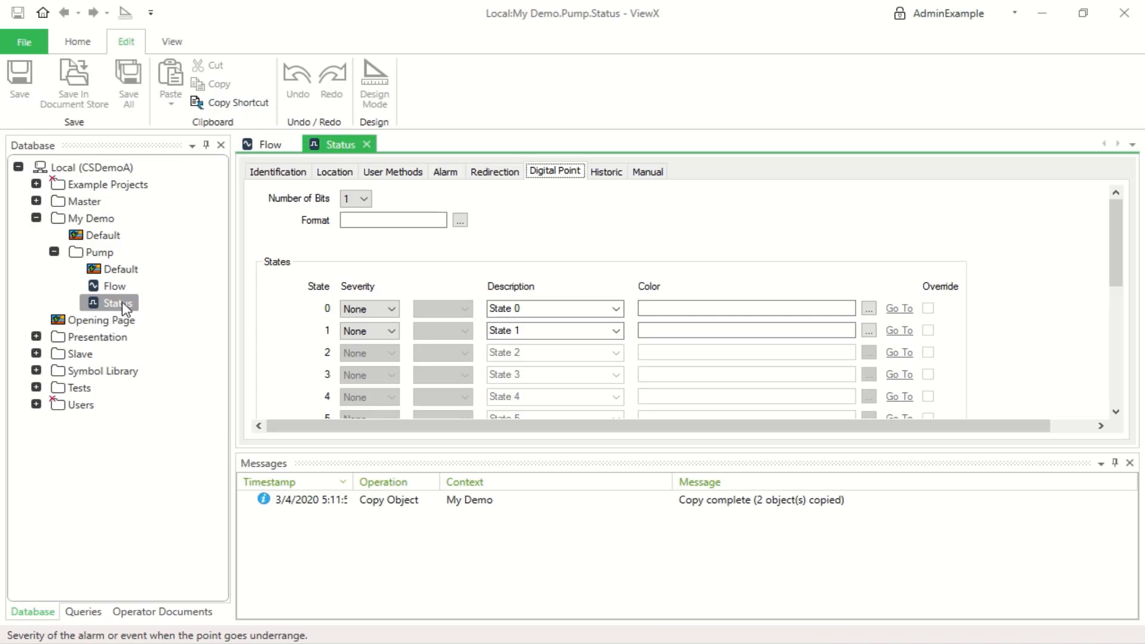
{"action": "left_click", "coordinate": [368, 308]}
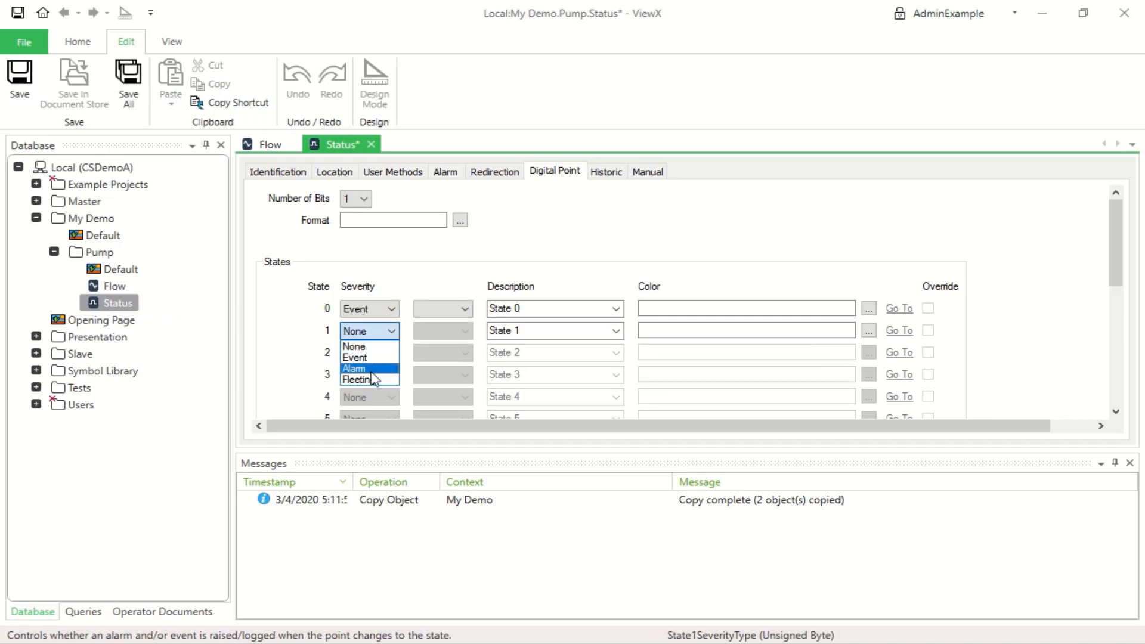
{"action": "left_click", "coordinate": [355, 369]}
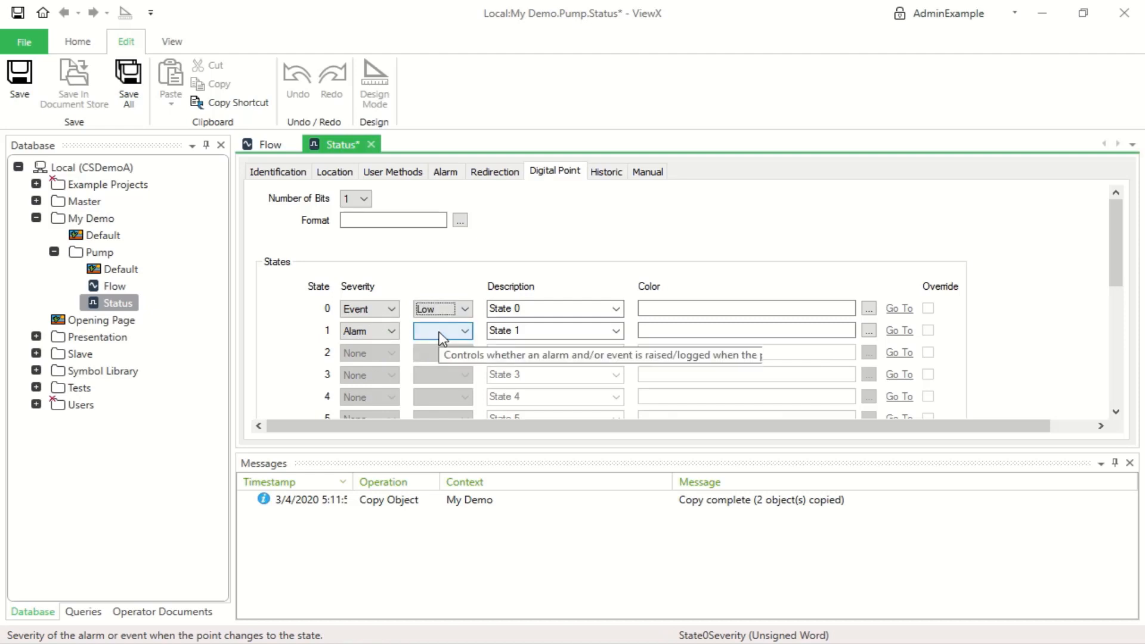
{"action": "left_click", "coordinate": [431, 330]}
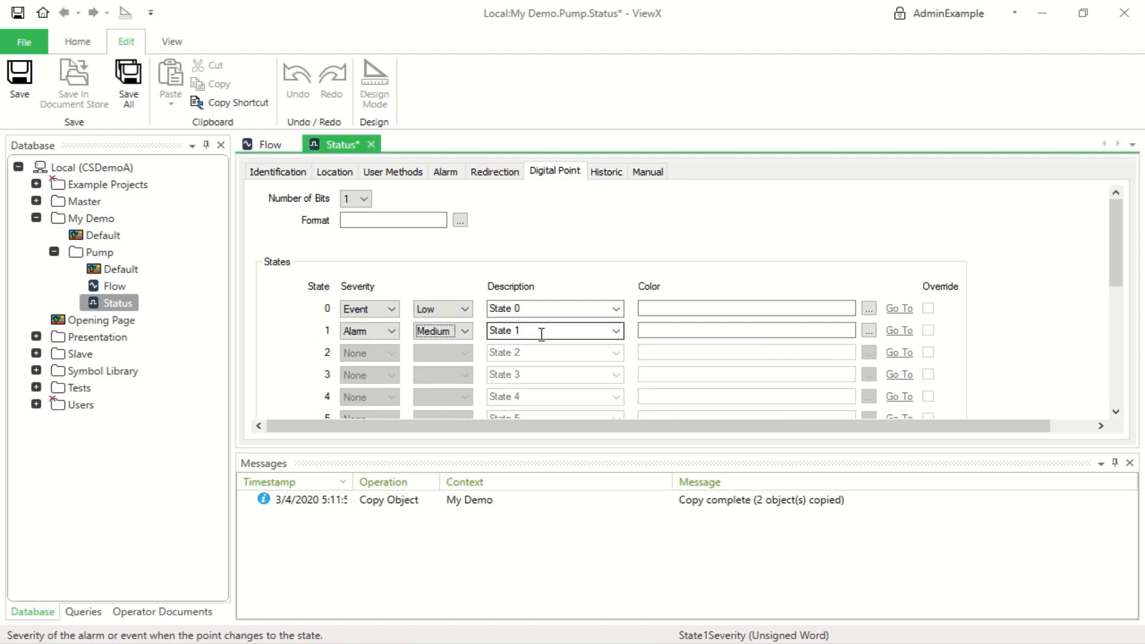
Describe state 0 as OK and state 1 as FAILED, leaving state 0 a low event, and save
{"action": "left_click", "coordinate": [551, 308]}
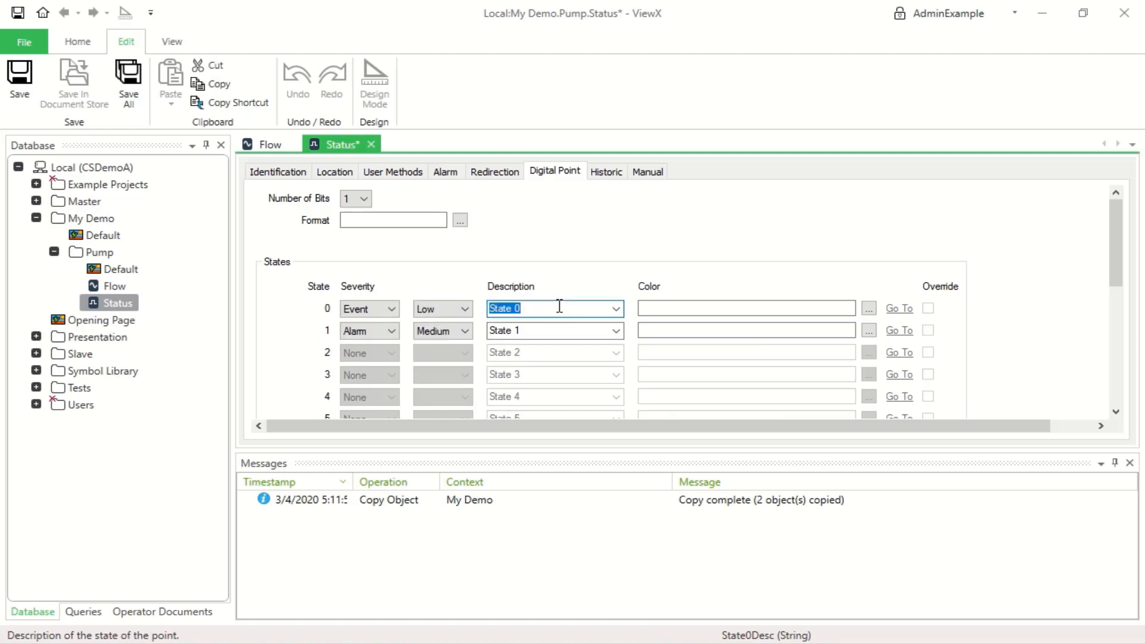
{"action": "left_click", "coordinate": [617, 308]}
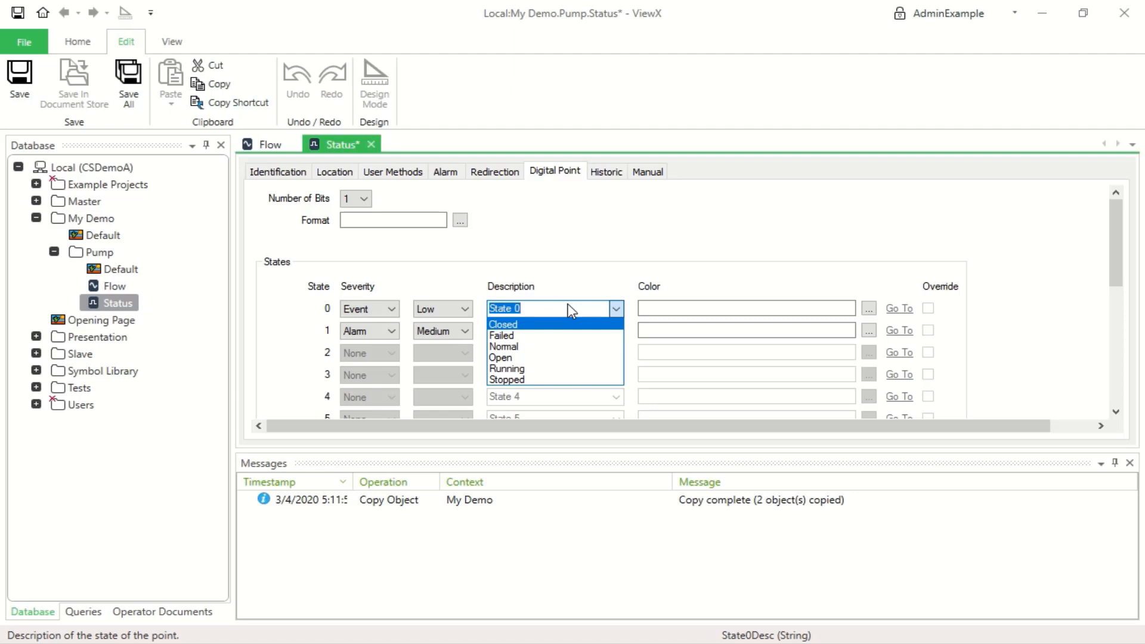
{"action": "type", "text": "OK"}
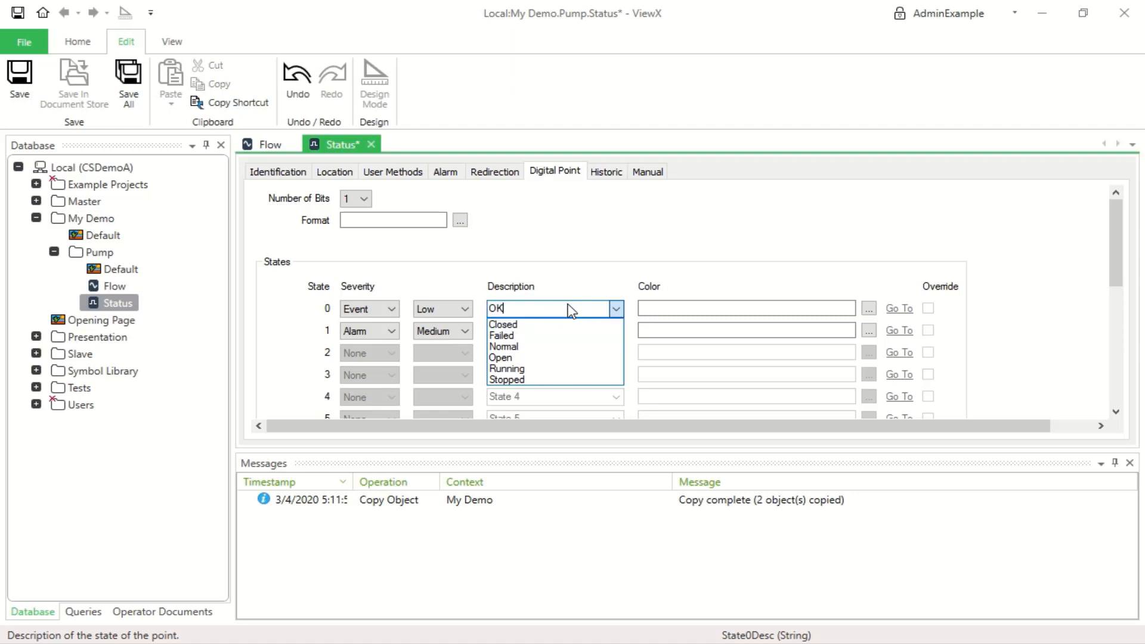
{"action": "left_click", "coordinate": [544, 330]}
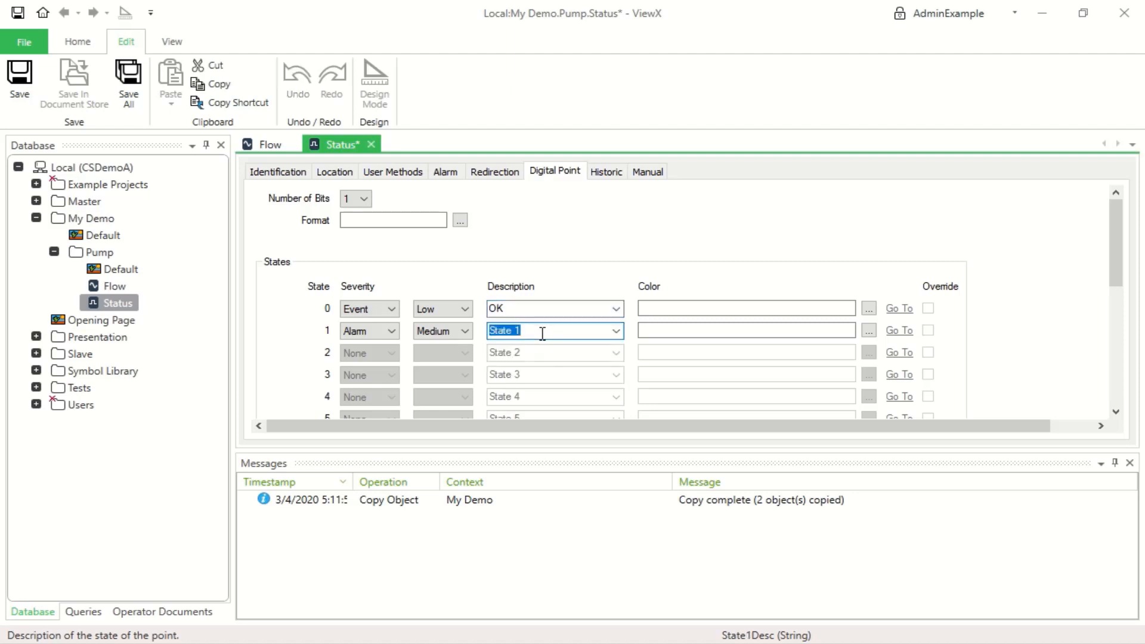
{"action": "type", "text": "FAILED"}
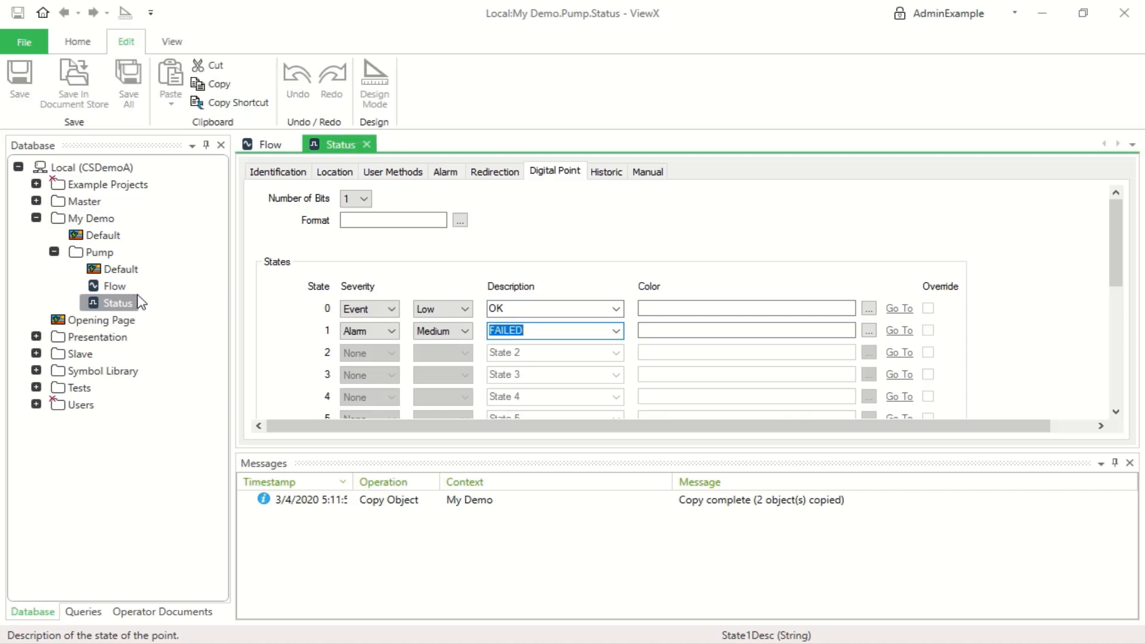
{"action": "right_click", "coordinate": [118, 302]}
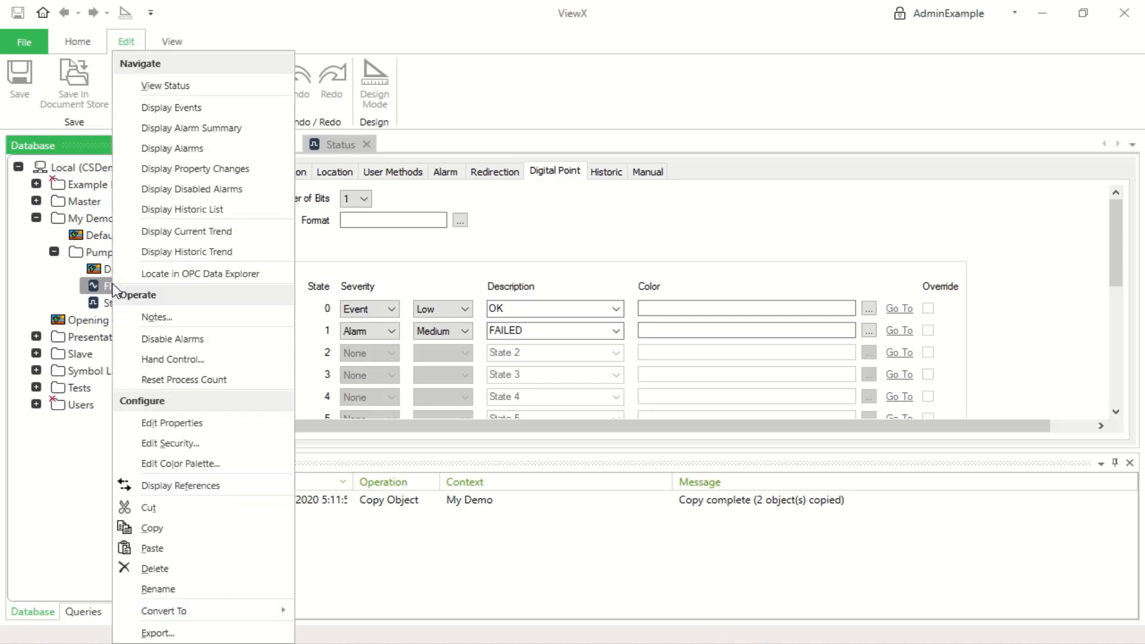
{"action": "mouse_move", "coordinate": [167, 295]}
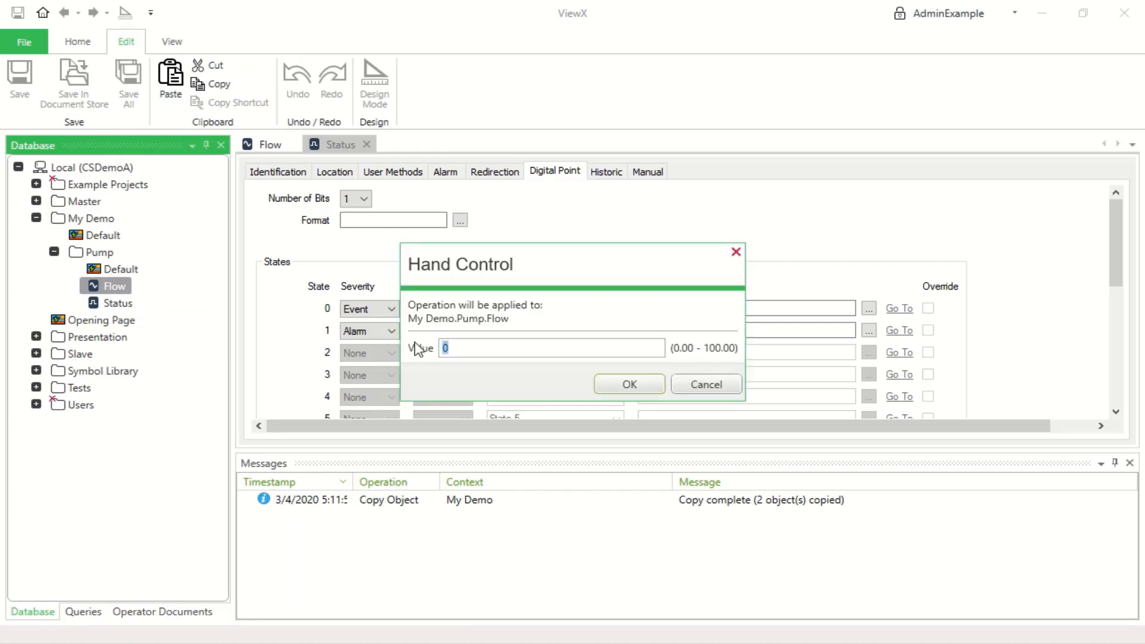
Apply a hand-controlled value of 50 to the Pump's Flow point
{"action": "type", "text": "5"}
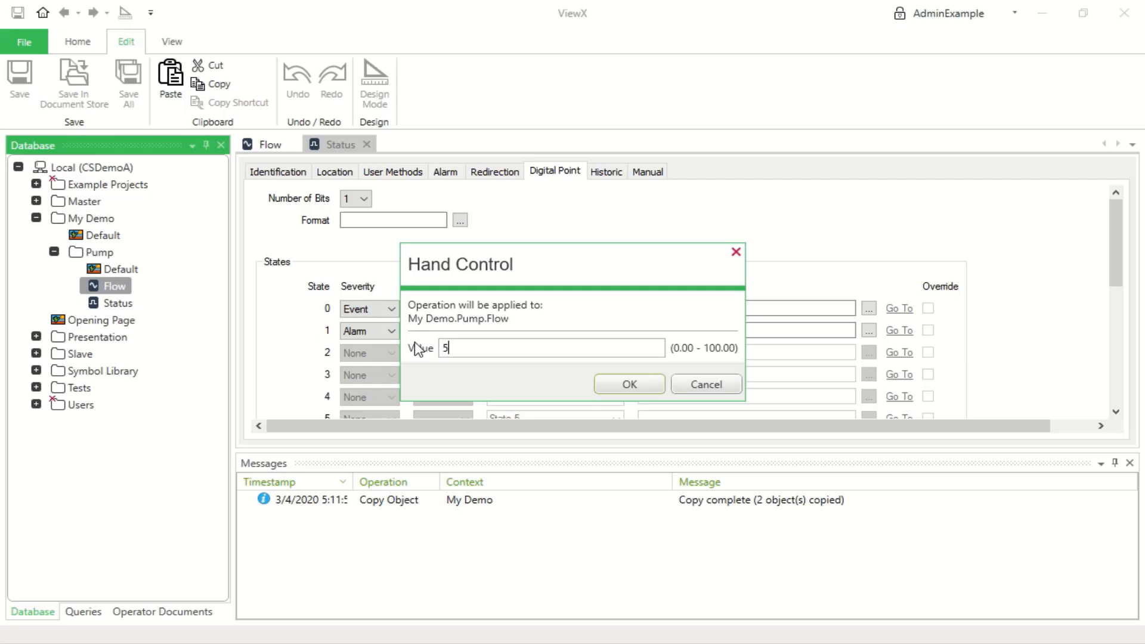
{"action": "left_click", "coordinate": [628, 384]}
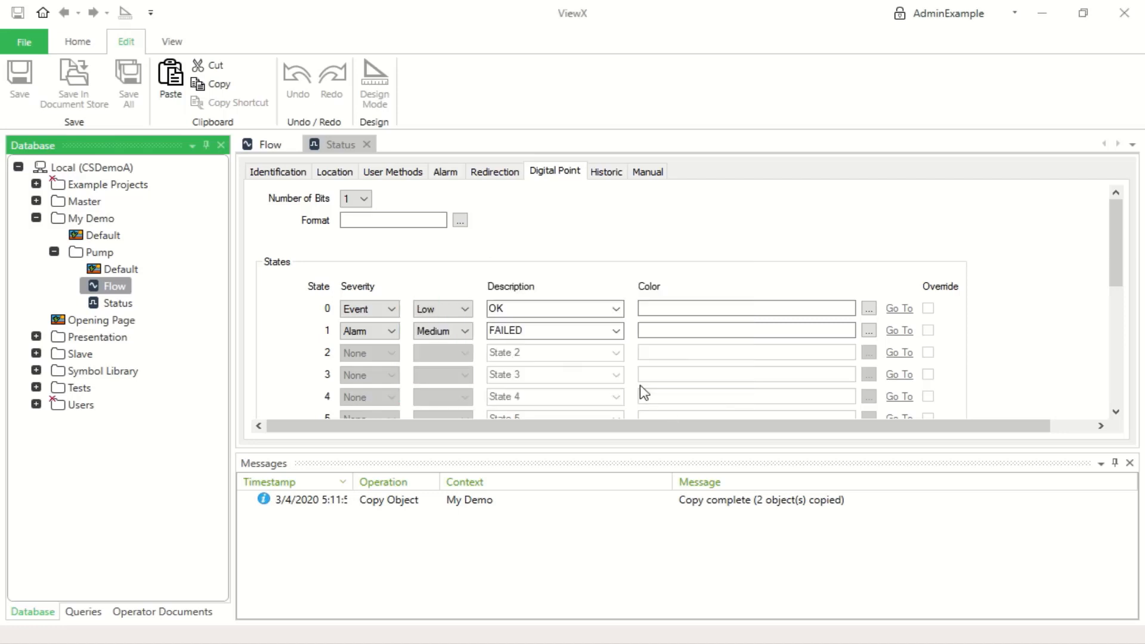
Hand-control the Status point to the FAILED state
{"action": "right_click", "coordinate": [115, 303]}
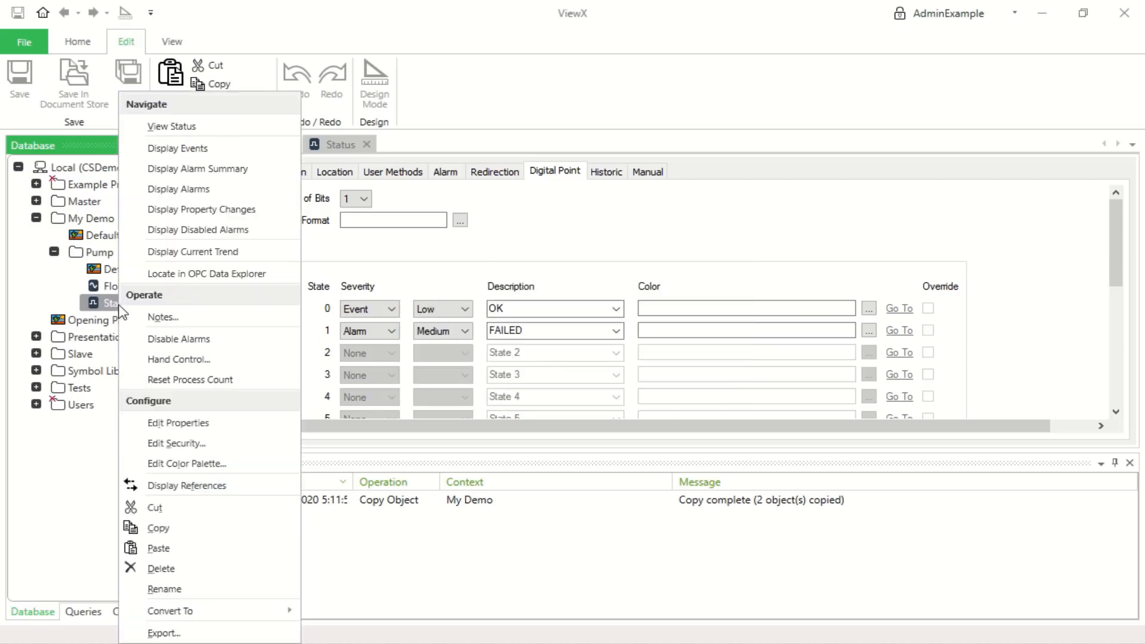
{"action": "left_click", "coordinate": [177, 359]}
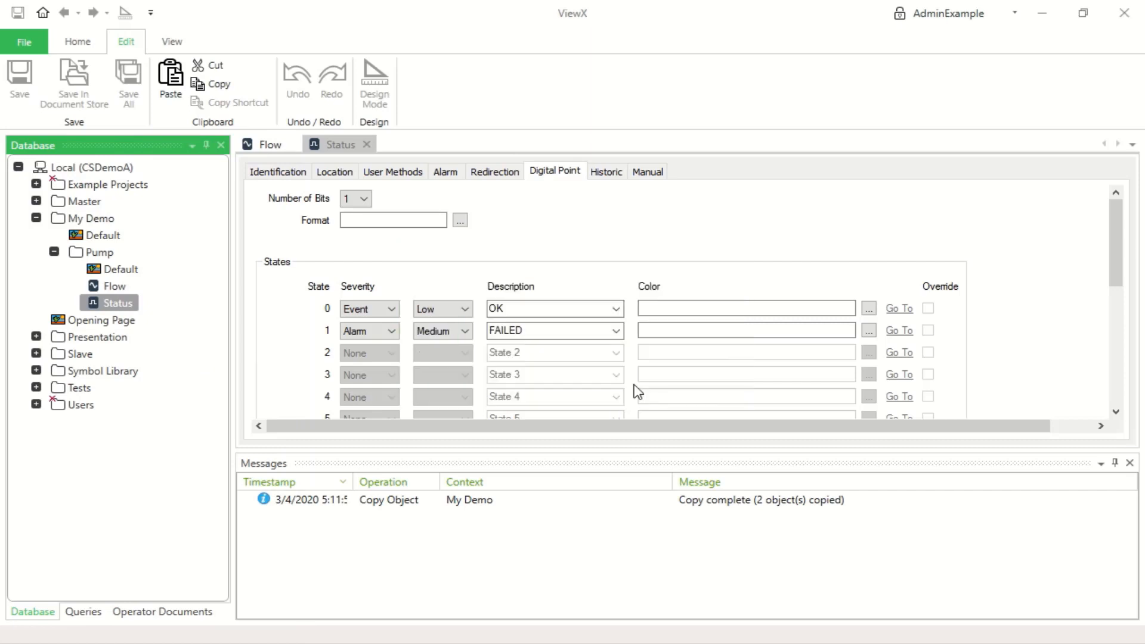
{"action": "left_click", "coordinate": [95, 252]}
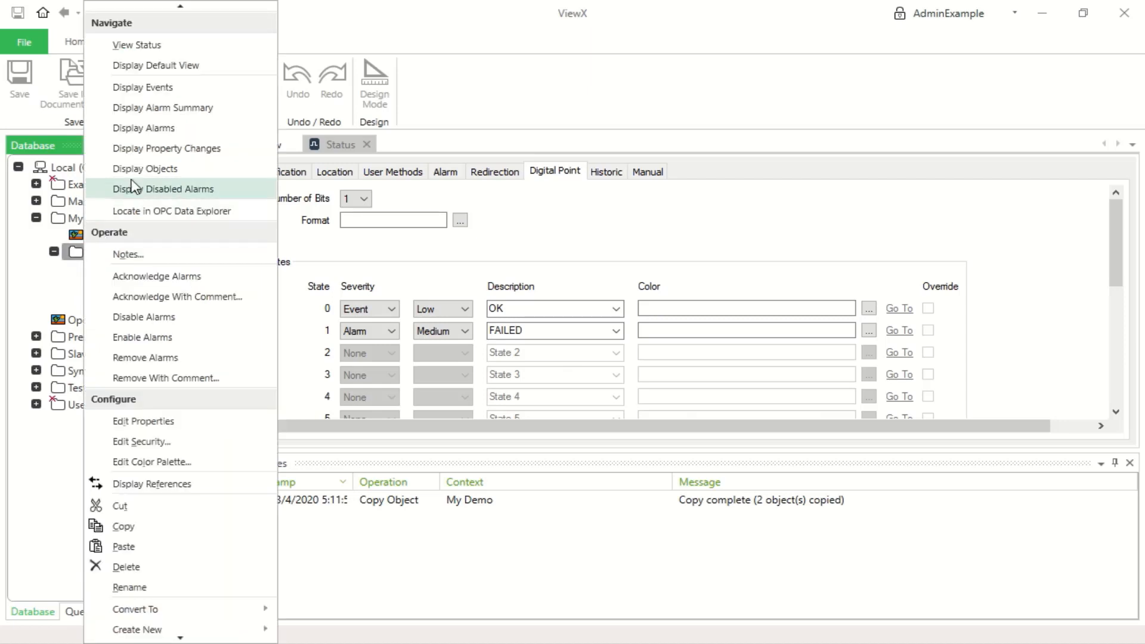
Display the Pump group's events and select the Status alarm-raised row
{"action": "left_click", "coordinate": [143, 87]}
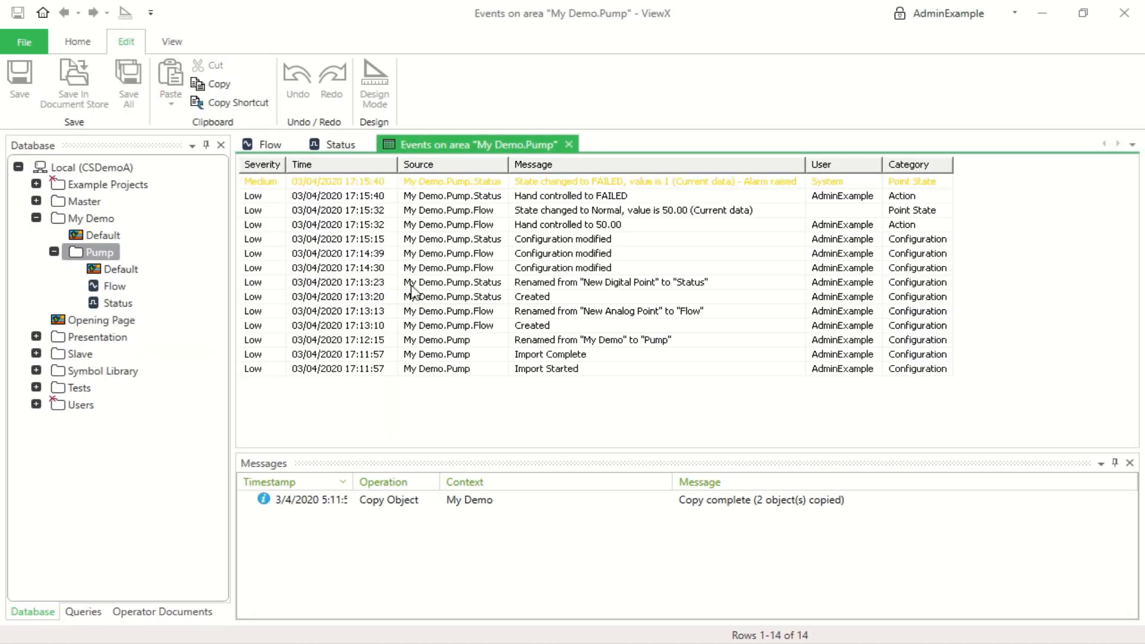
{"action": "left_click", "coordinate": [562, 224]}
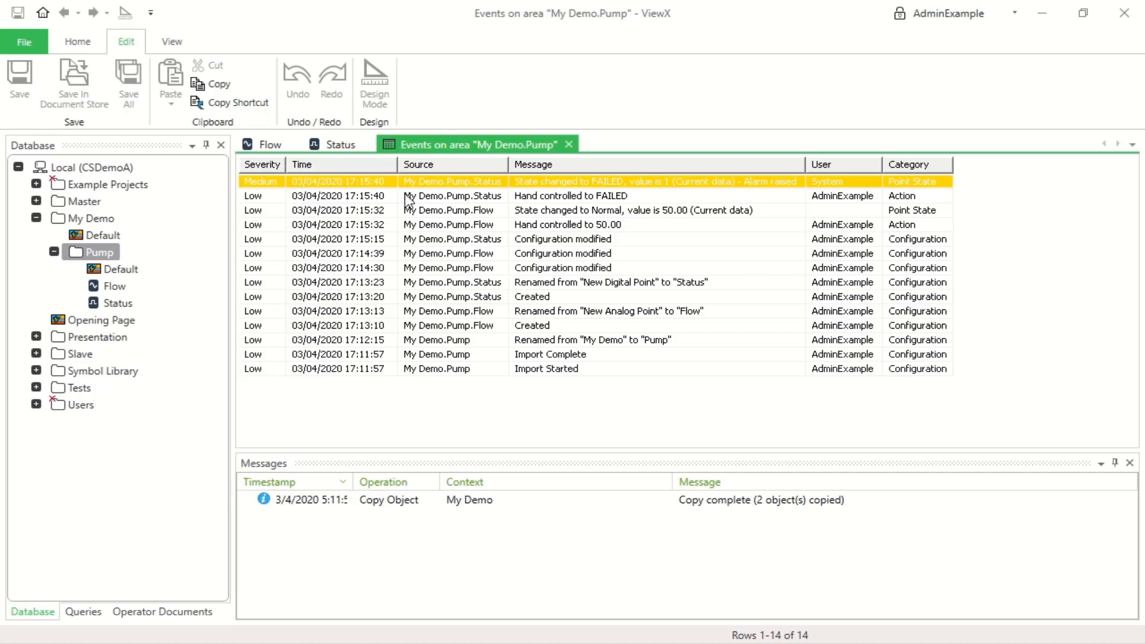
{"action": "mouse_move", "coordinate": [270, 191]}
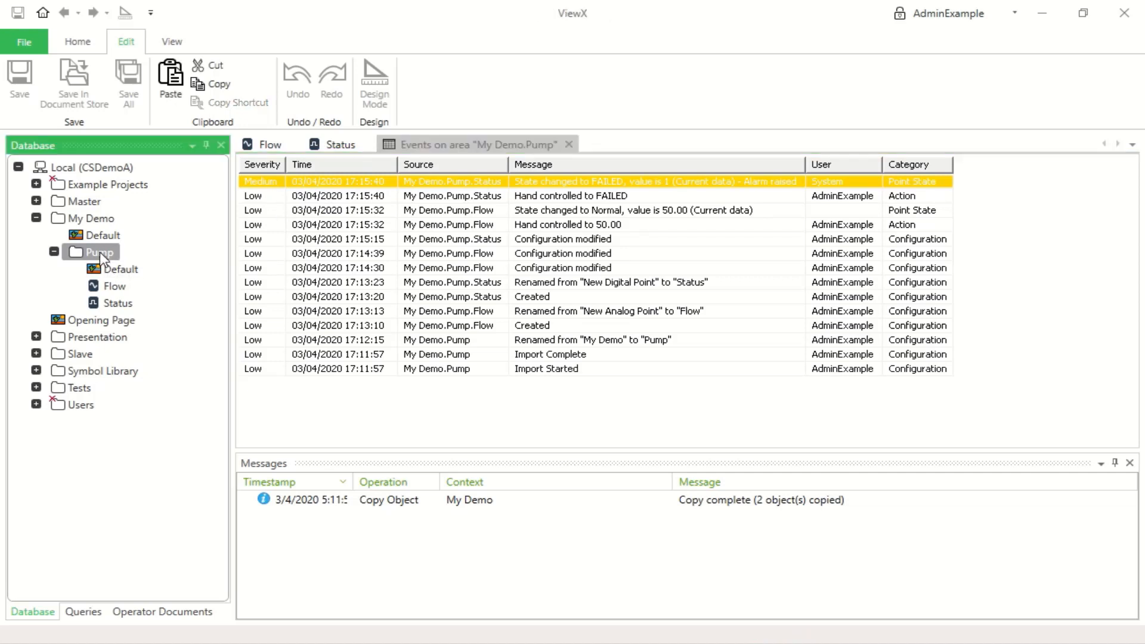
Display the Pump group's alarms and acknowledge the Status FAILED alarm
{"action": "right_click", "coordinate": [95, 252]}
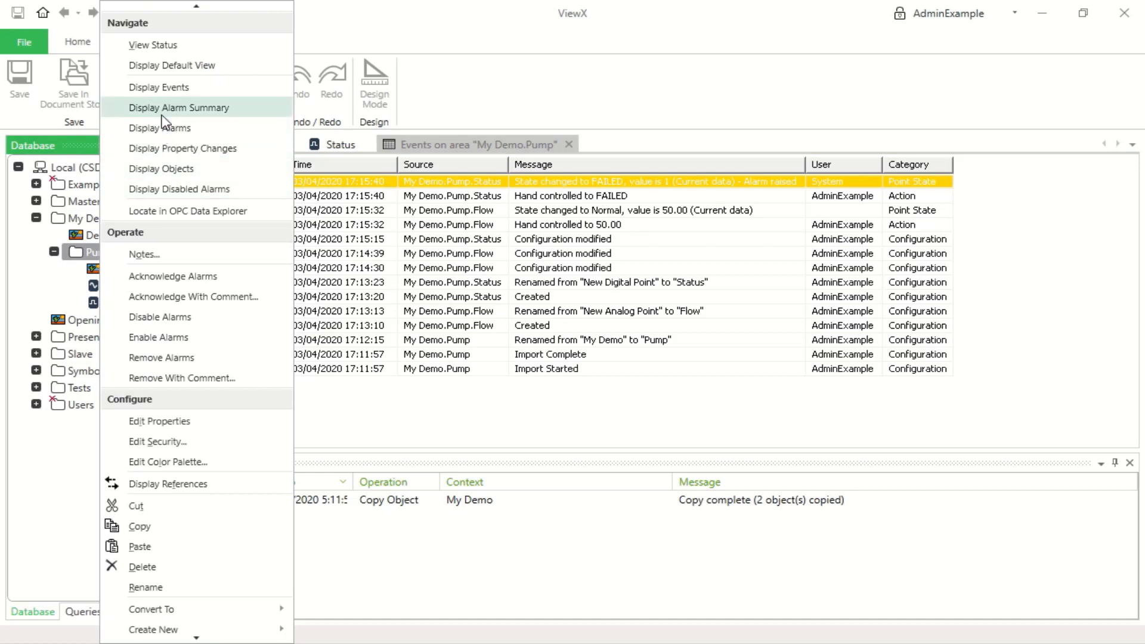
{"action": "mouse_move", "coordinate": [159, 127]}
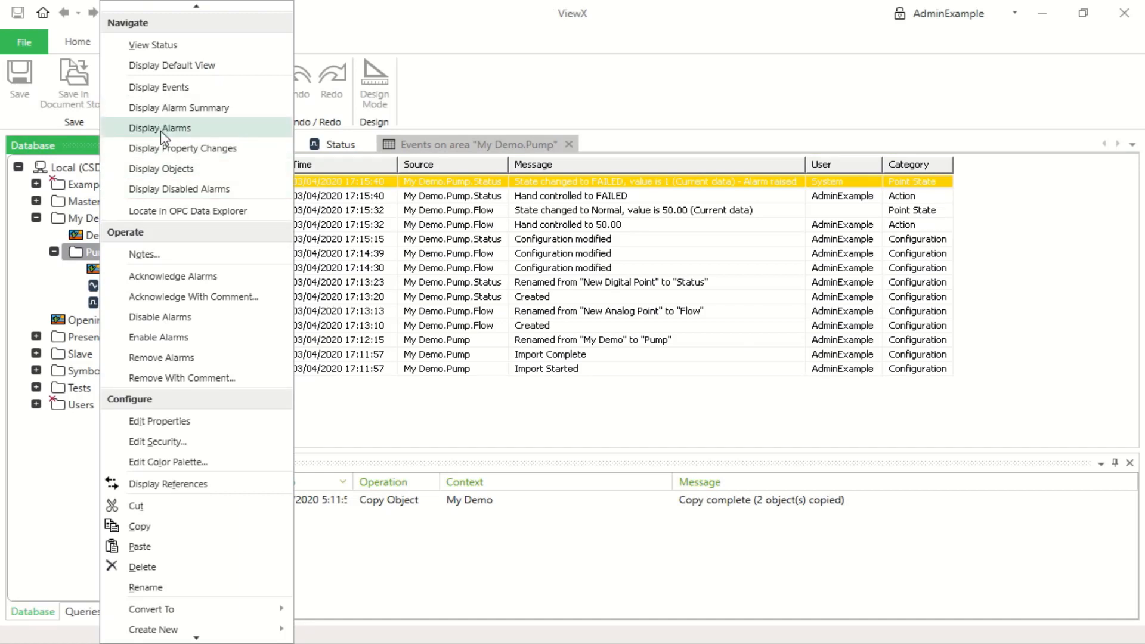
{"action": "left_click", "coordinate": [158, 127]}
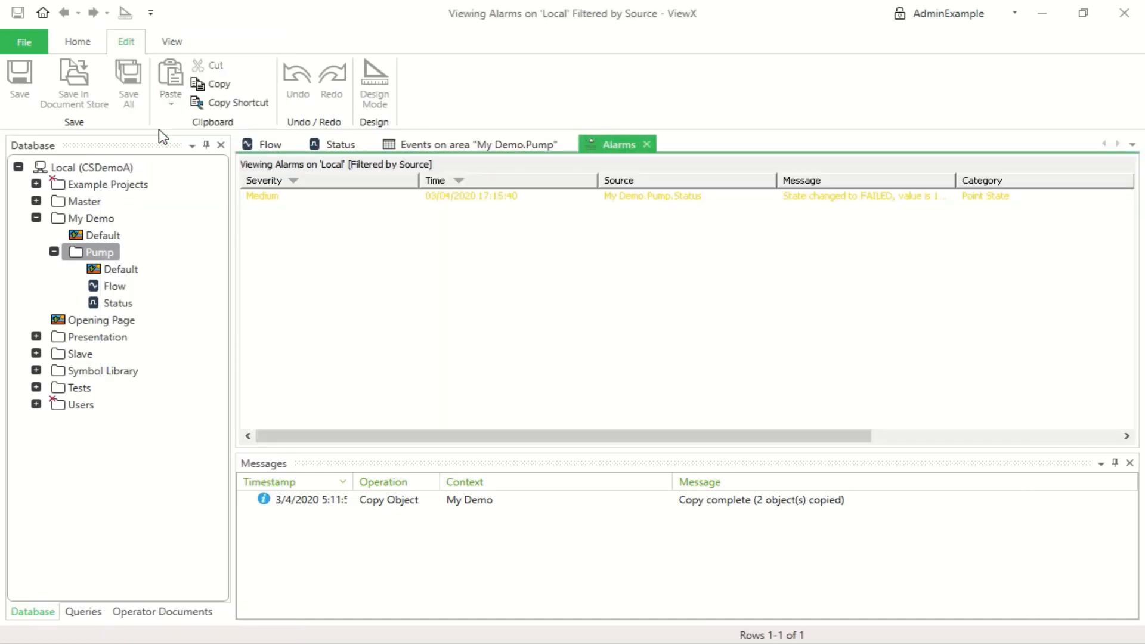
{"action": "mouse_move", "coordinate": [261, 195]}
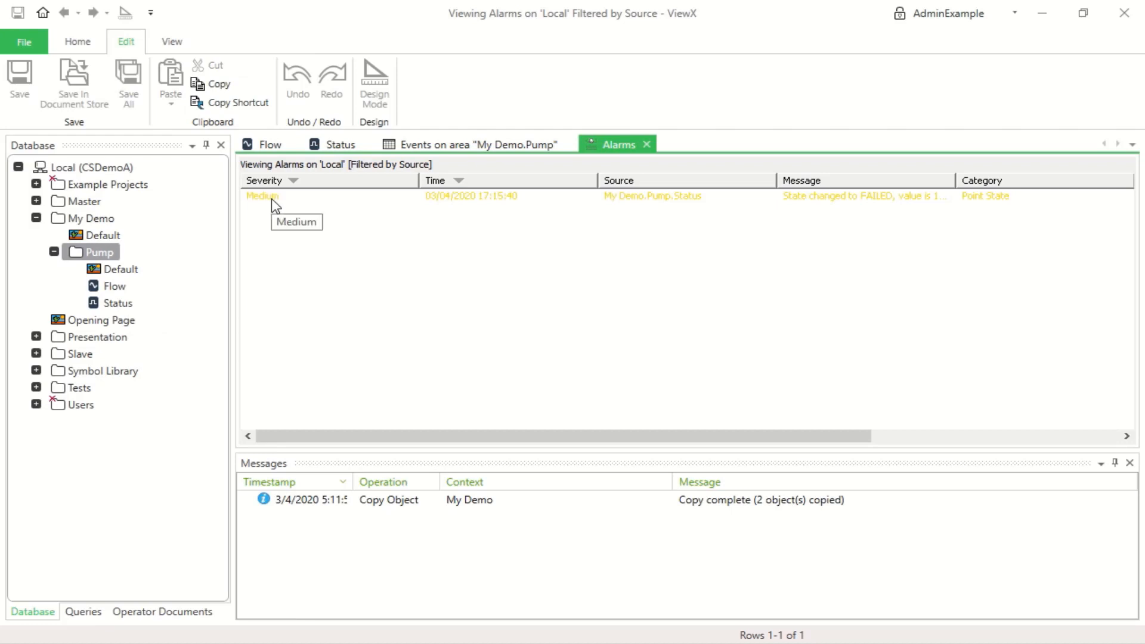
{"action": "right_click", "coordinate": [261, 196]}
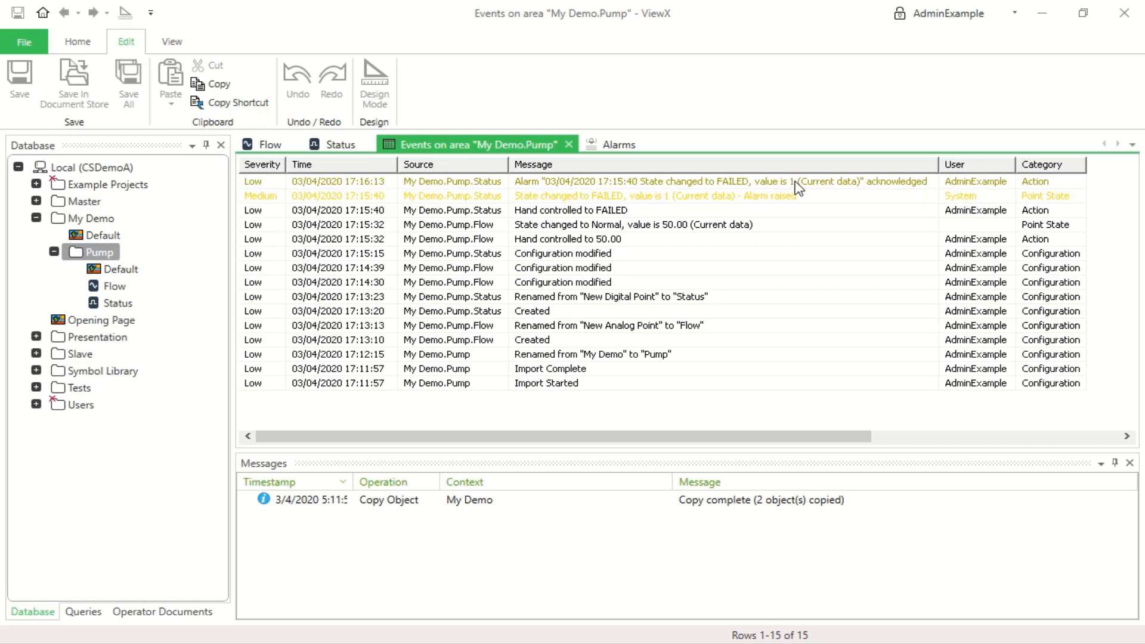
{"action": "mouse_move", "coordinate": [589, 214]}
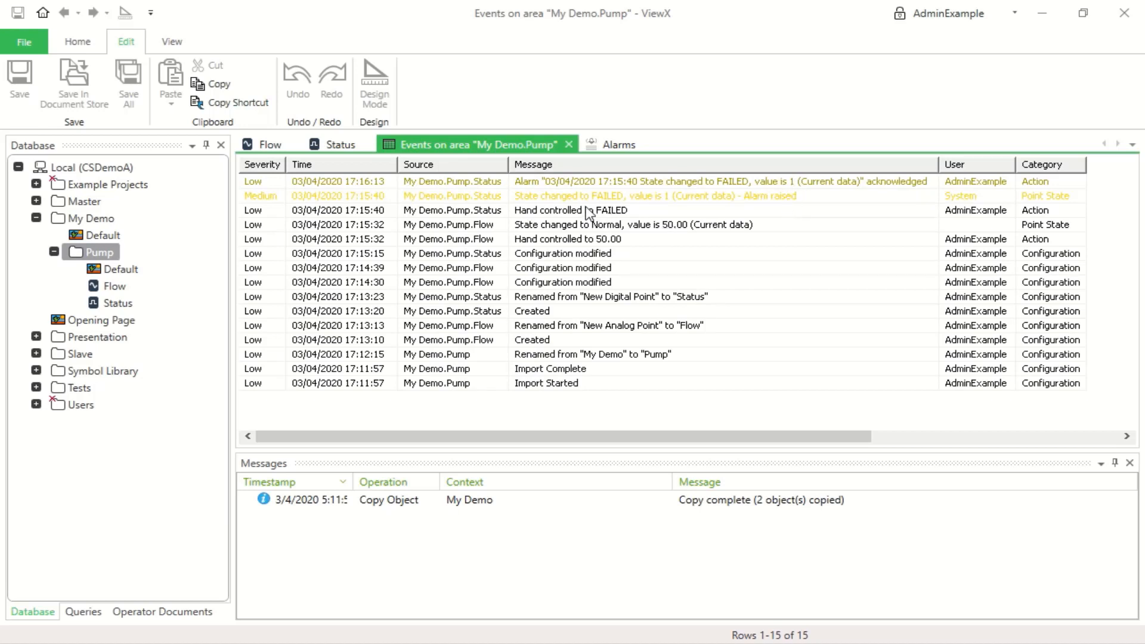
Return to the events view and select the Pump's Default mimic
{"action": "left_click", "coordinate": [122, 269]}
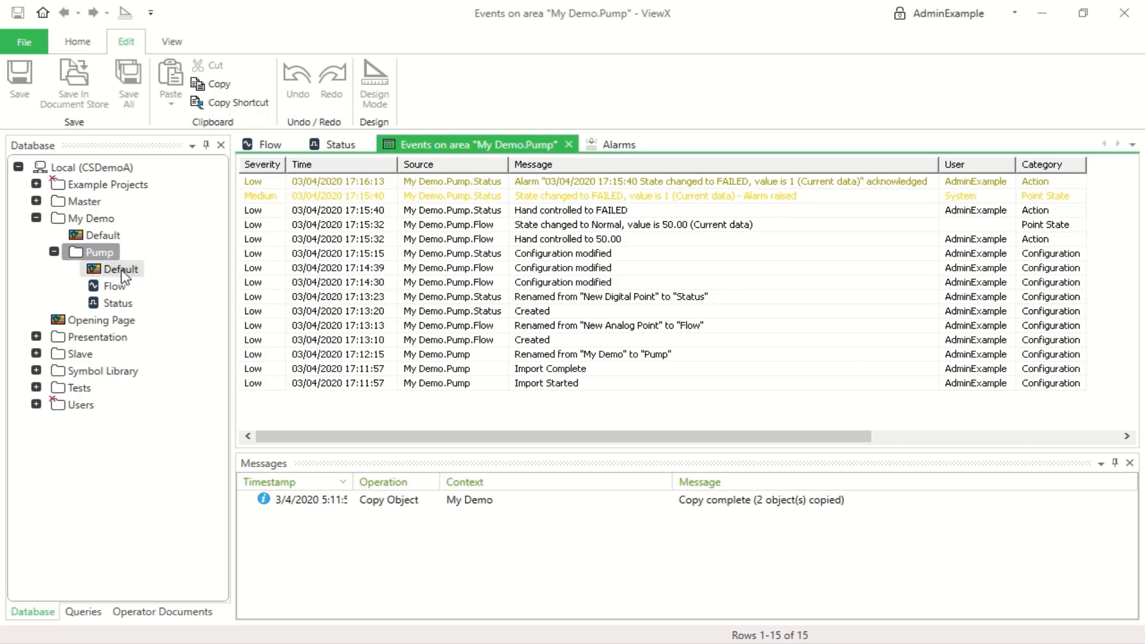
{"action": "left_click", "coordinate": [121, 269]}
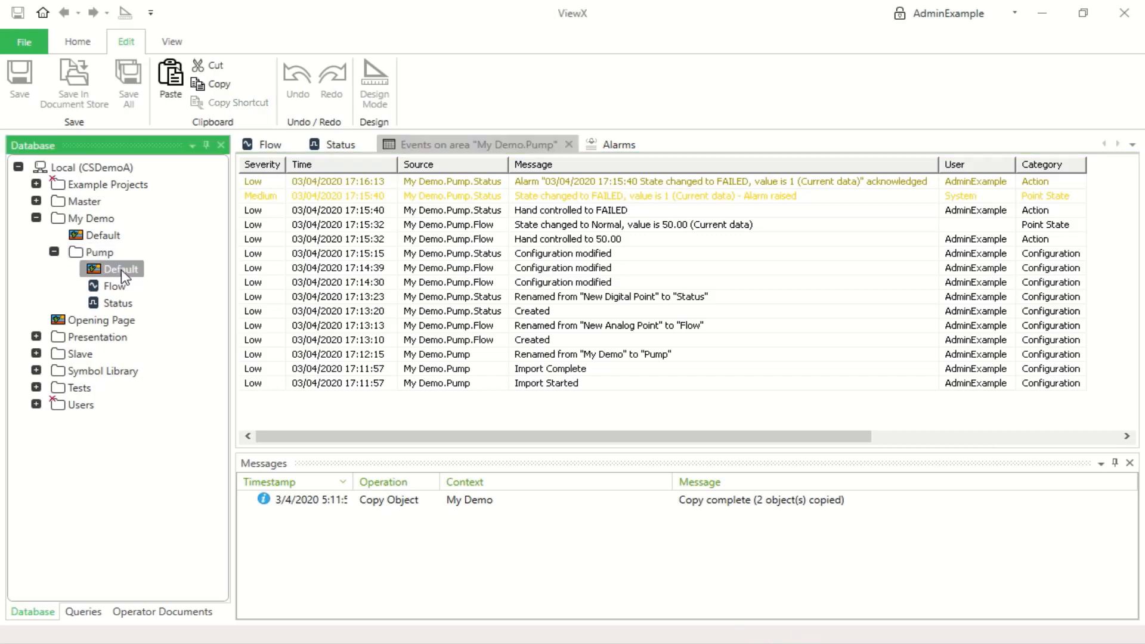
Edit the Default mimic and place the live Flow value (50.00) beside its label
{"action": "double_click", "coordinate": [121, 268]}
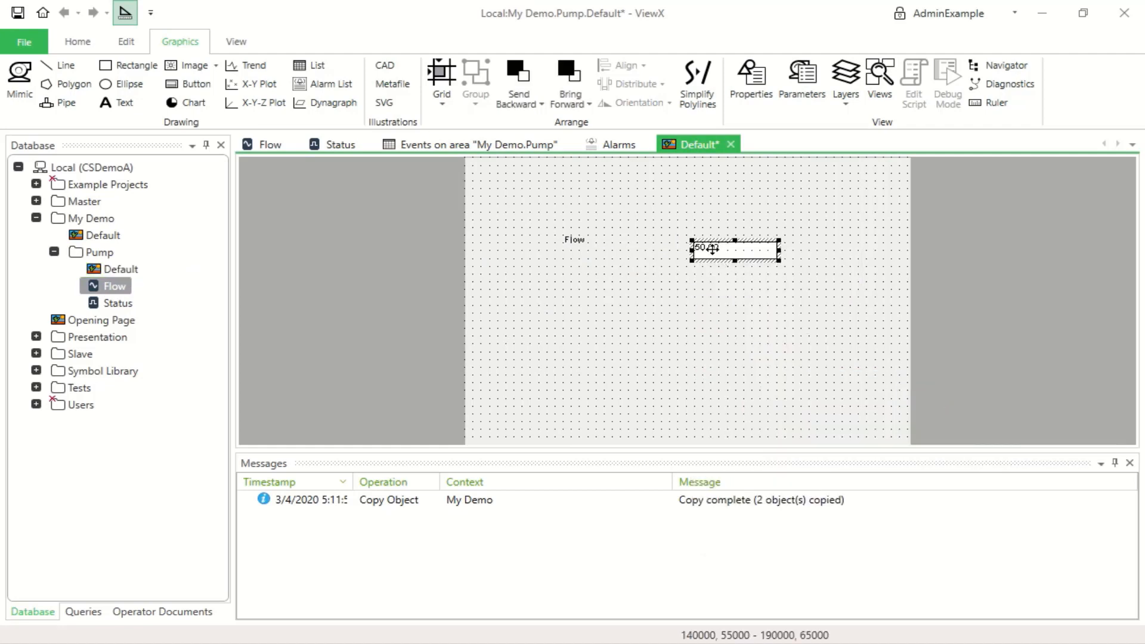
{"action": "left_click_drag", "start_coordinate": [736, 248], "coordinate": [694, 241]}
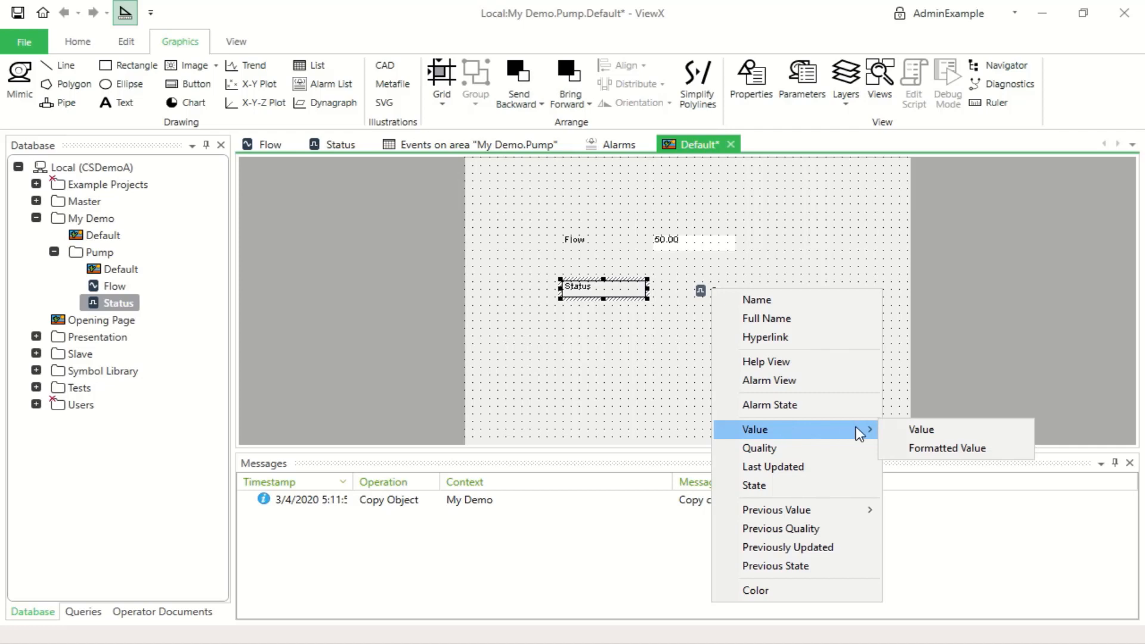
{"action": "mouse_move", "coordinate": [920, 433]}
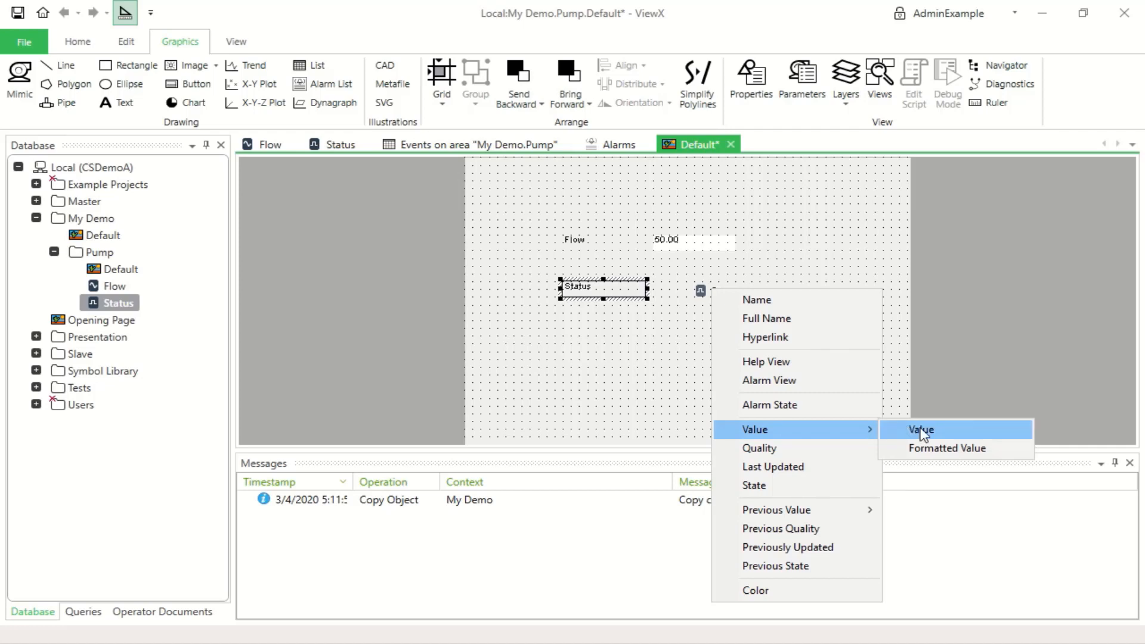
Add the Status value (FAILED) and position it beside the Status label
{"action": "left_click", "coordinate": [919, 430]}
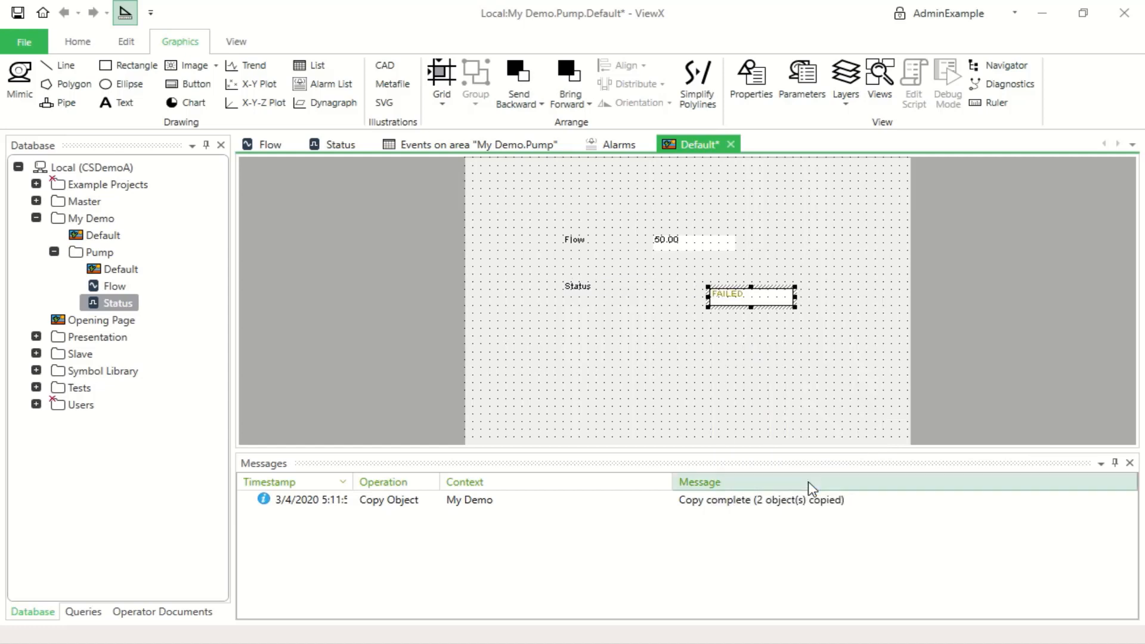
{"action": "left_click_drag", "start_coordinate": [750, 294], "coordinate": [694, 281]}
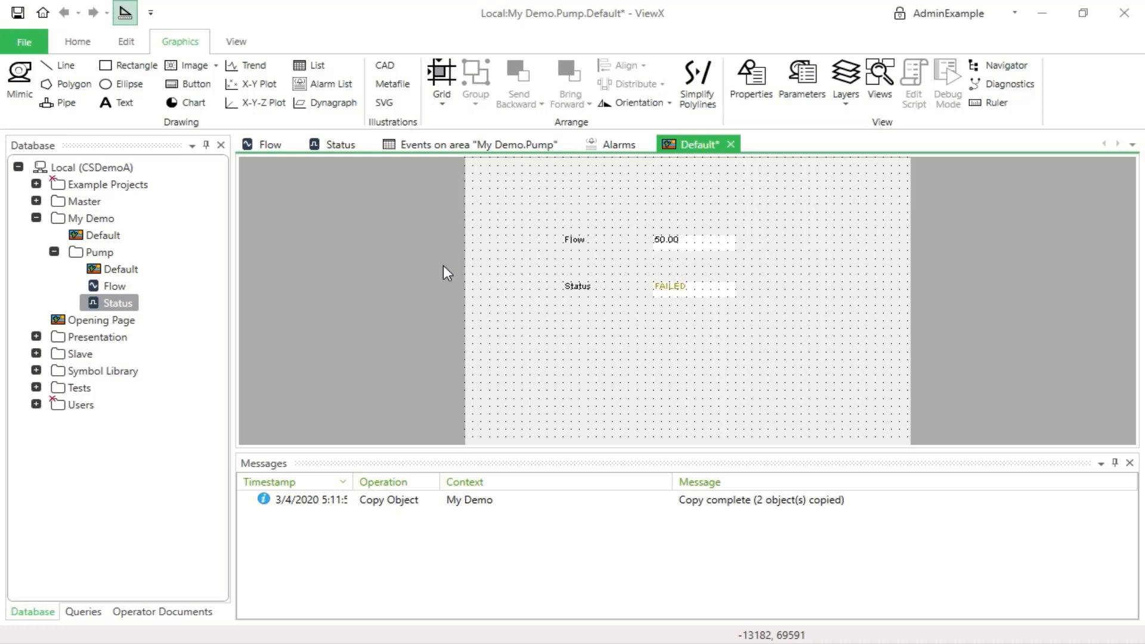
{"action": "mouse_move", "coordinate": [449, 276]}
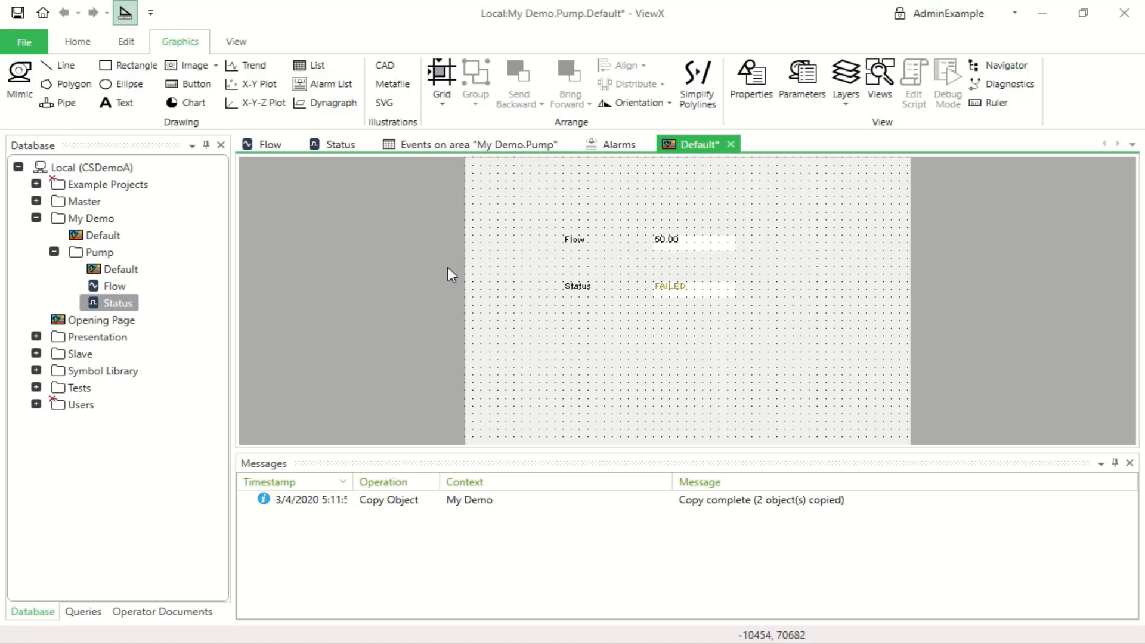
{"action": "mouse_move", "coordinate": [444, 273]}
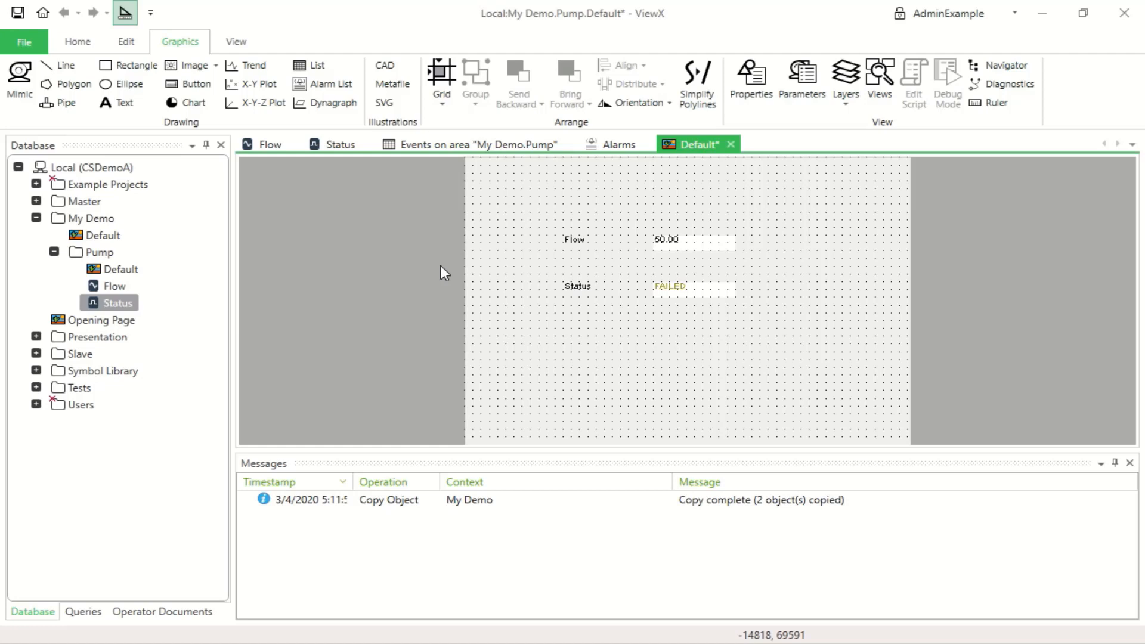
{"action": "mouse_move", "coordinate": [409, 235]}
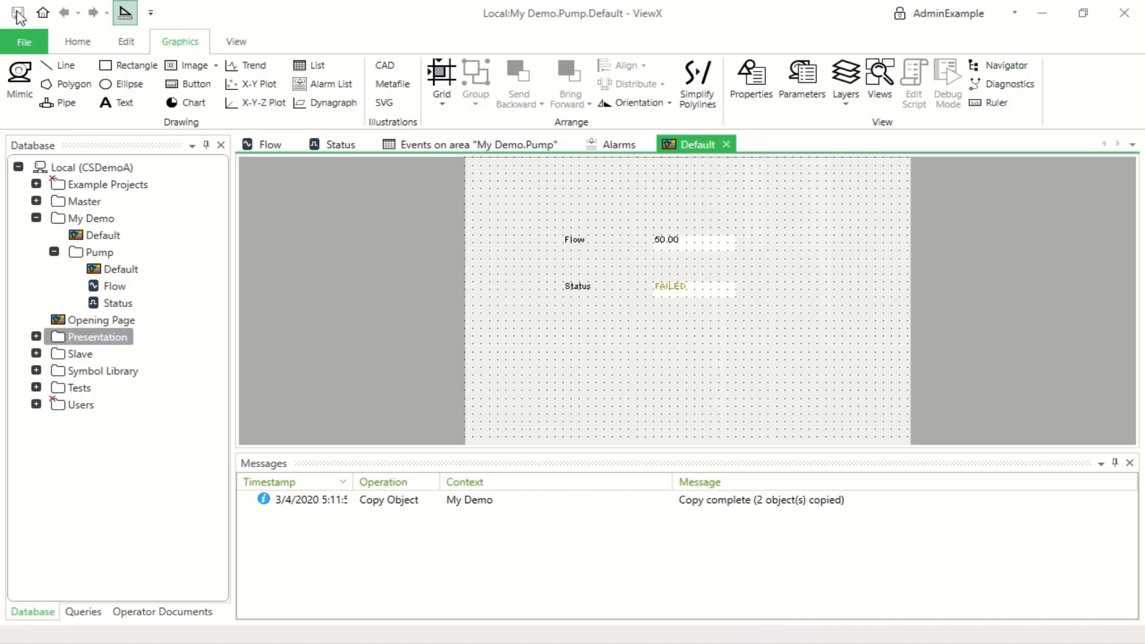
{"action": "mouse_move", "coordinate": [124, 12]}
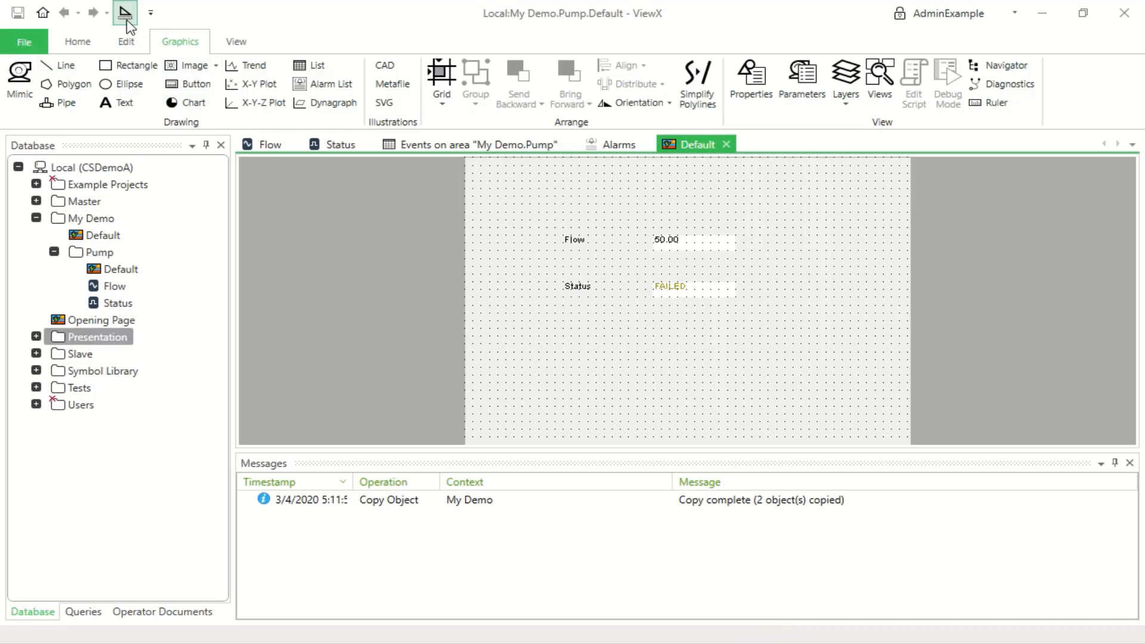
{"action": "mouse_move", "coordinate": [124, 11]}
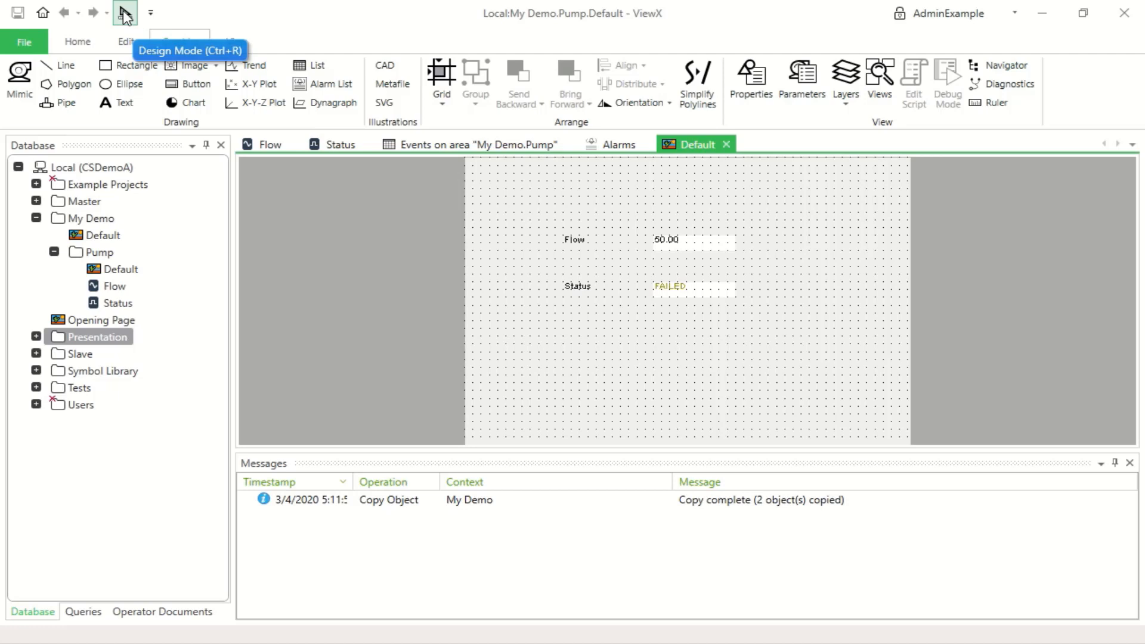
{"action": "left_click", "coordinate": [124, 13]}
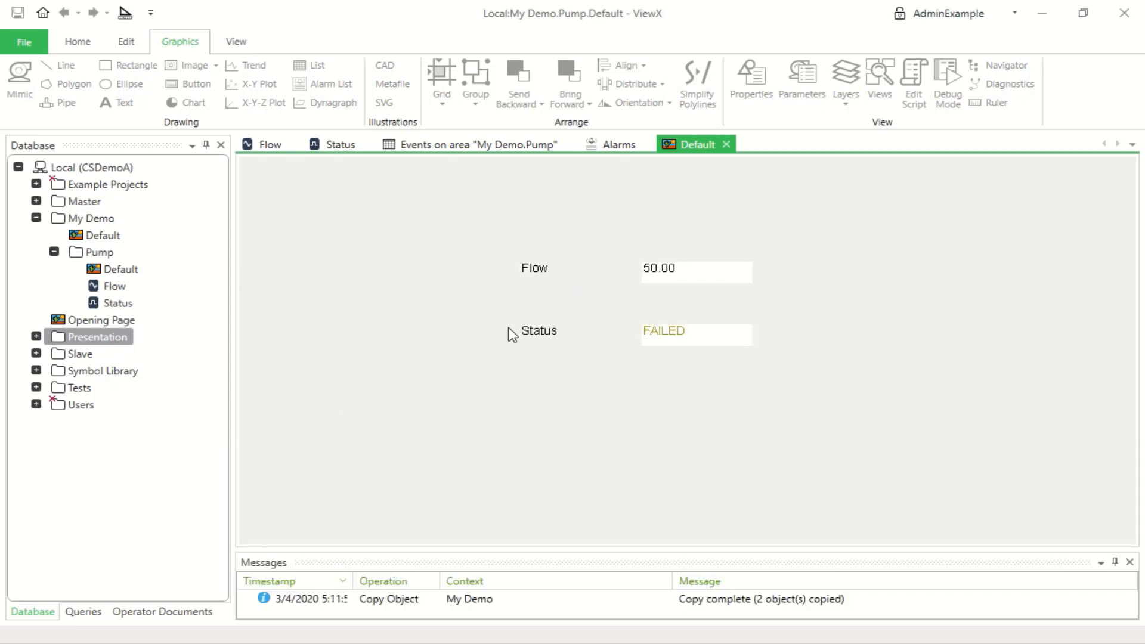
{"action": "mouse_move", "coordinate": [465, 344]}
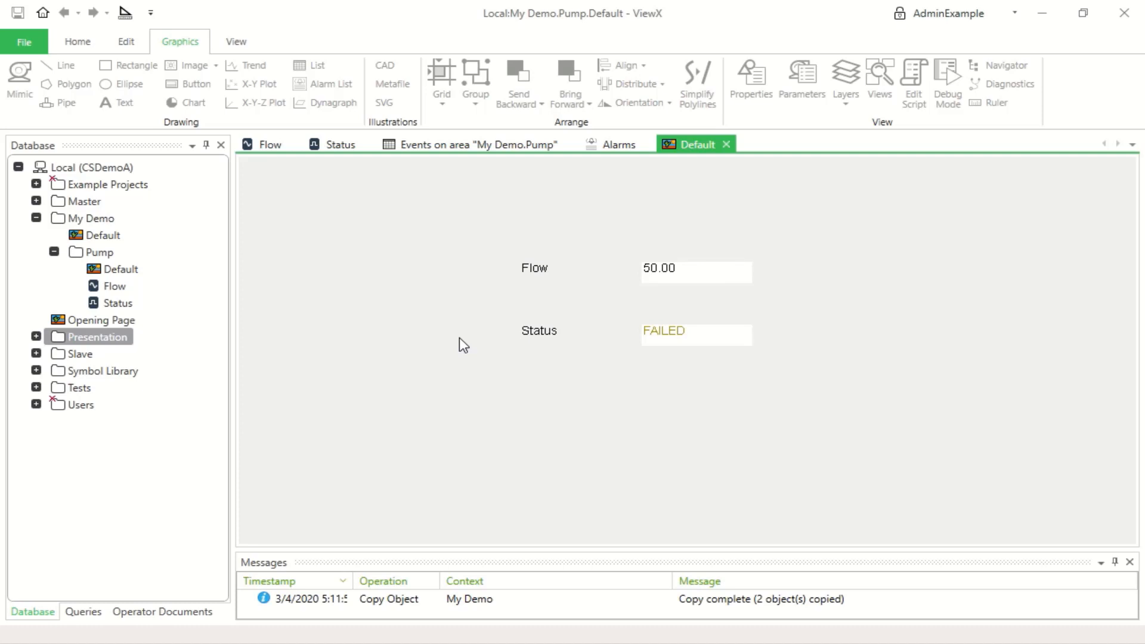
{"action": "mouse_move", "coordinate": [1057, 282]}
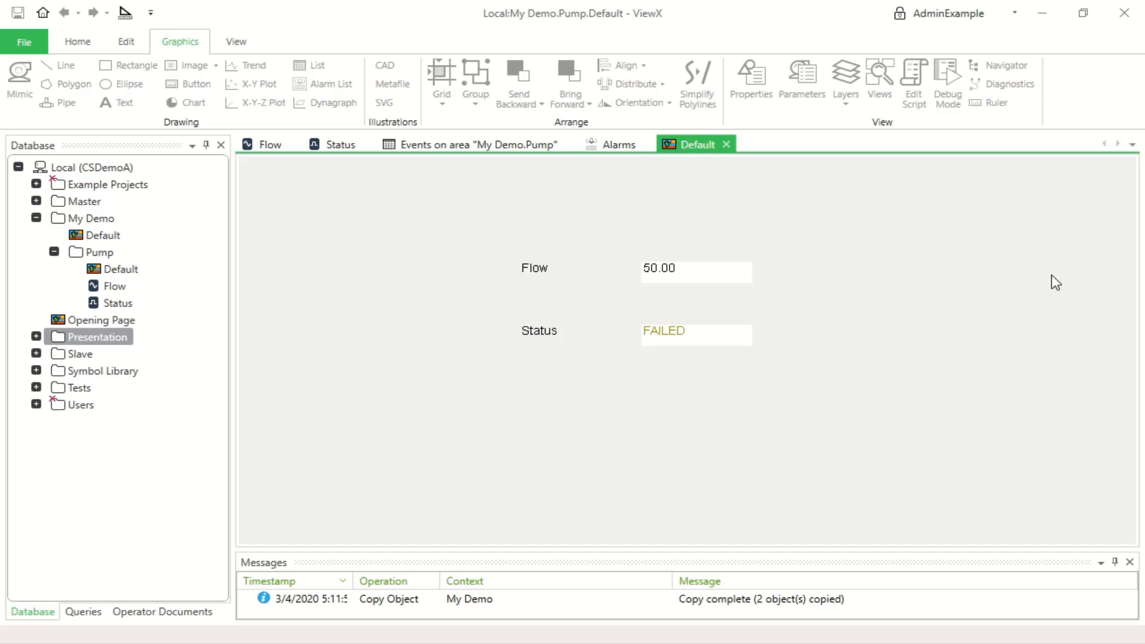
{"action": "mouse_move", "coordinate": [997, 249]}
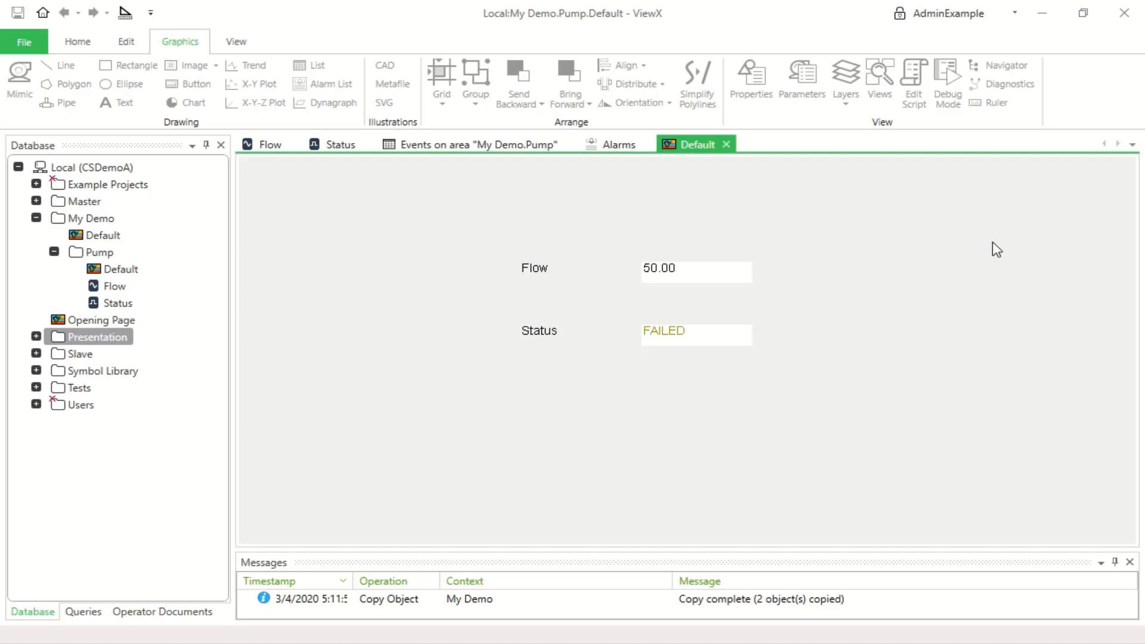
{"action": "mouse_move", "coordinate": [660, 295]}
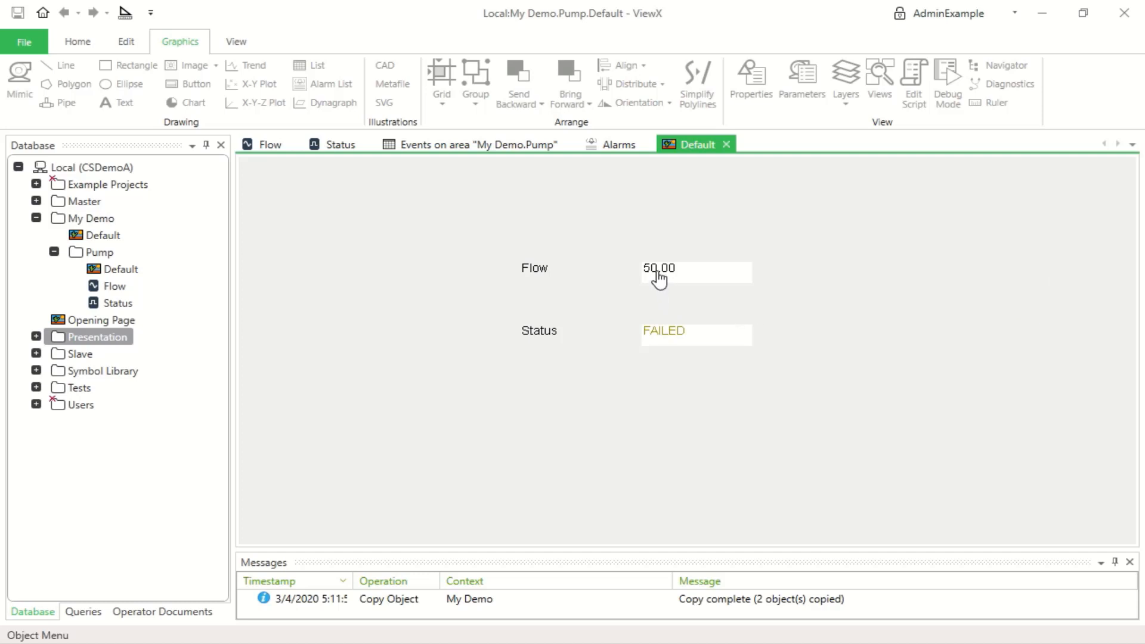
Hand-control the Flow point to 78 from the running Pump mimic
{"action": "right_click", "coordinate": [660, 275]}
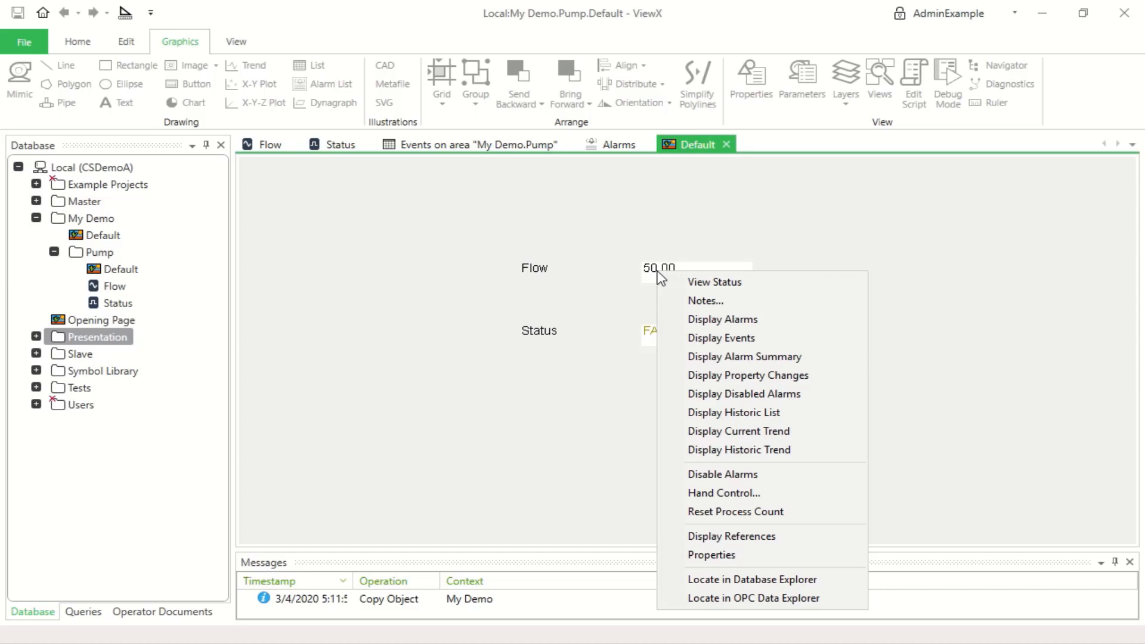
{"action": "left_click", "coordinate": [722, 492]}
{"action": "type", "text": "78"}
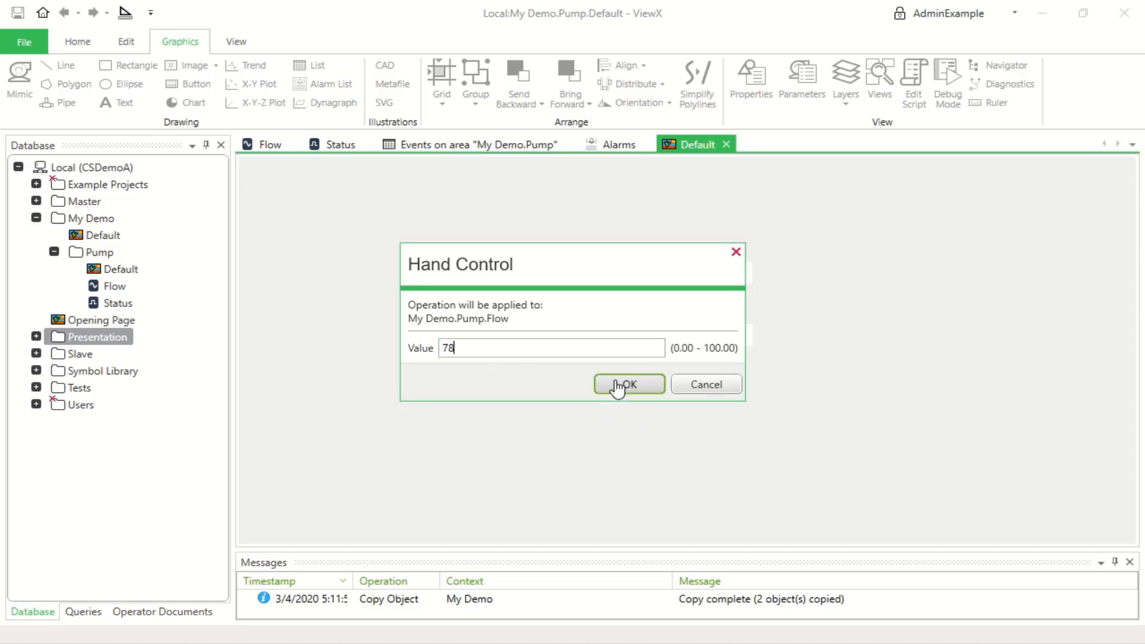
{"action": "left_click", "coordinate": [629, 384]}
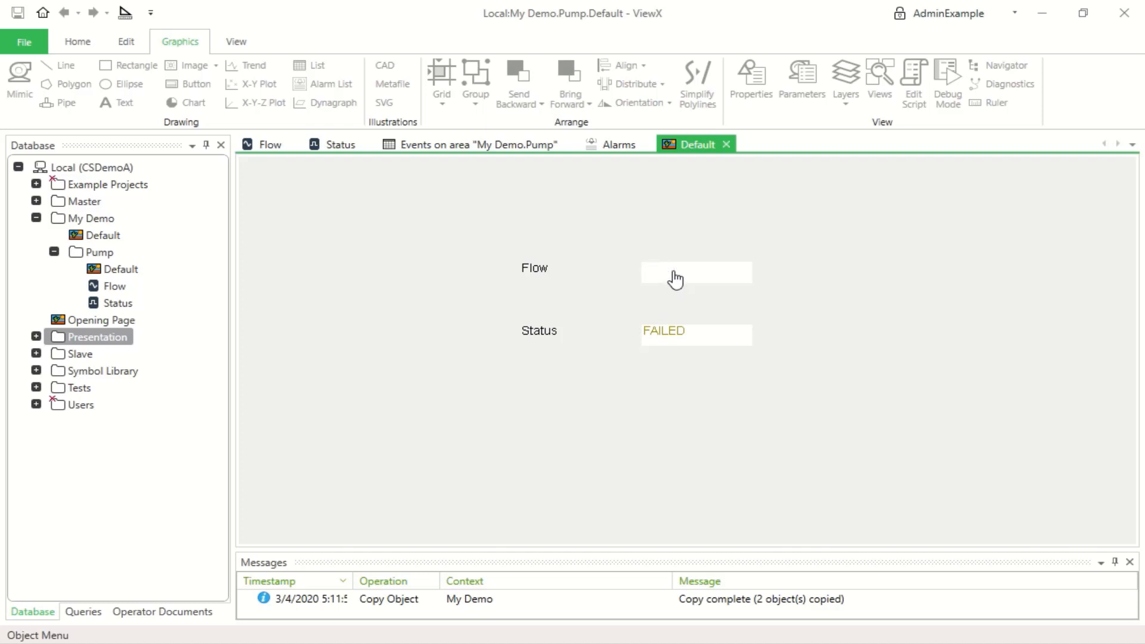
{"action": "mouse_move", "coordinate": [695, 265]}
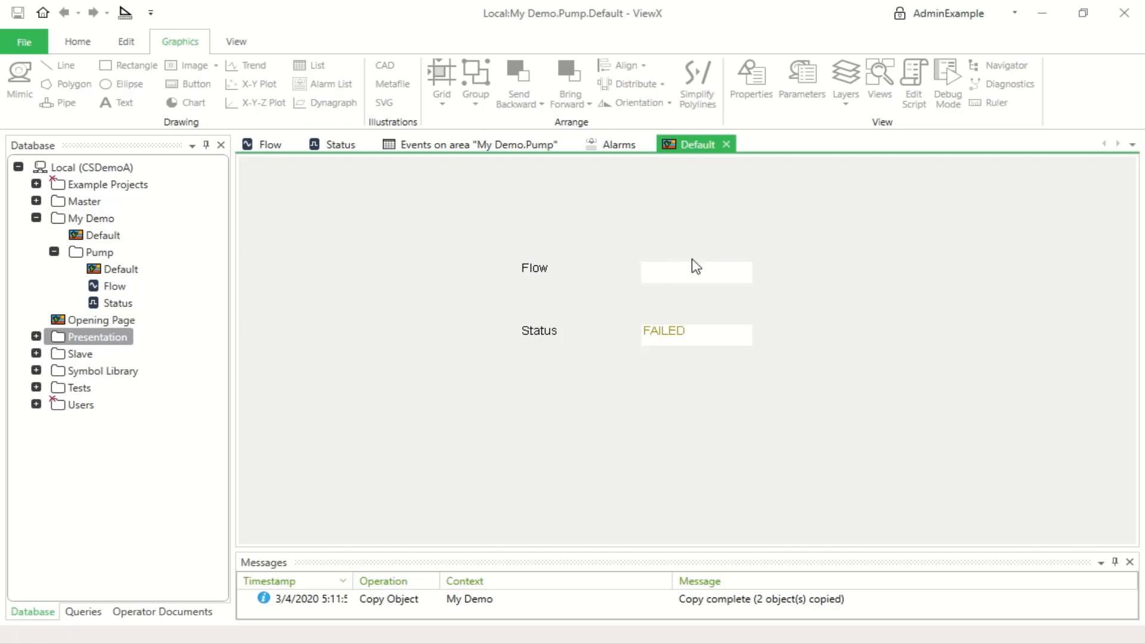
Review Flow's historic list recording 78.00 and 50.00
{"action": "right_click", "coordinate": [695, 272]}
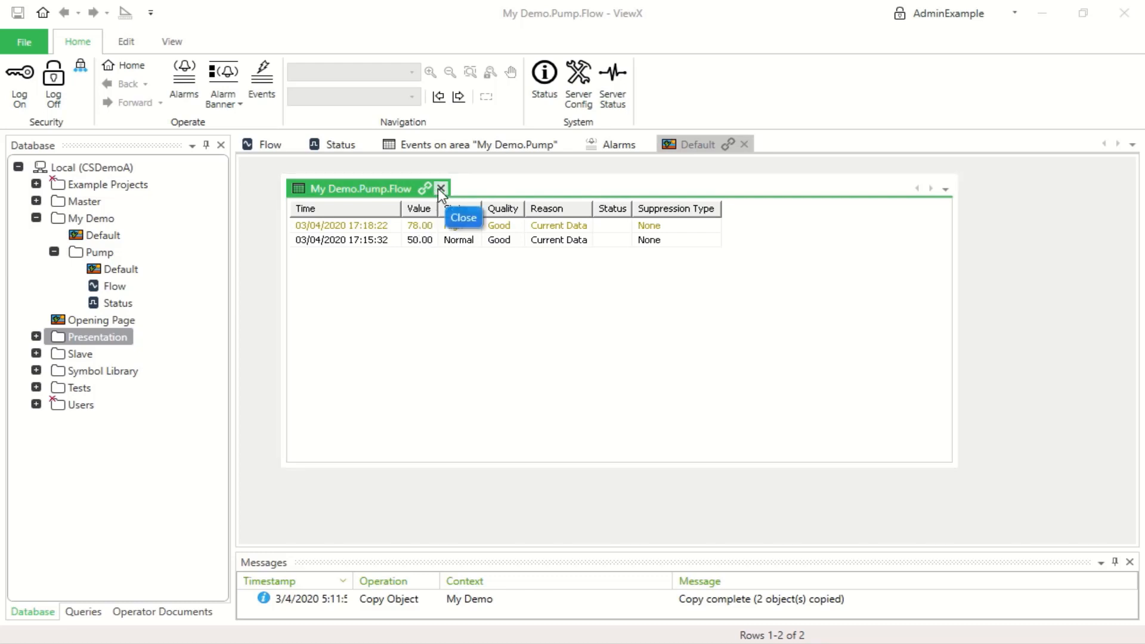
{"action": "right_click", "coordinate": [657, 267]}
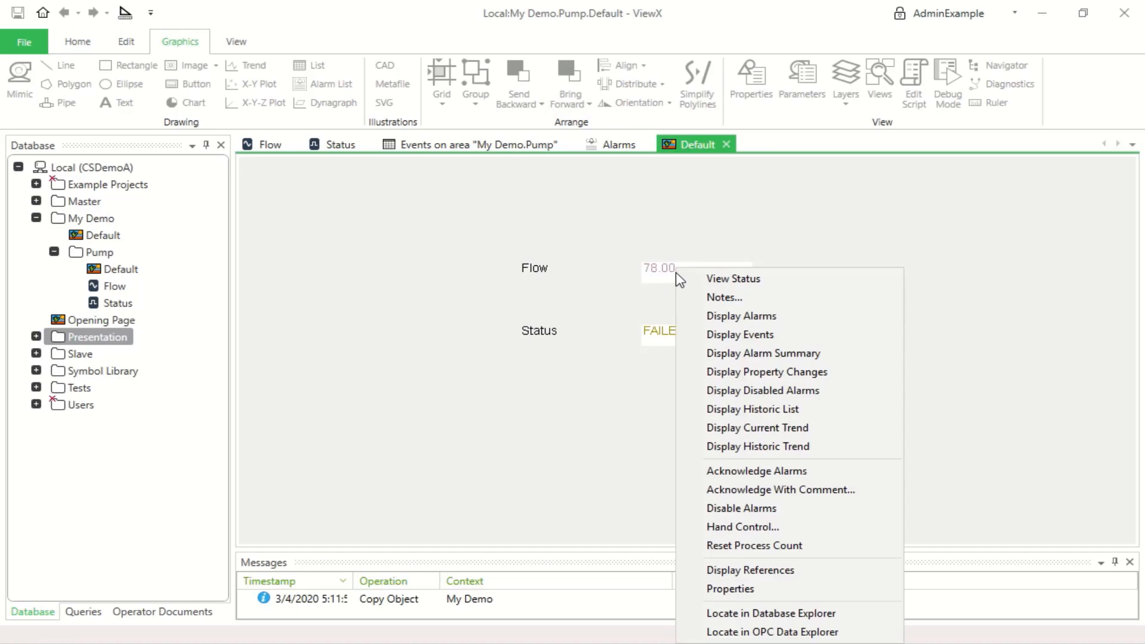
{"action": "mouse_move", "coordinate": [757, 446]}
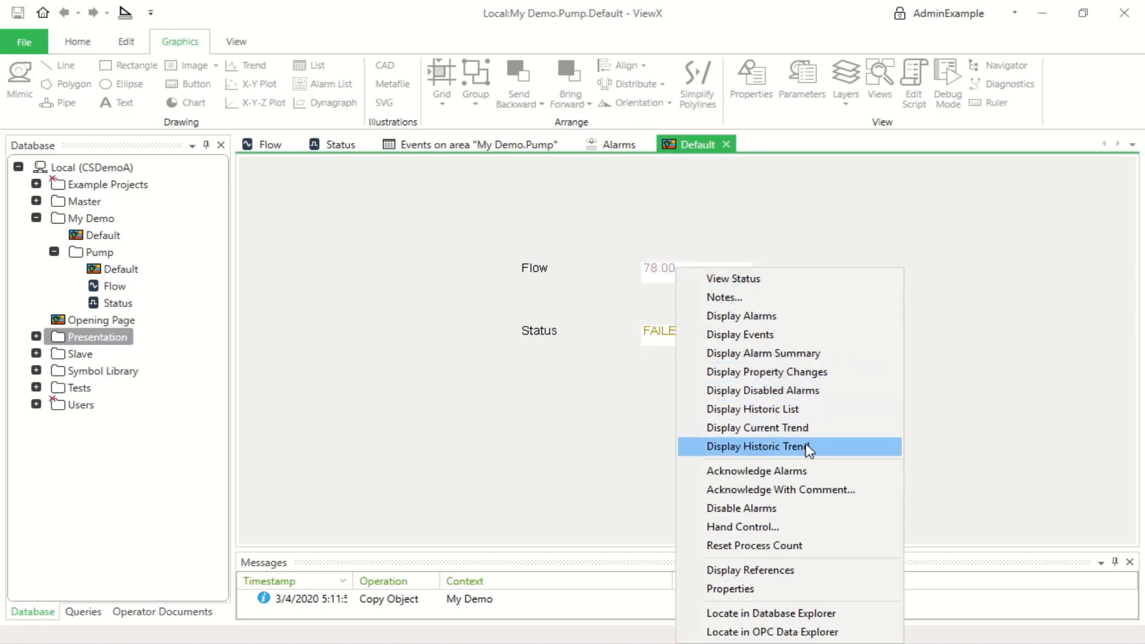
{"action": "left_click", "coordinate": [756, 446]}
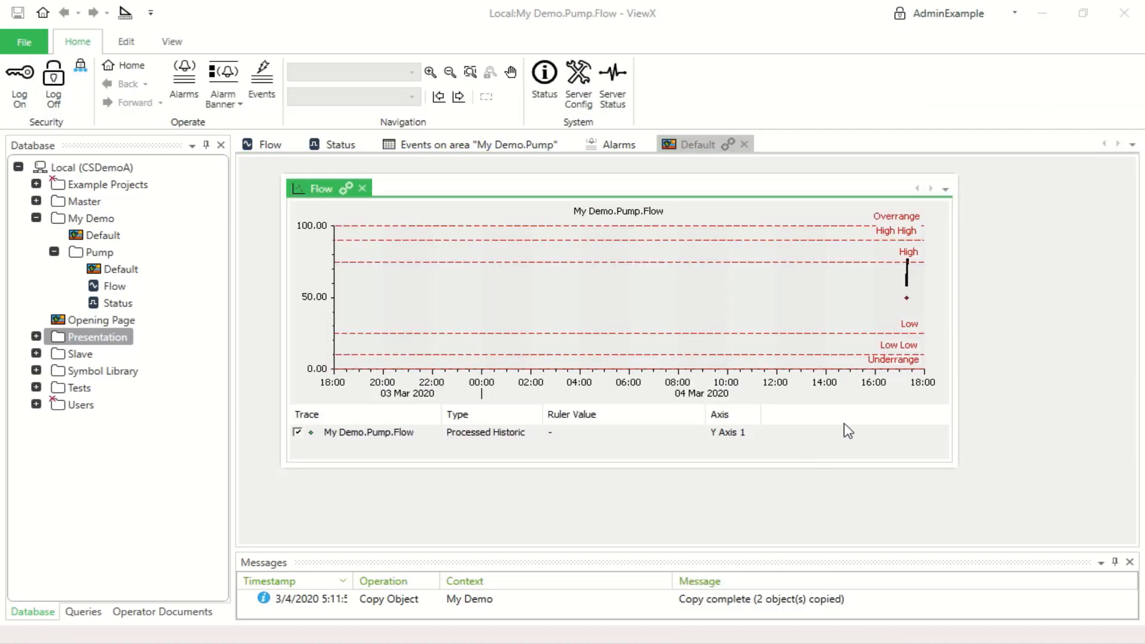
{"action": "mouse_move", "coordinate": [581, 395]}
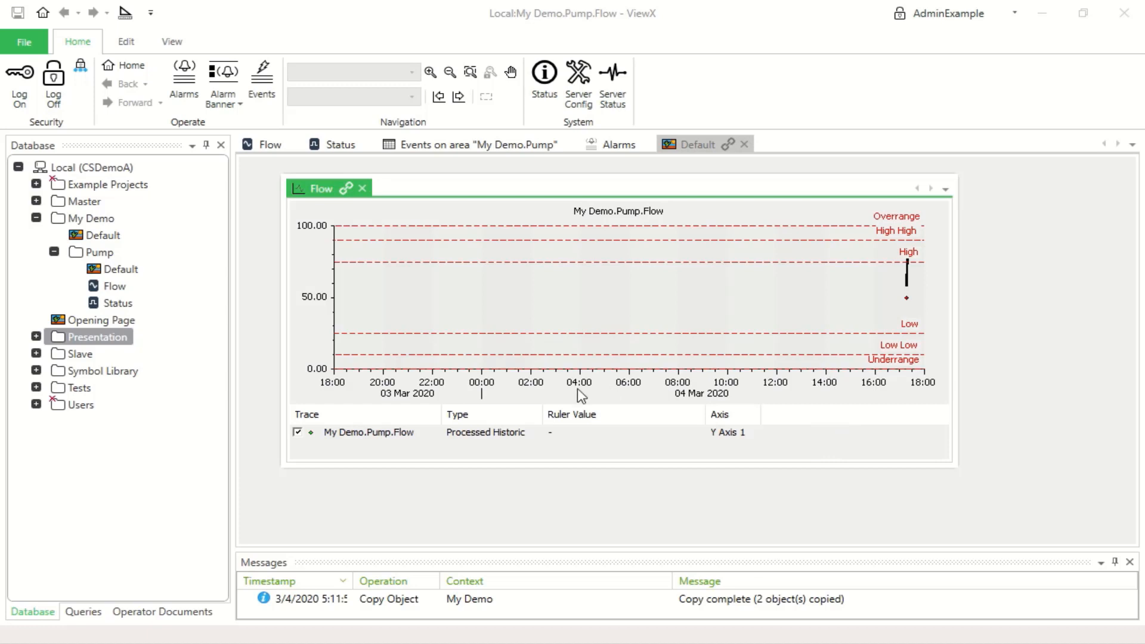
{"action": "mouse_move", "coordinate": [607, 385]}
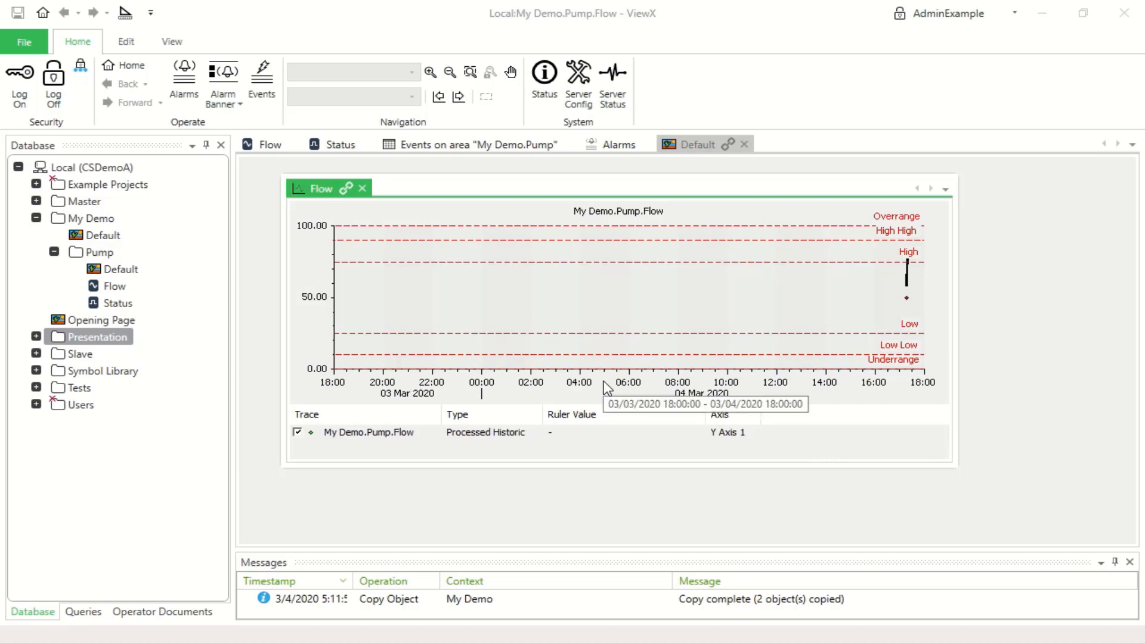
{"action": "mouse_move", "coordinate": [624, 389]}
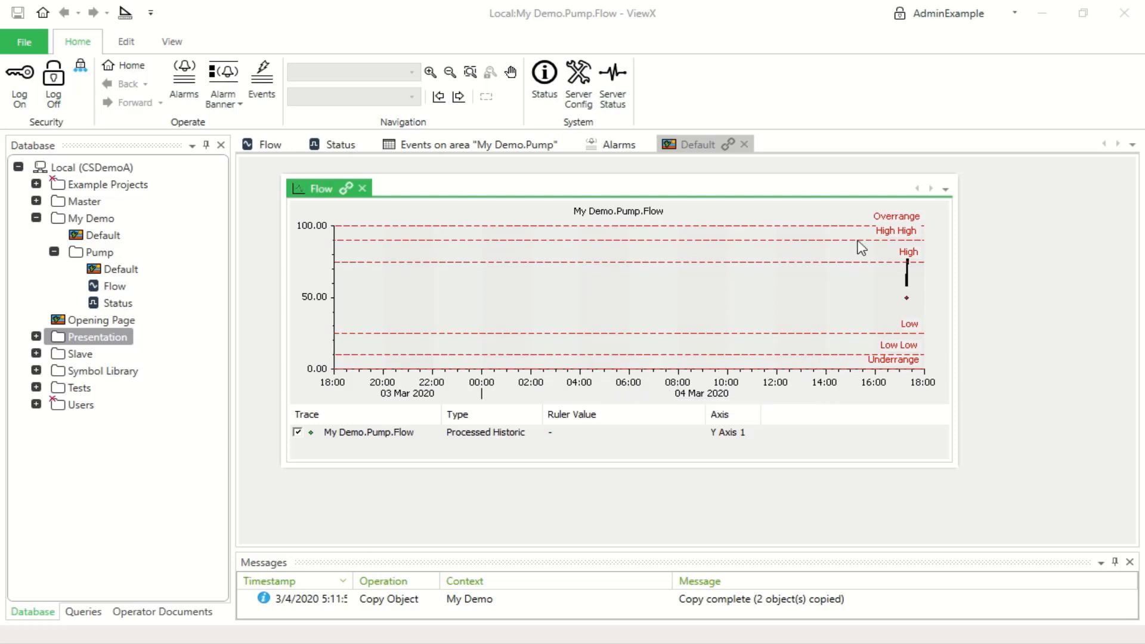
{"action": "mouse_move", "coordinate": [895, 276]}
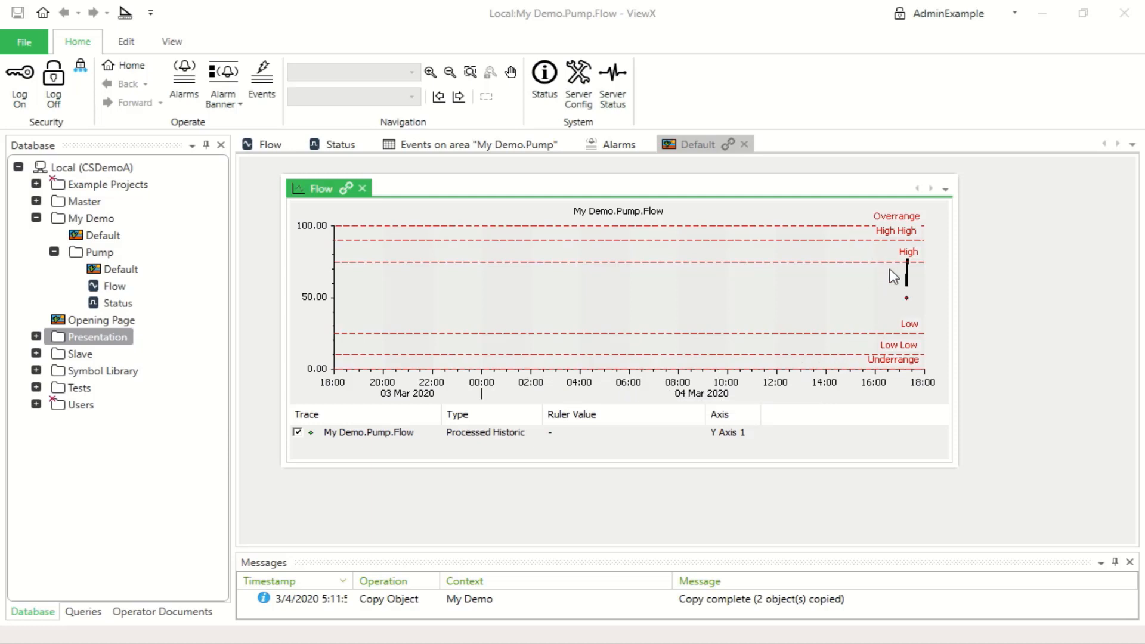
{"action": "mouse_move", "coordinate": [919, 289]}
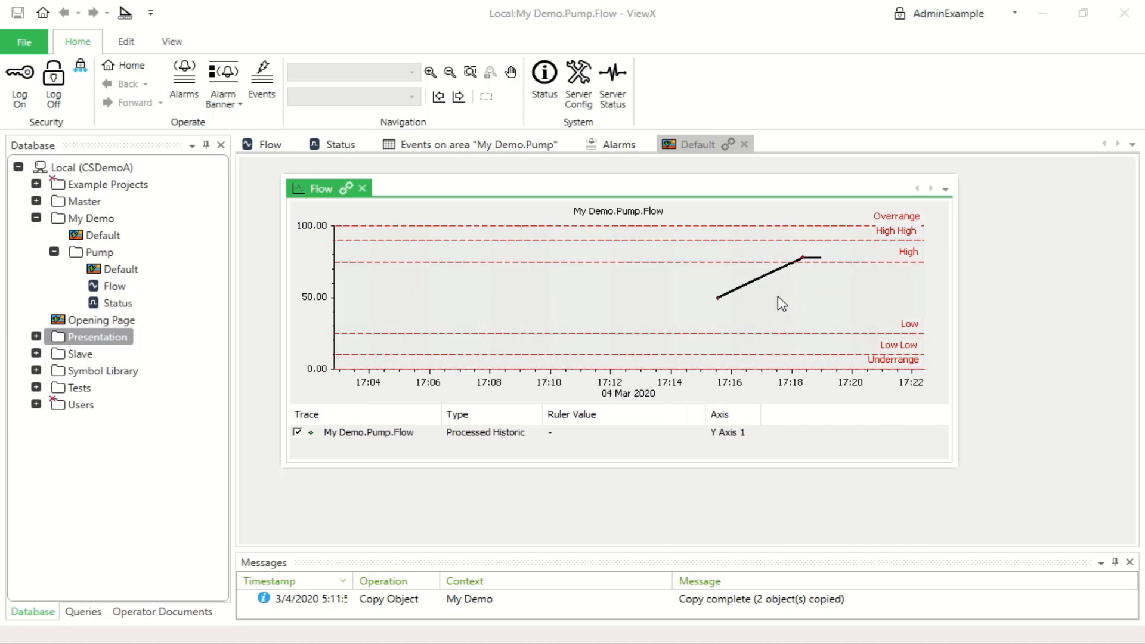
{"action": "mouse_move", "coordinate": [718, 298]}
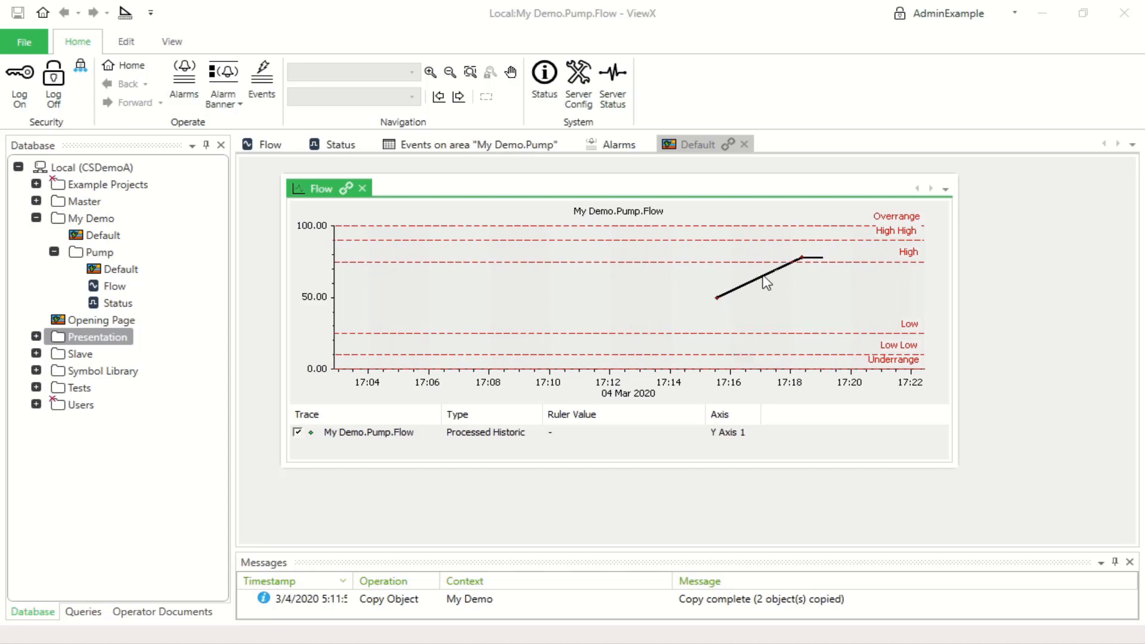
{"action": "mouse_move", "coordinate": [802, 262]}
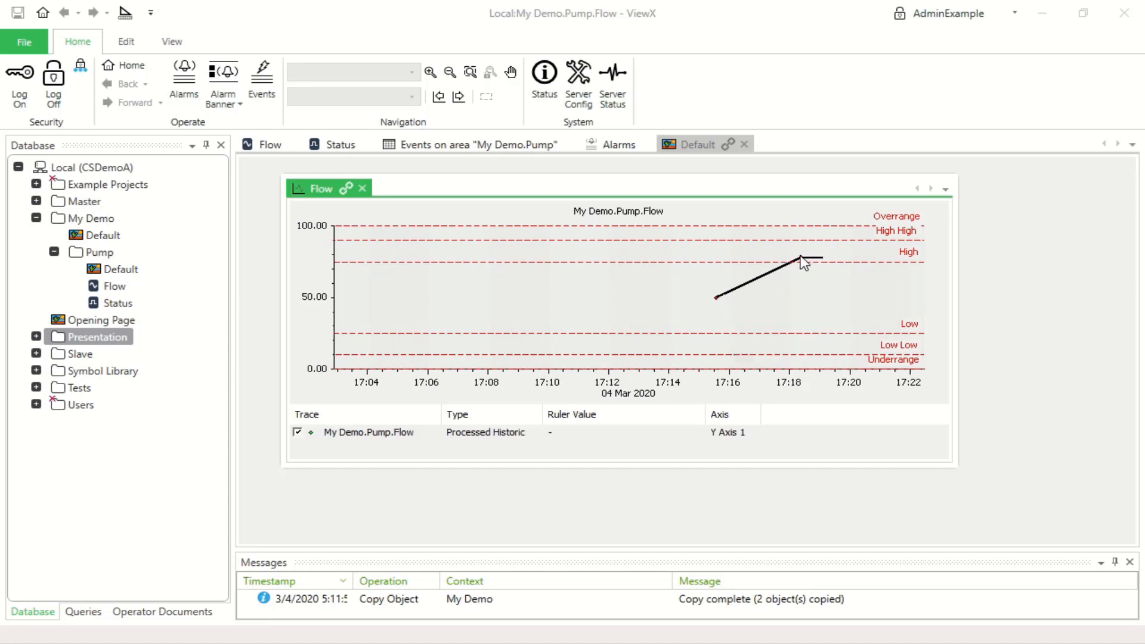
{"action": "mouse_move", "coordinate": [801, 262]}
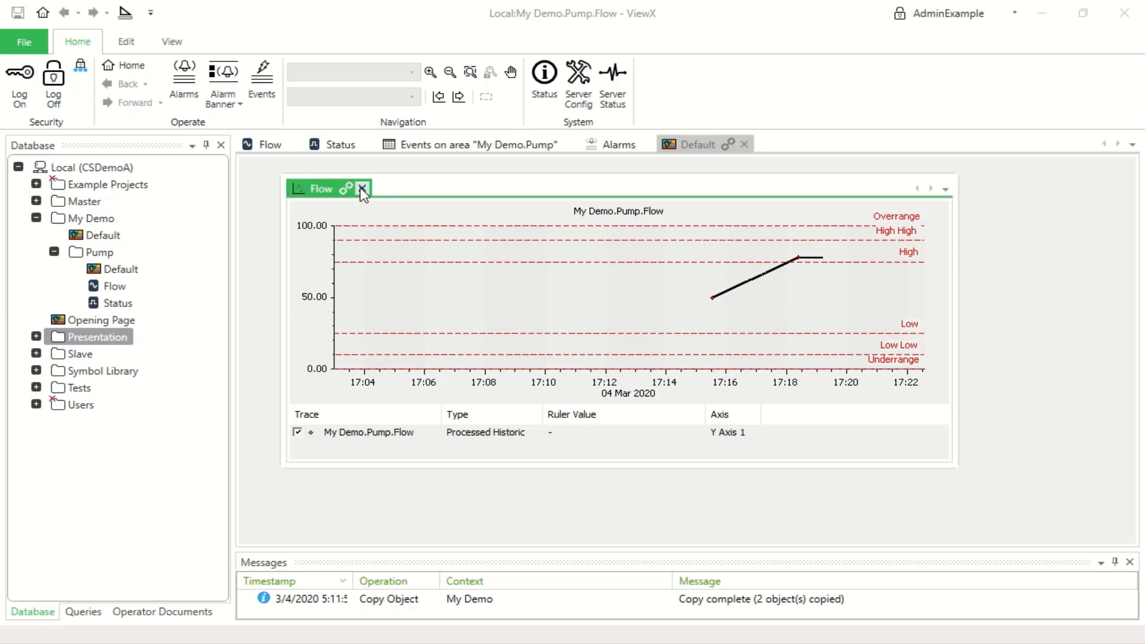
{"action": "left_click", "coordinate": [698, 145]}
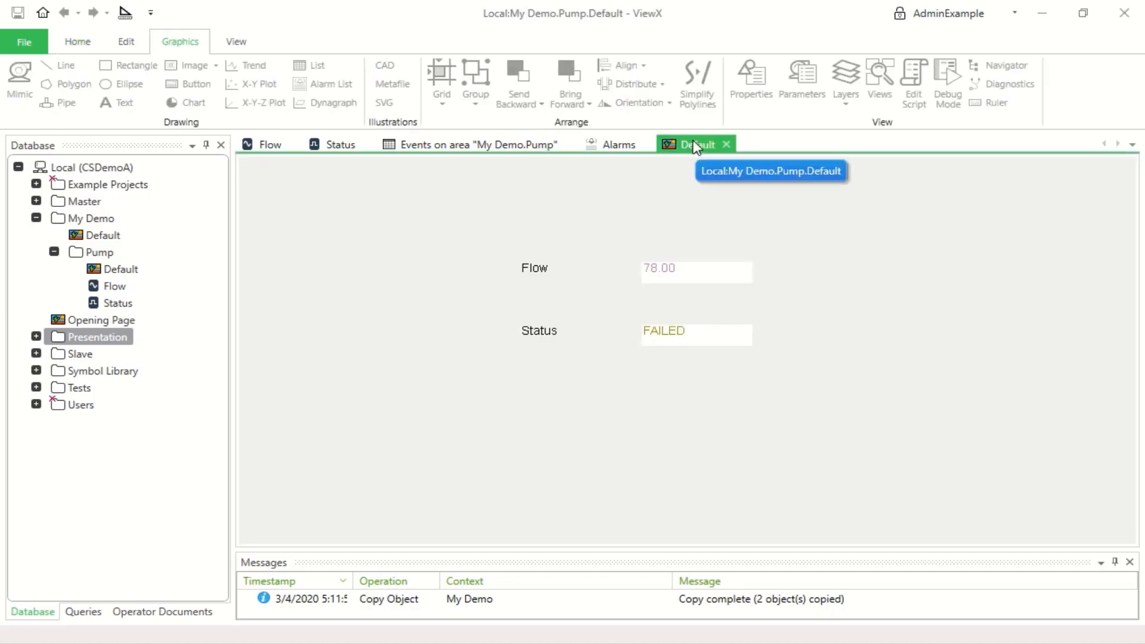
Close all open documents from the Default document tab
{"action": "right_click", "coordinate": [694, 144]}
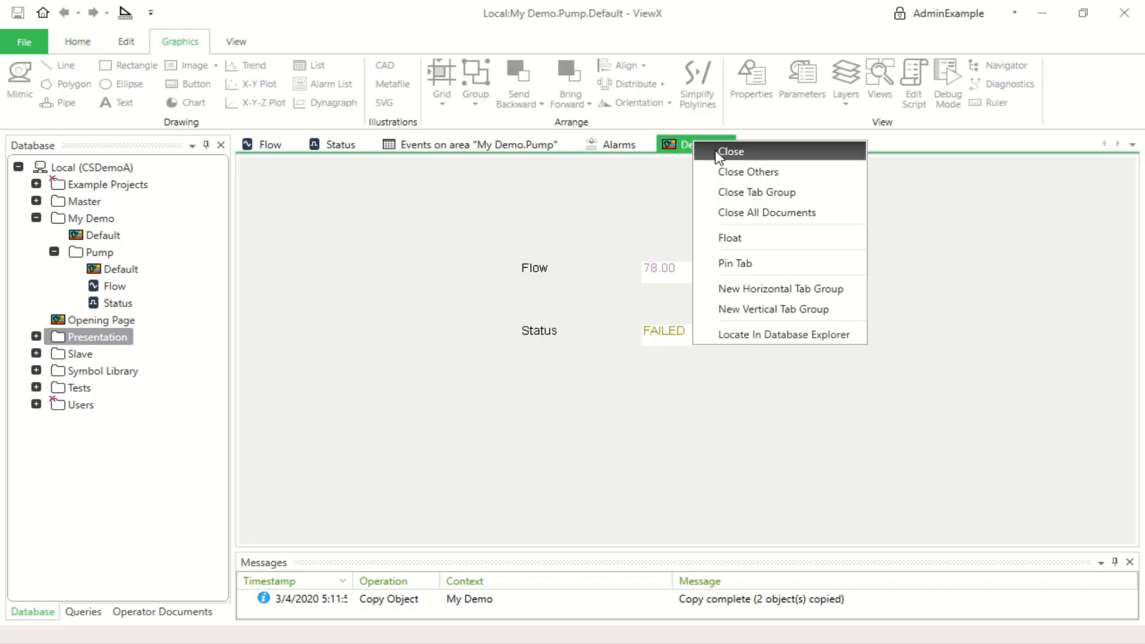
{"action": "mouse_move", "coordinate": [739, 218]}
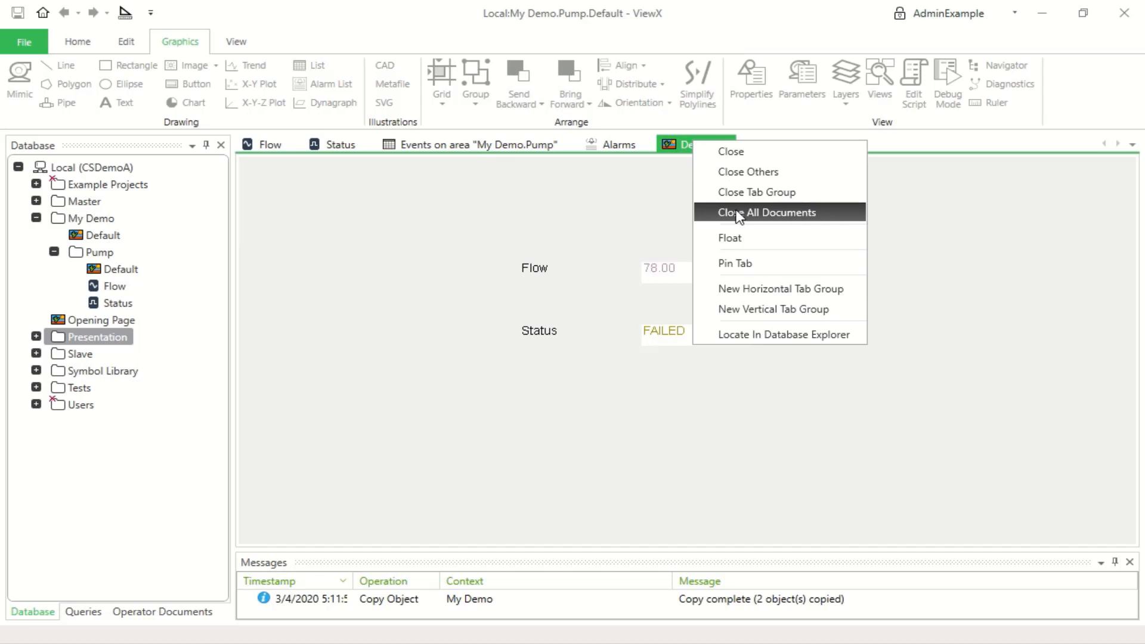
{"action": "left_click", "coordinate": [767, 212]}
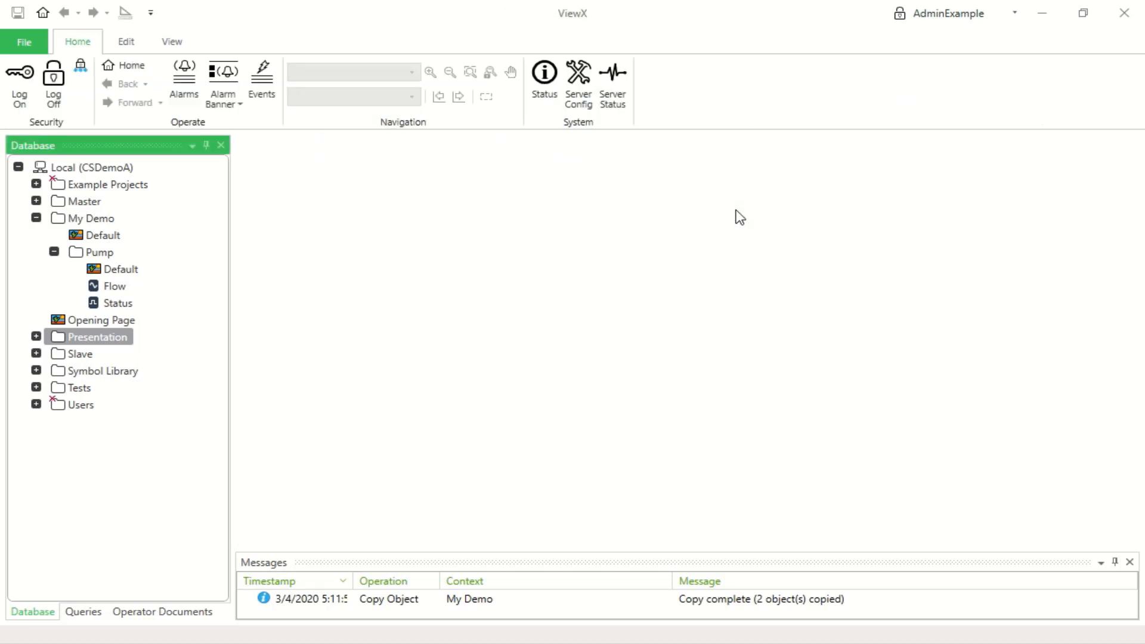